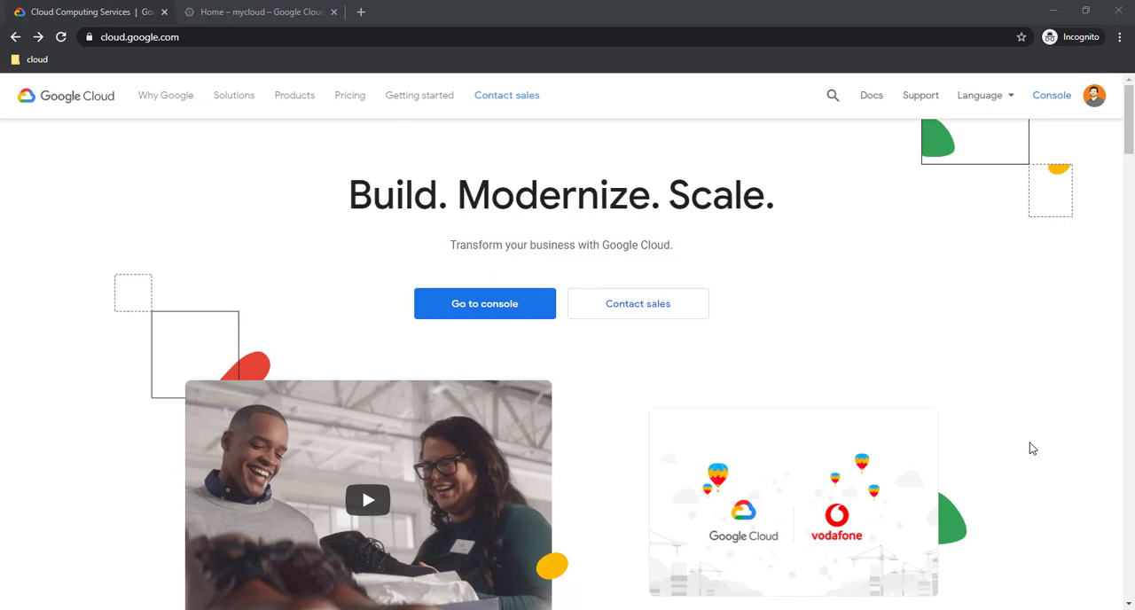
mouse_move(1018, 412)
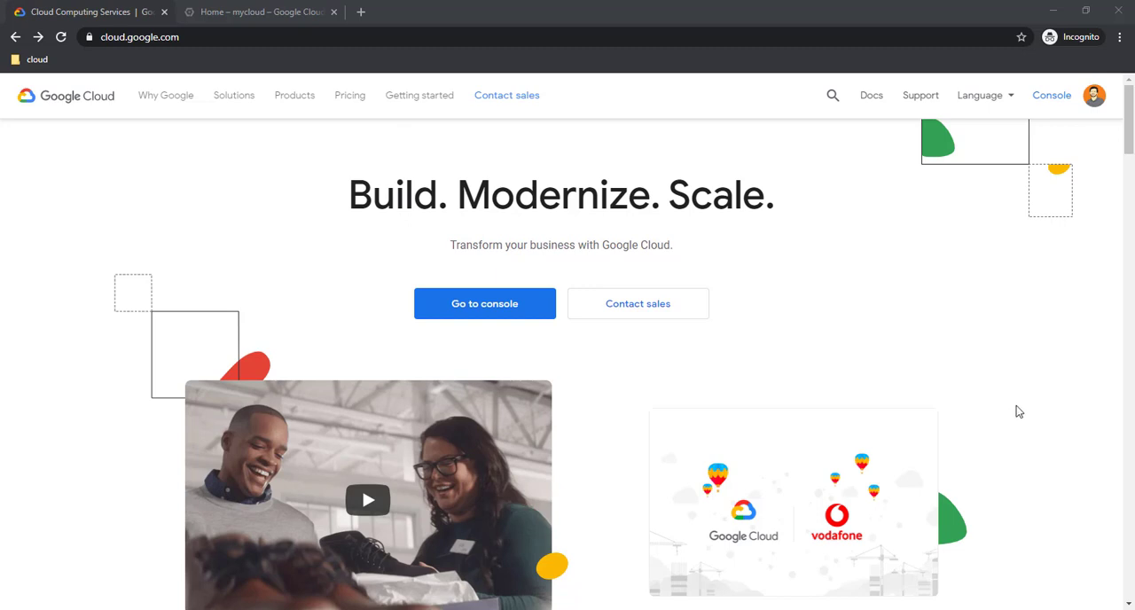
mouse_move(979, 348)
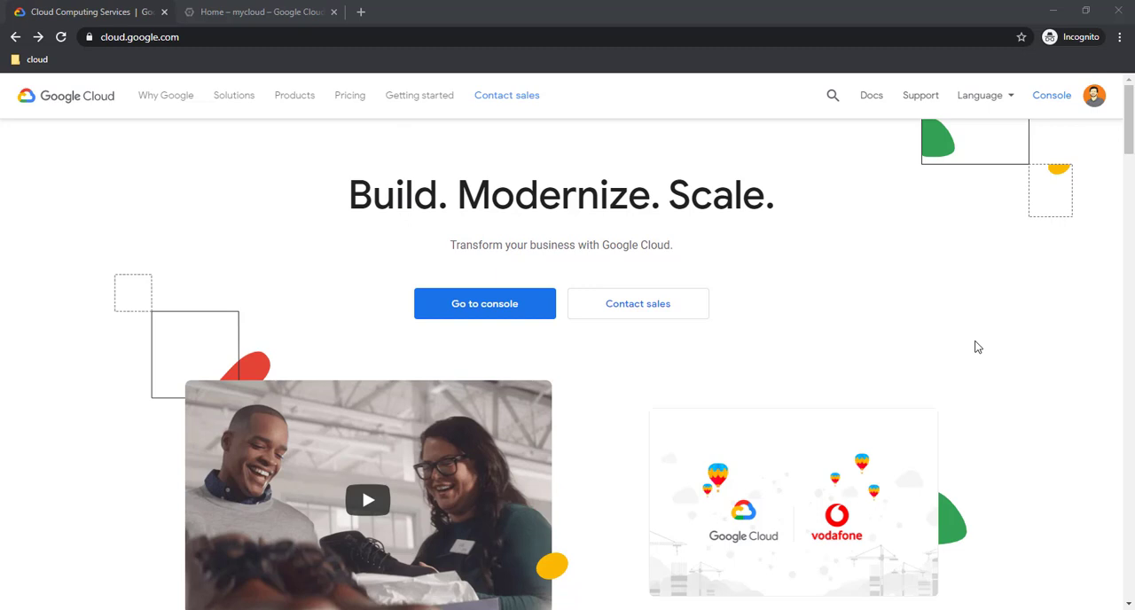
mouse_move(766, 149)
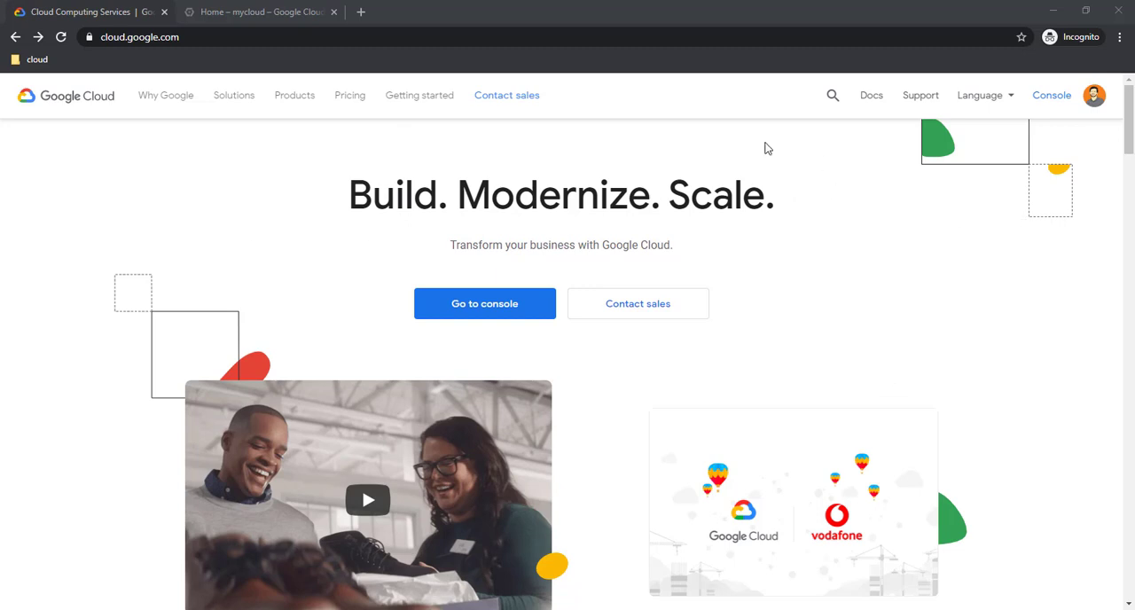
mouse_move(263, 11)
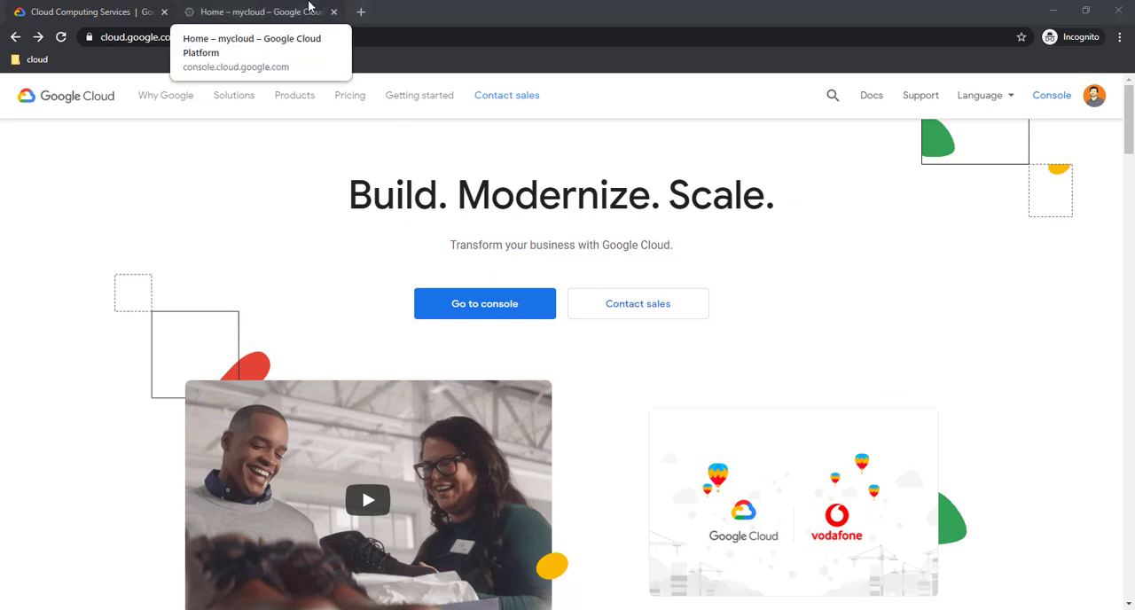
mouse_move(284, 7)
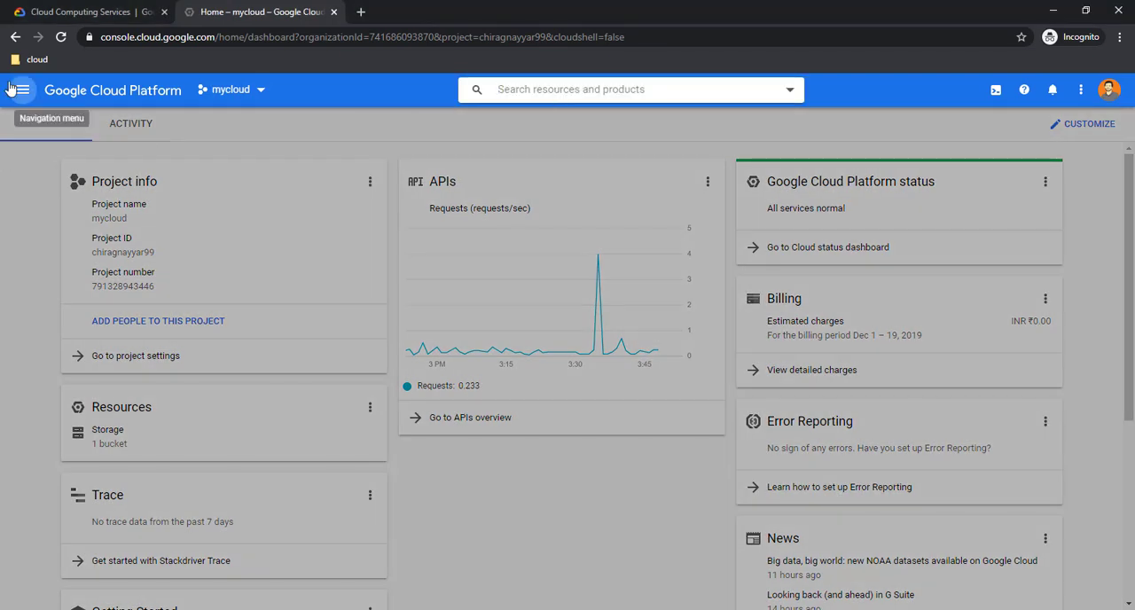
- Reveal the main navigation menu on the mycloud project dashboard
click(22, 91)
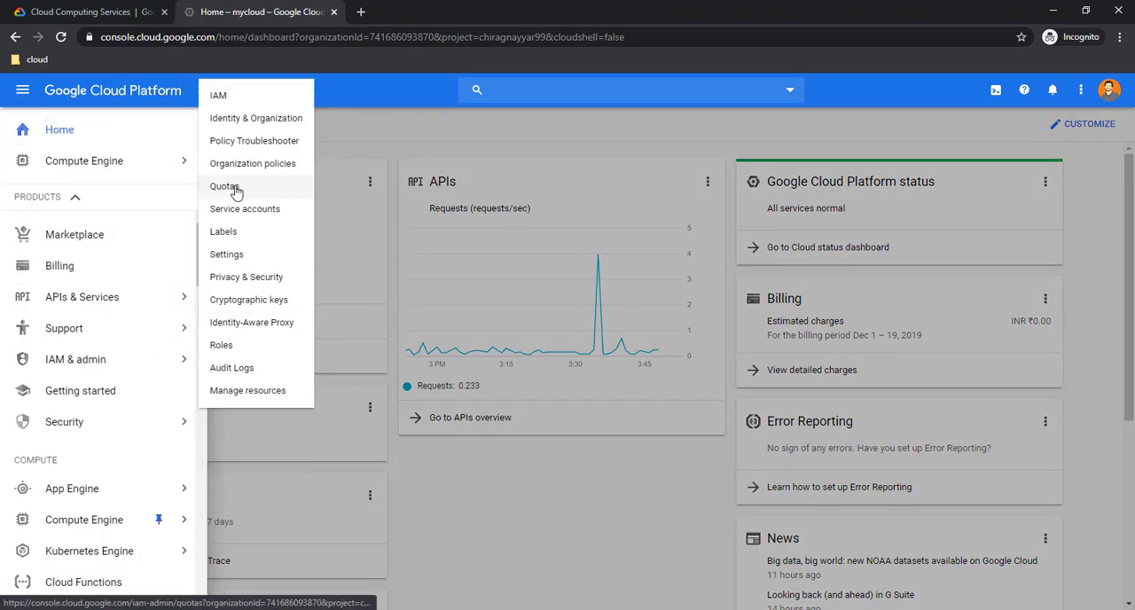
- Show the IAM & admin Quotas page filtered to the Compute Engine API service
click(224, 186)
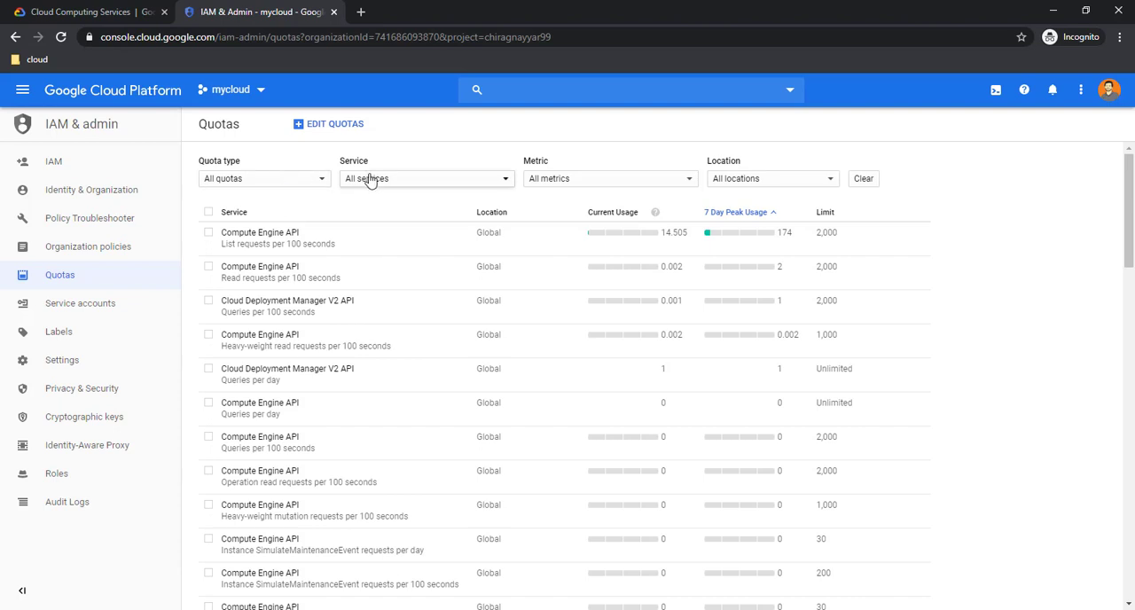
mouse_move(384, 184)
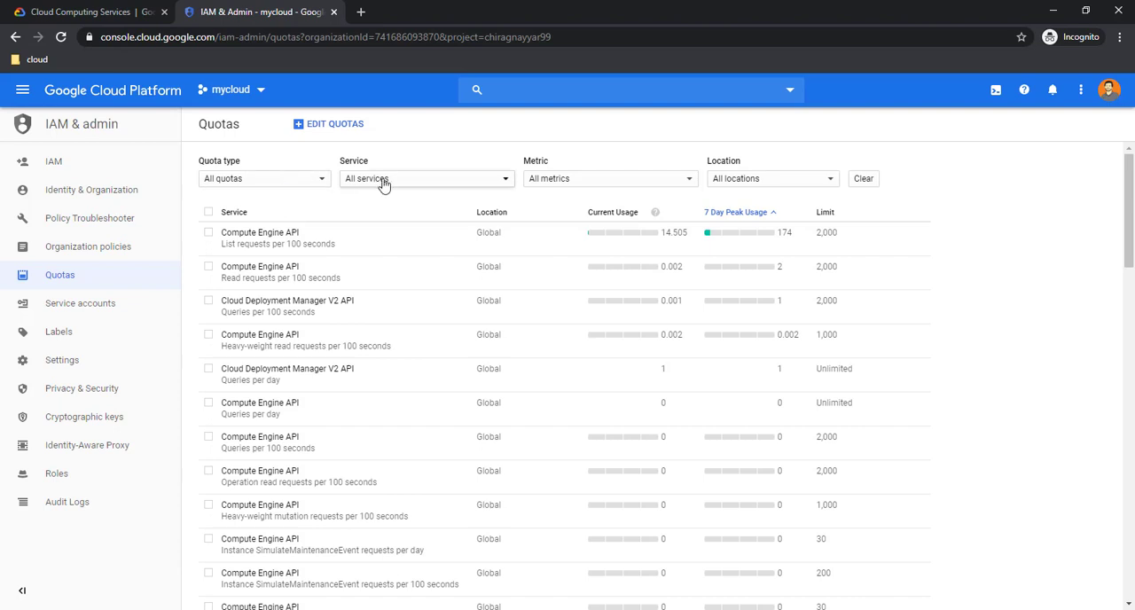
click(425, 177)
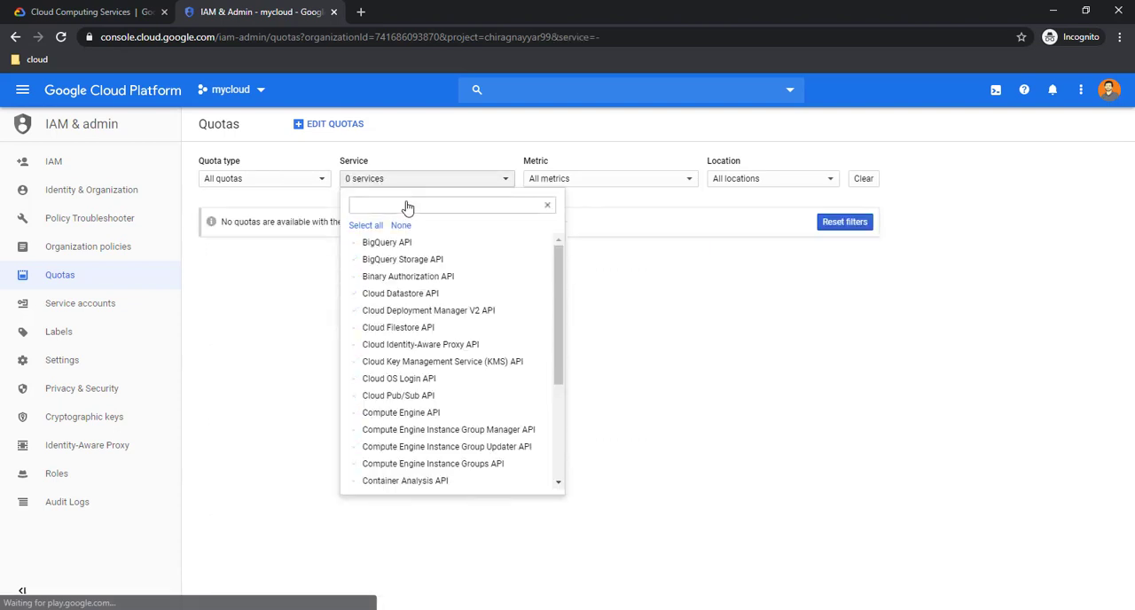
text(comp)
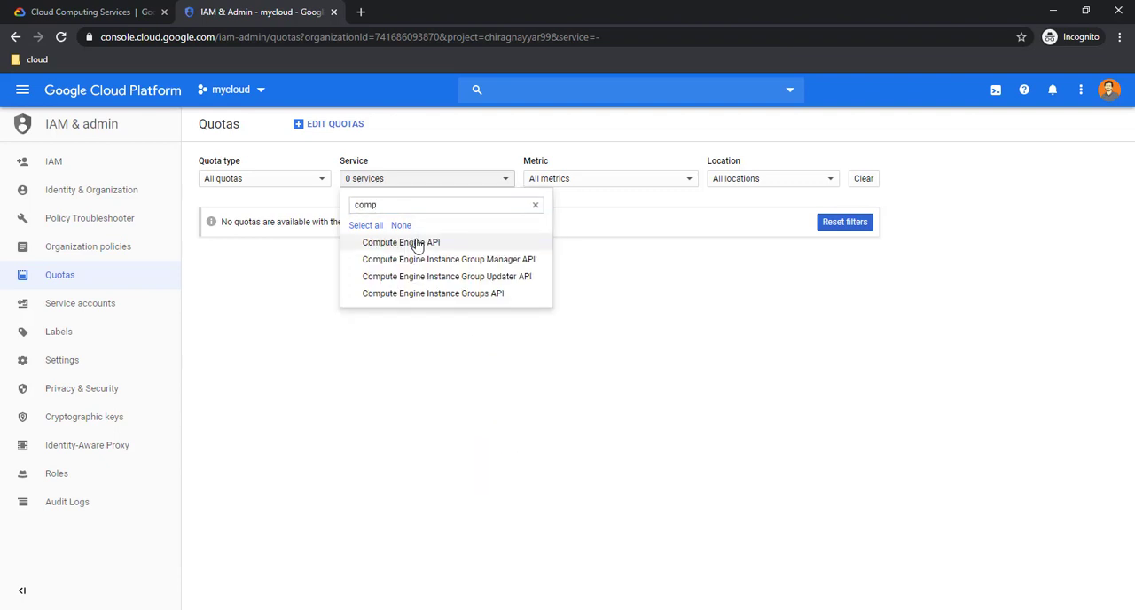
click(401, 242)
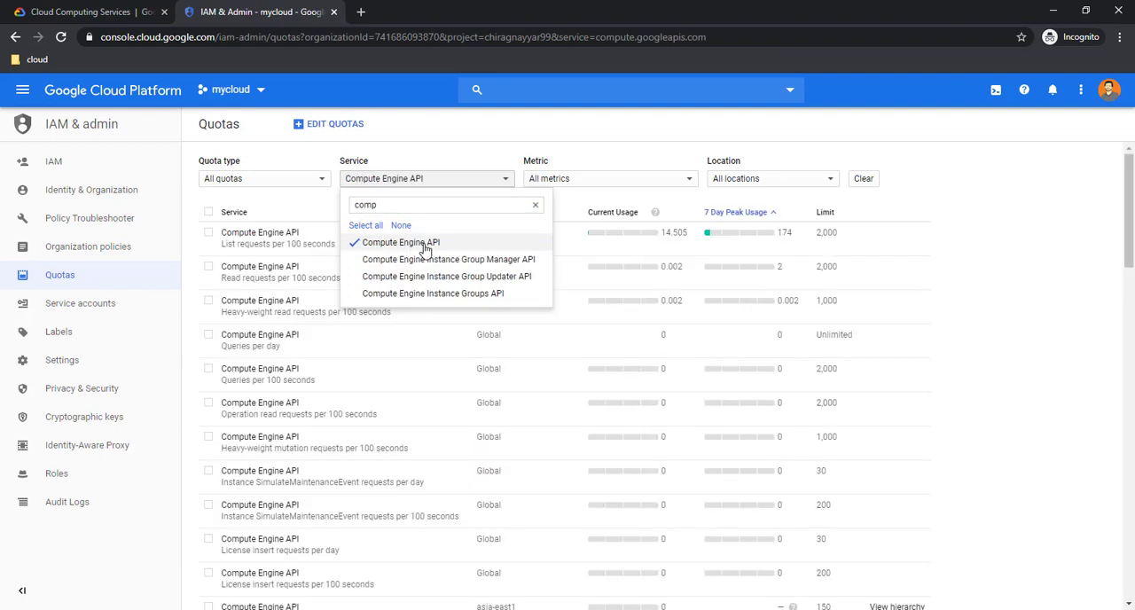
click(401, 241)
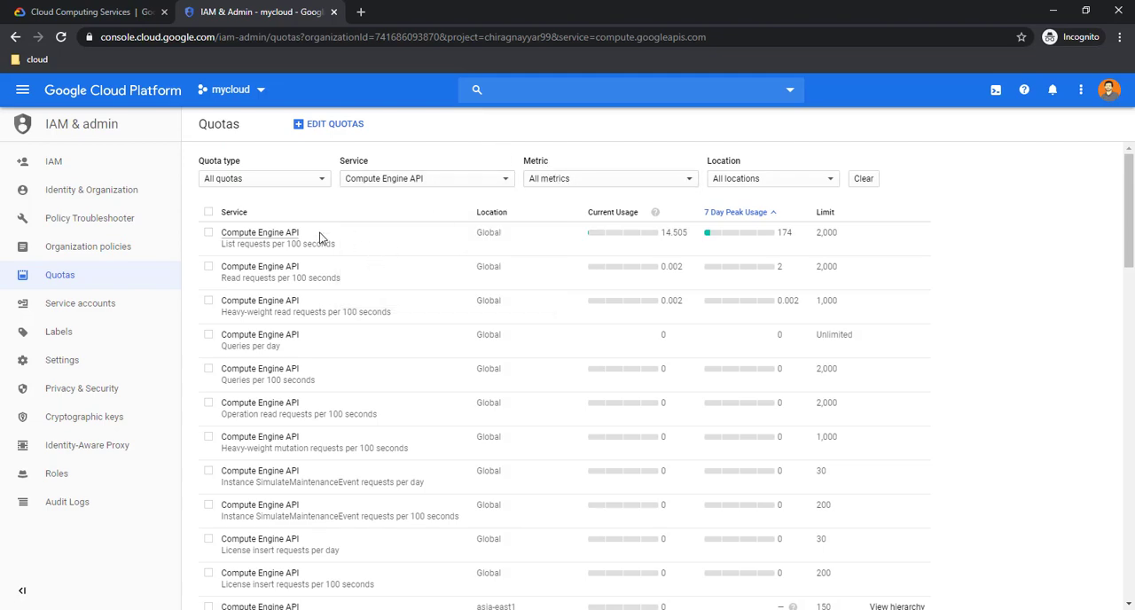
scroll(down, 3)
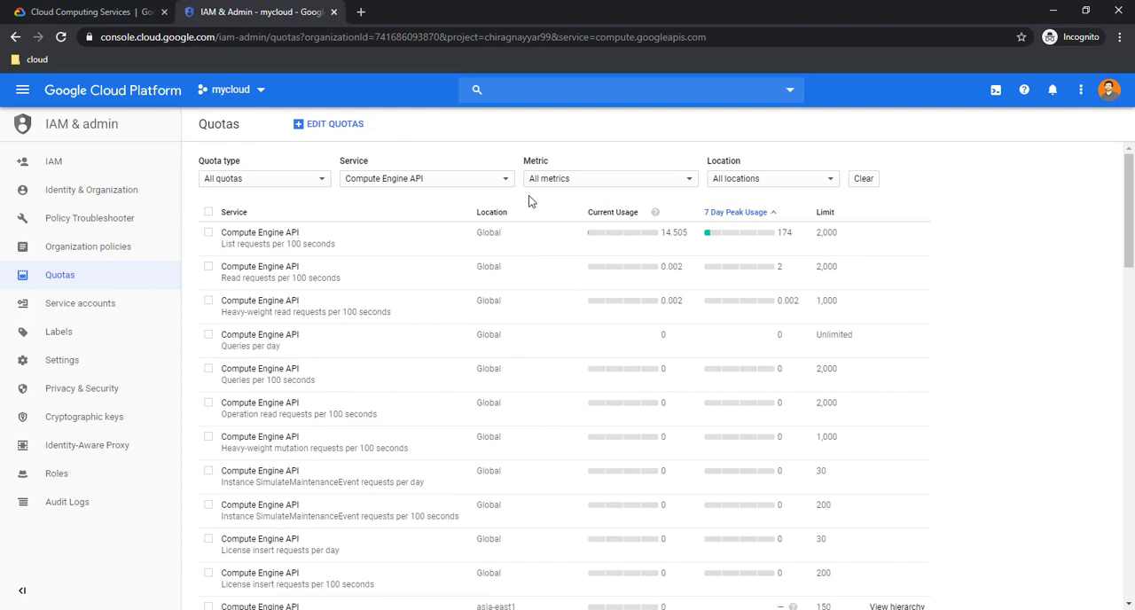
mouse_move(568, 178)
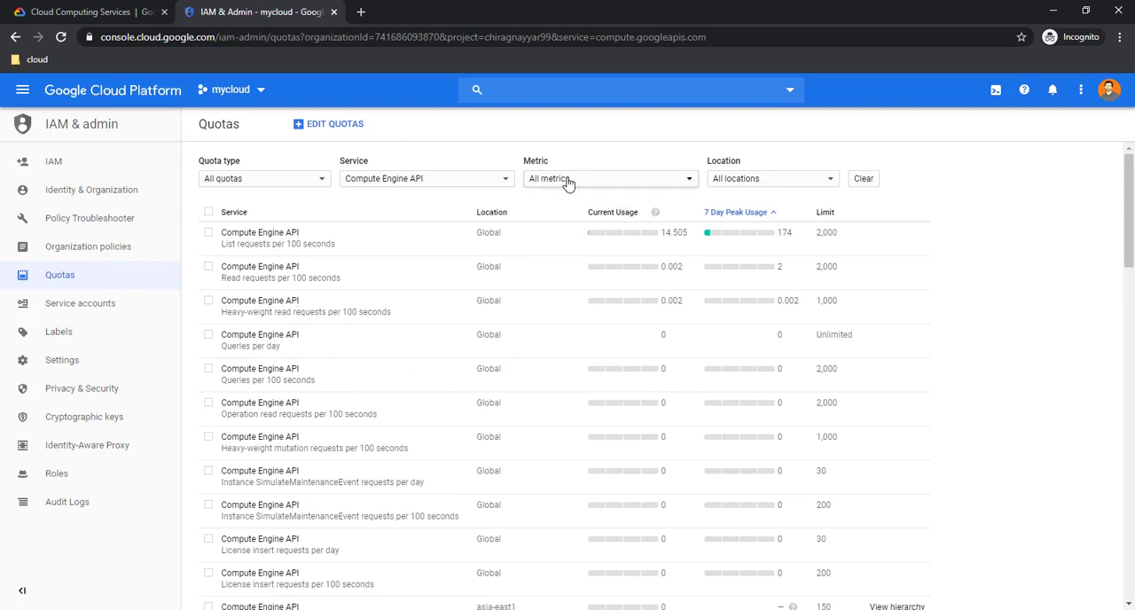
- Narrow the Compute Engine API quotas to the CPUs metric only, showing per-region limits
click(610, 177)
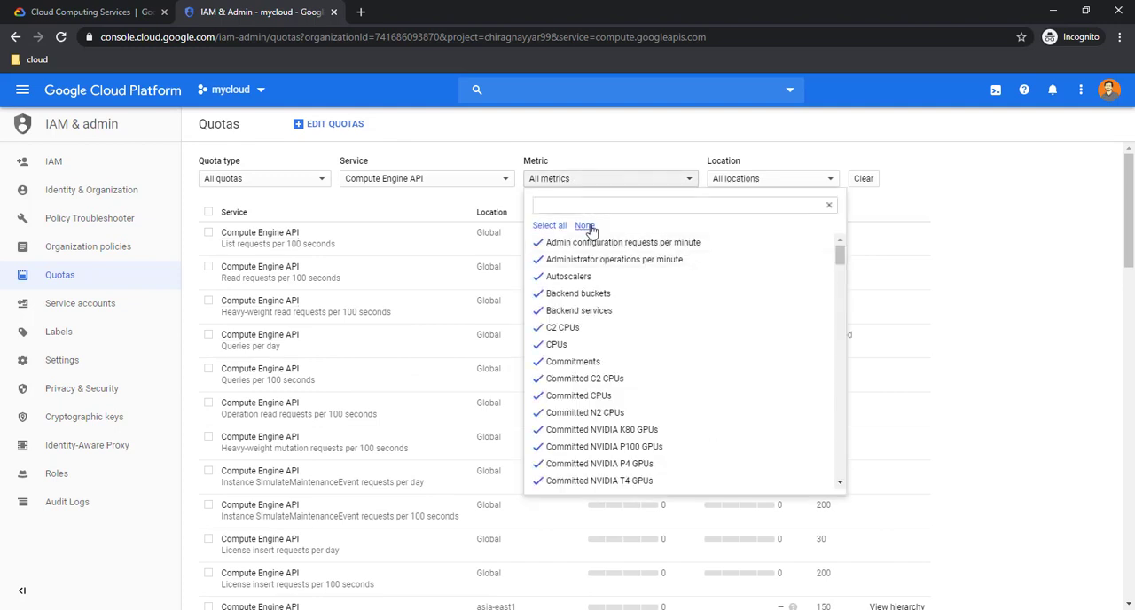
click(585, 225)
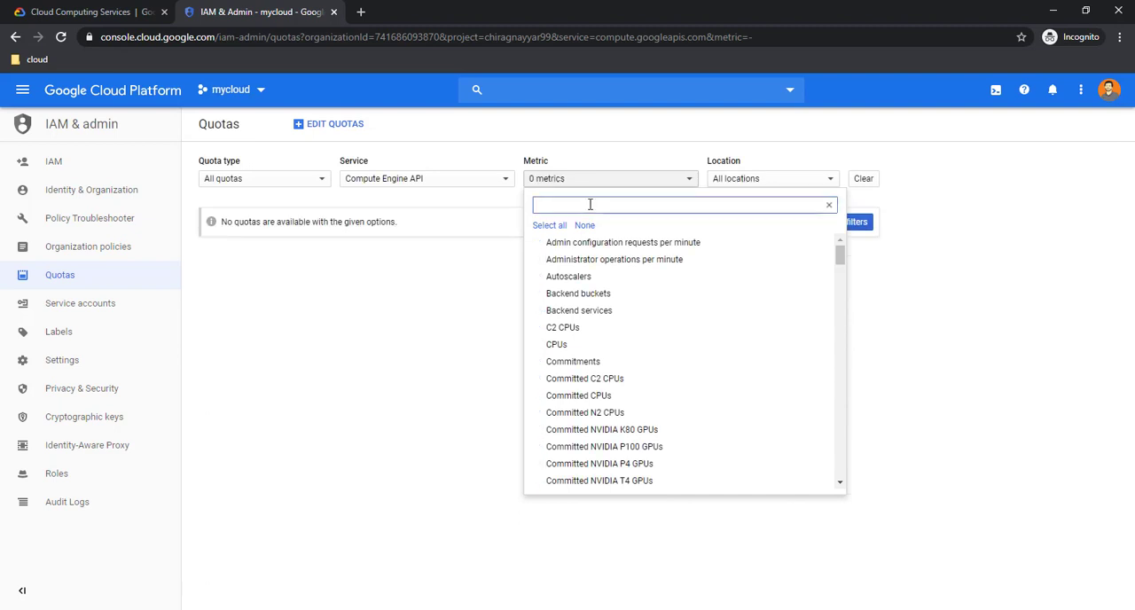
text(cpu)
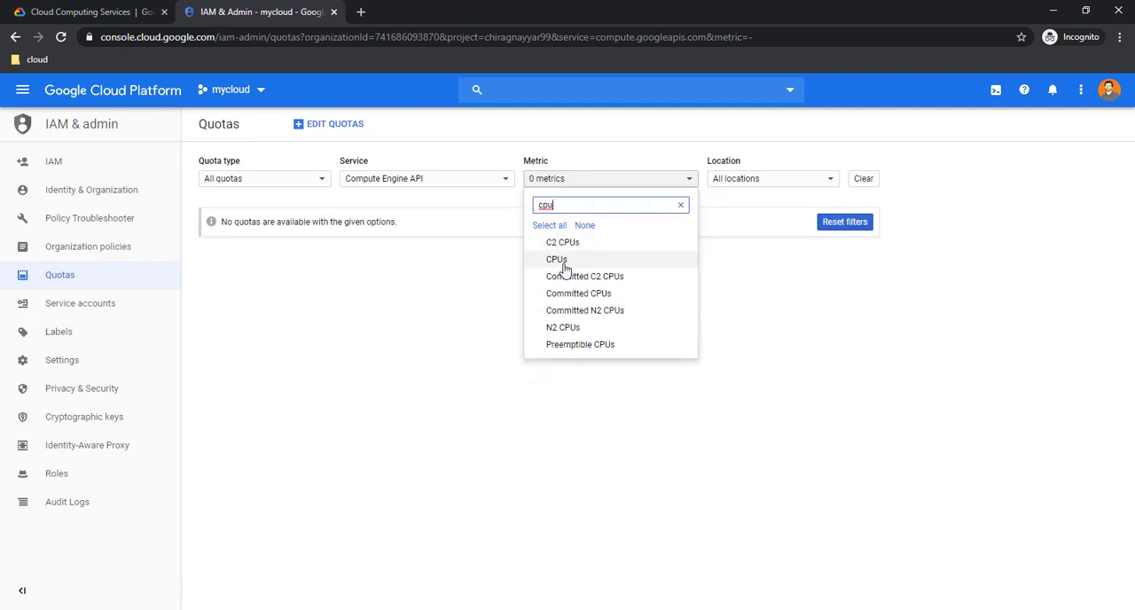
click(558, 259)
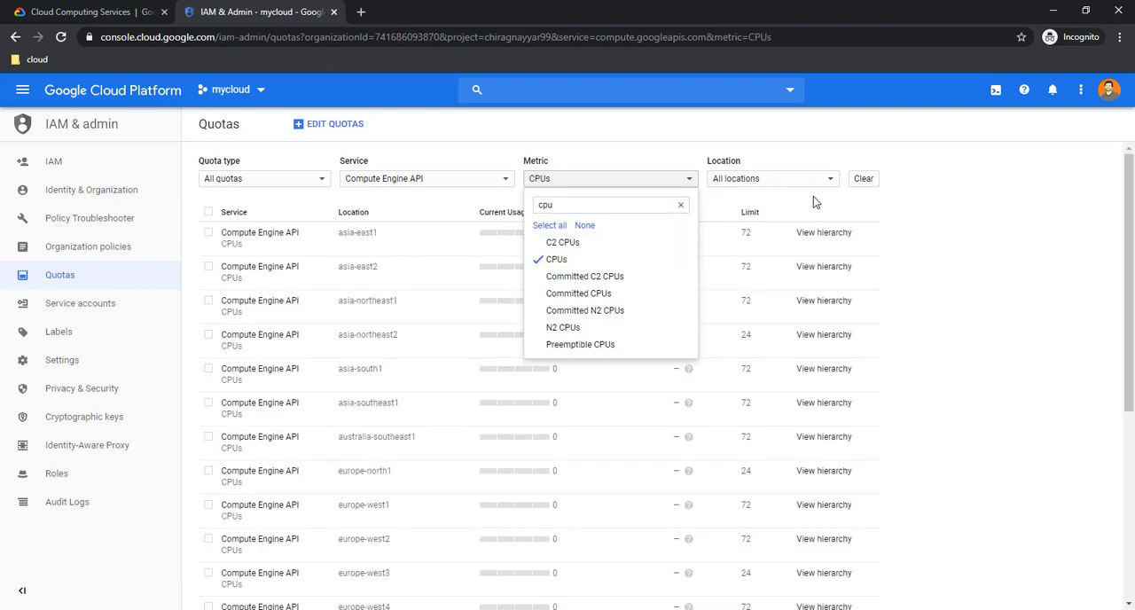
click(772, 178)
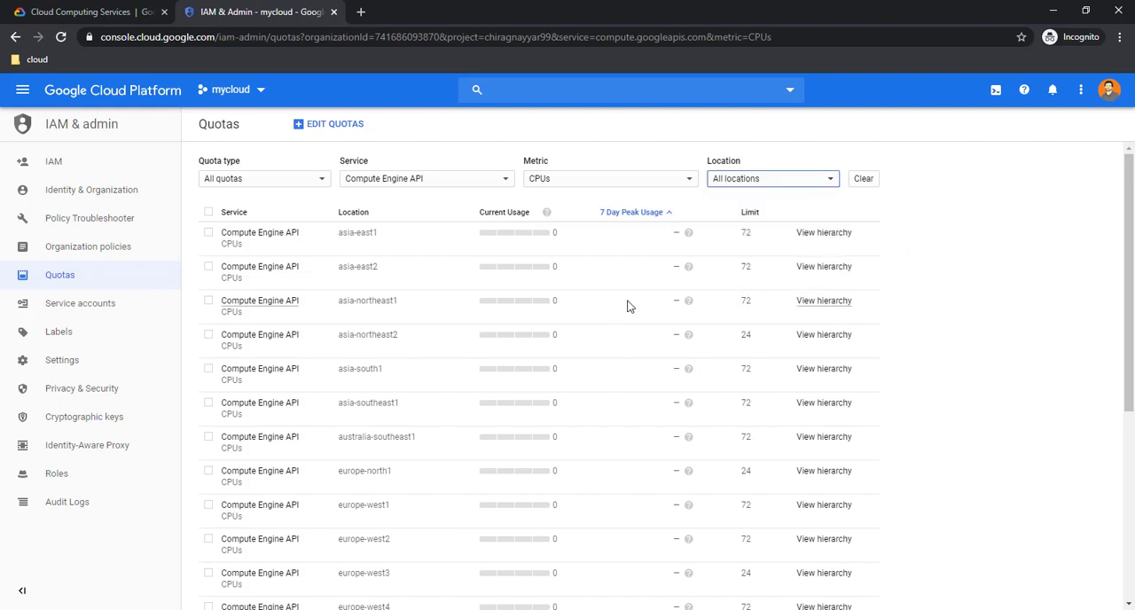
mouse_move(252, 255)
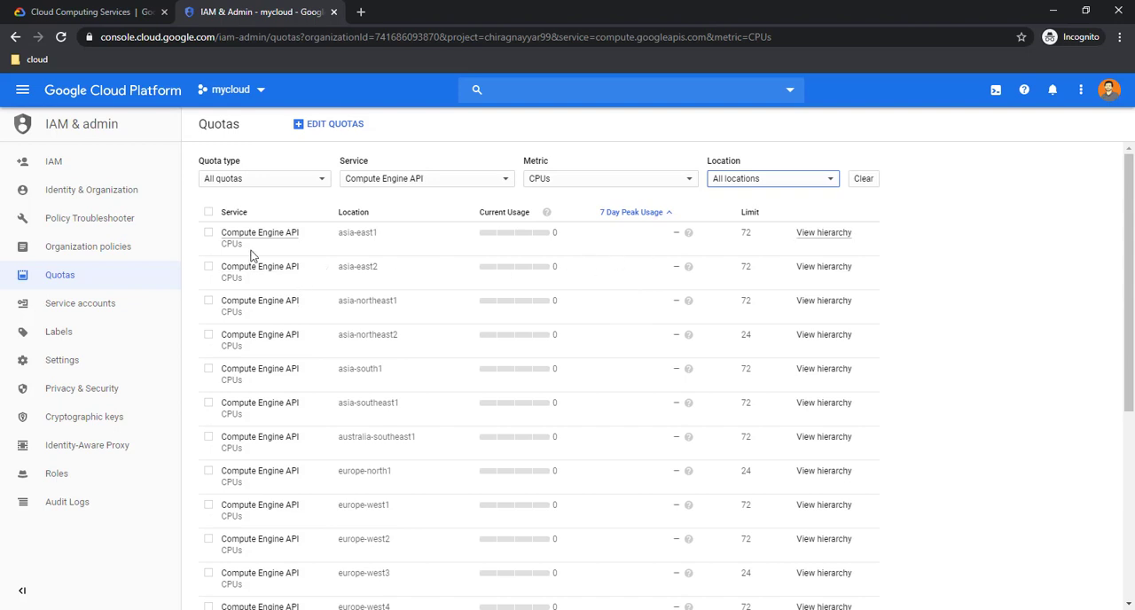
mouse_move(749, 245)
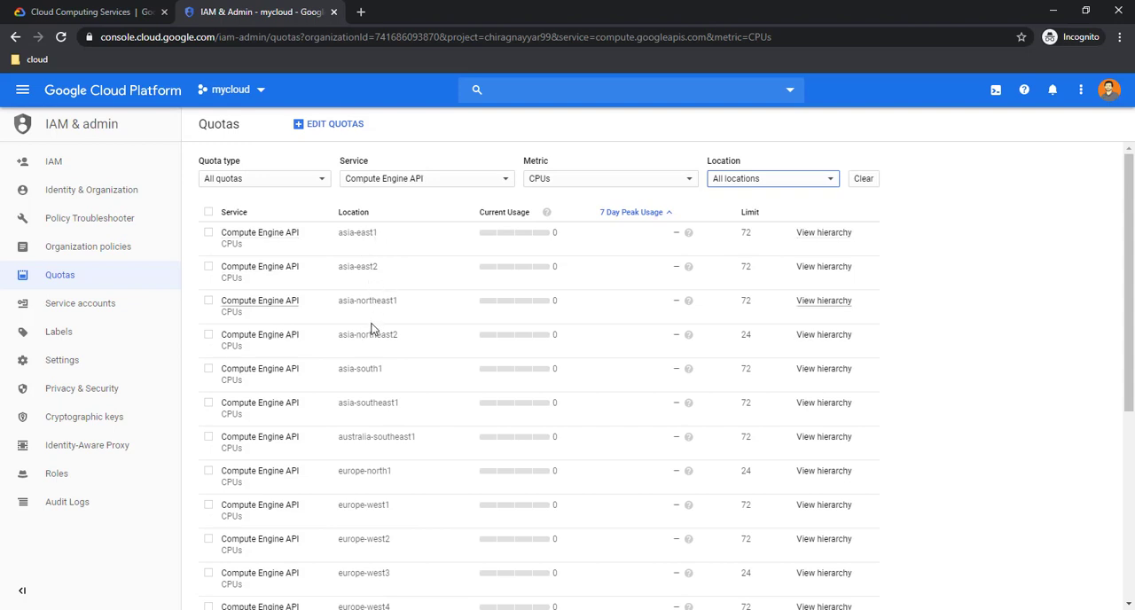
mouse_move(756, 256)
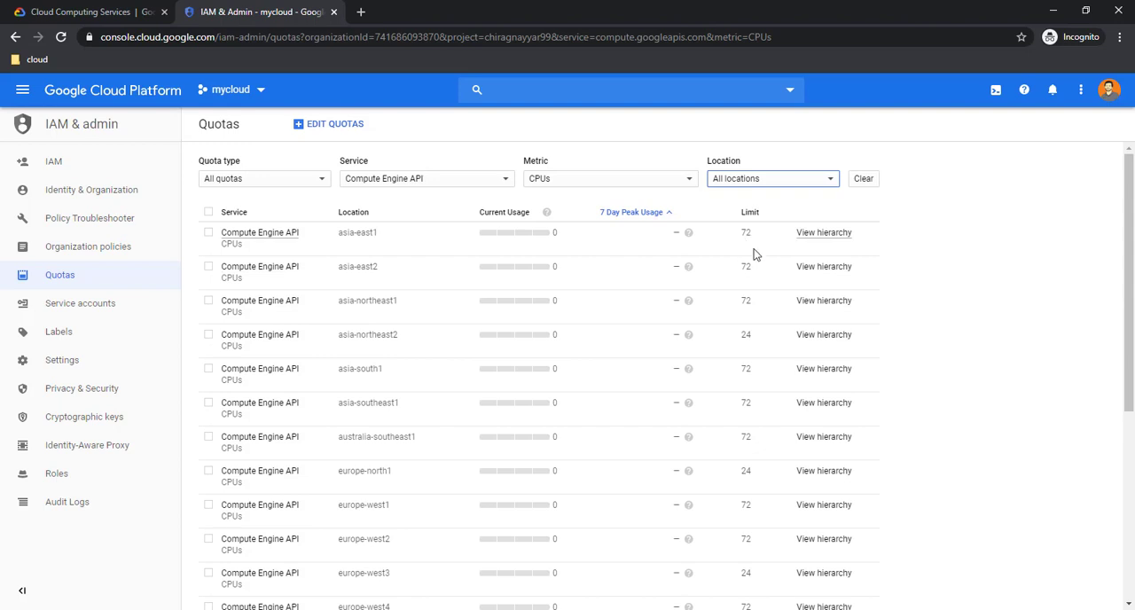
mouse_move(752, 252)
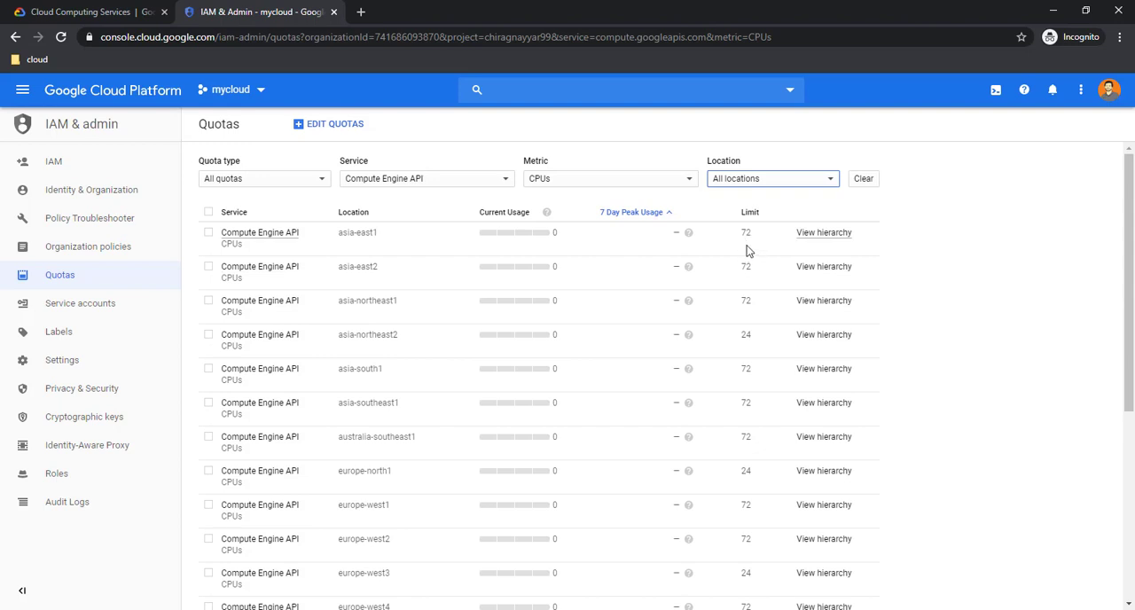
mouse_move(731, 277)
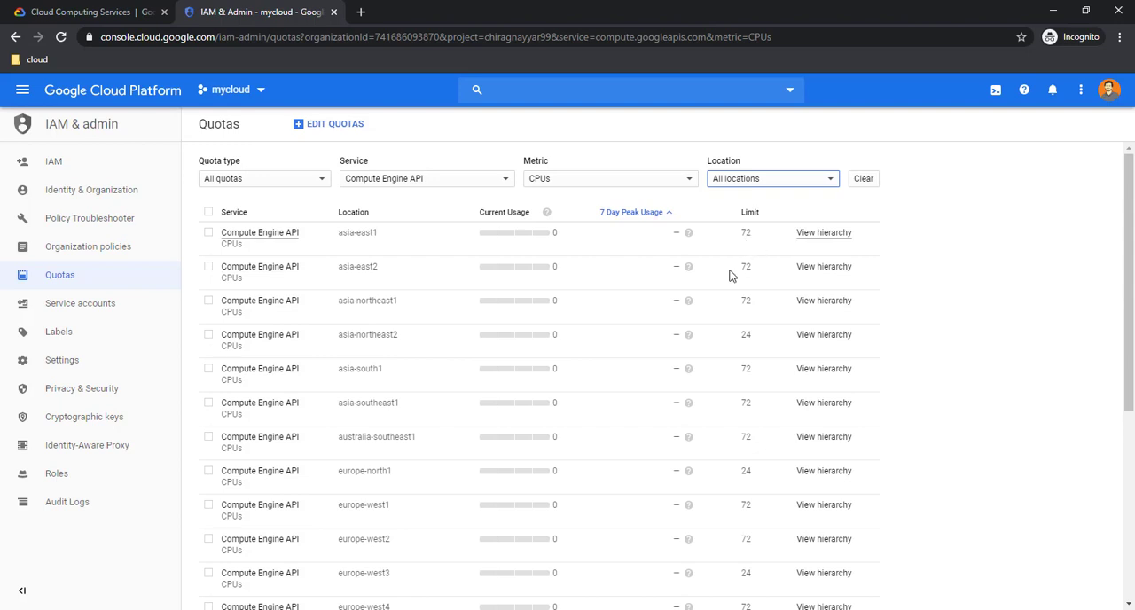
mouse_move(742, 351)
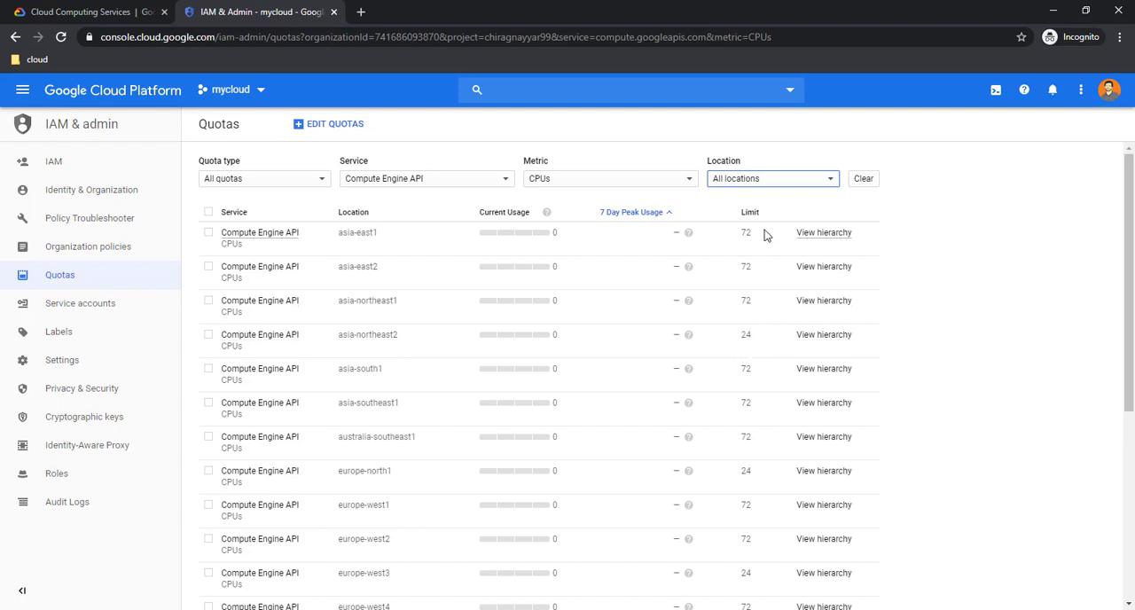
mouse_move(628, 312)
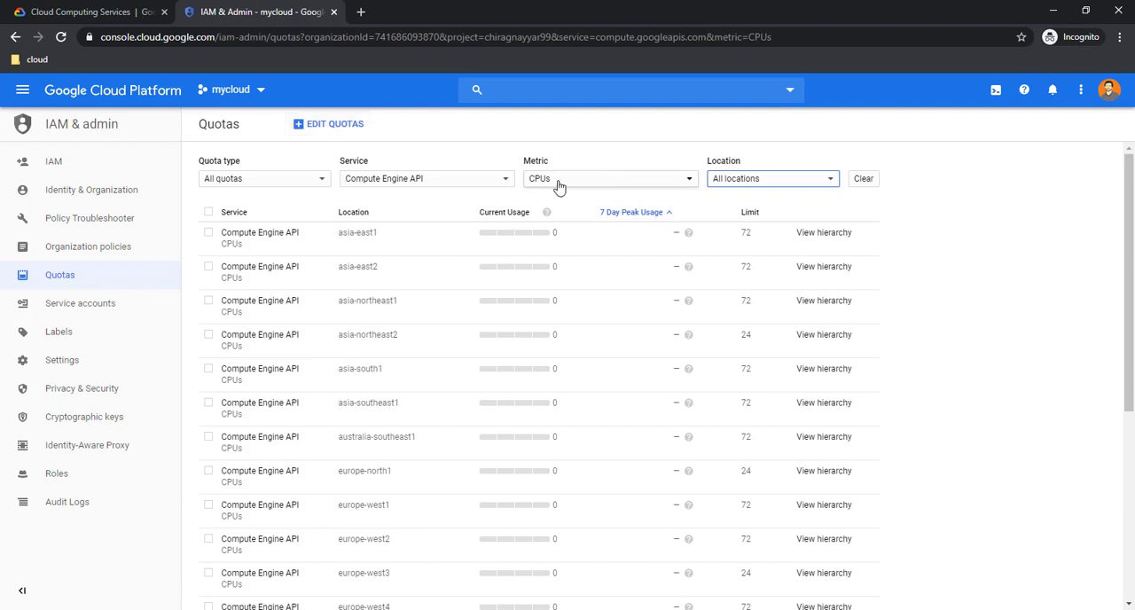
- Filter the quotas to the In-use IP addresses metric, then return to the home dashboard
click(611, 178)
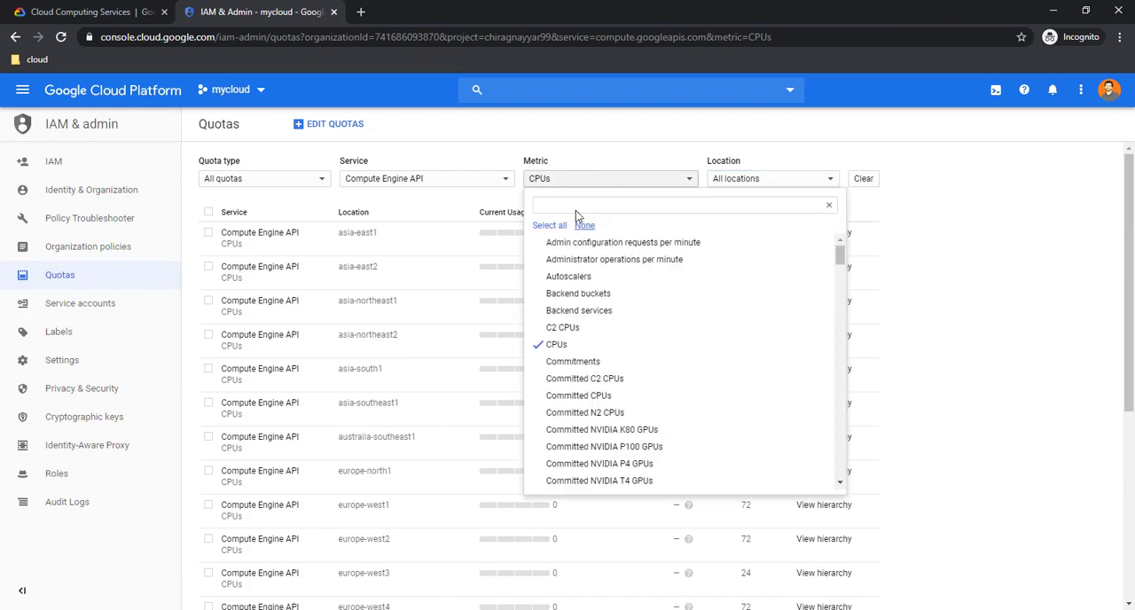
click(557, 345)
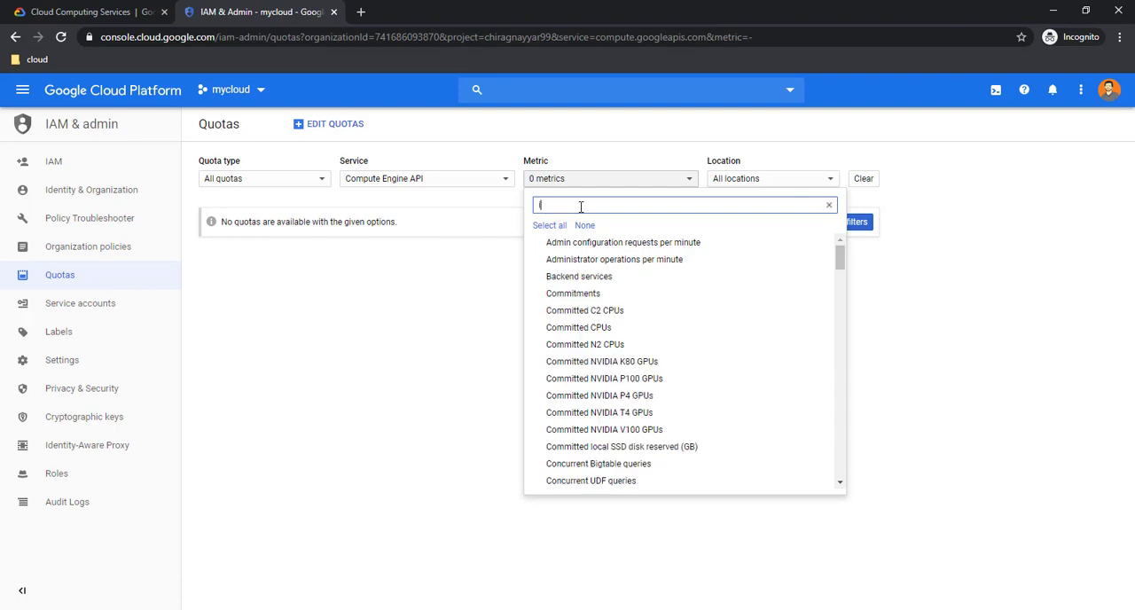
text(ip)
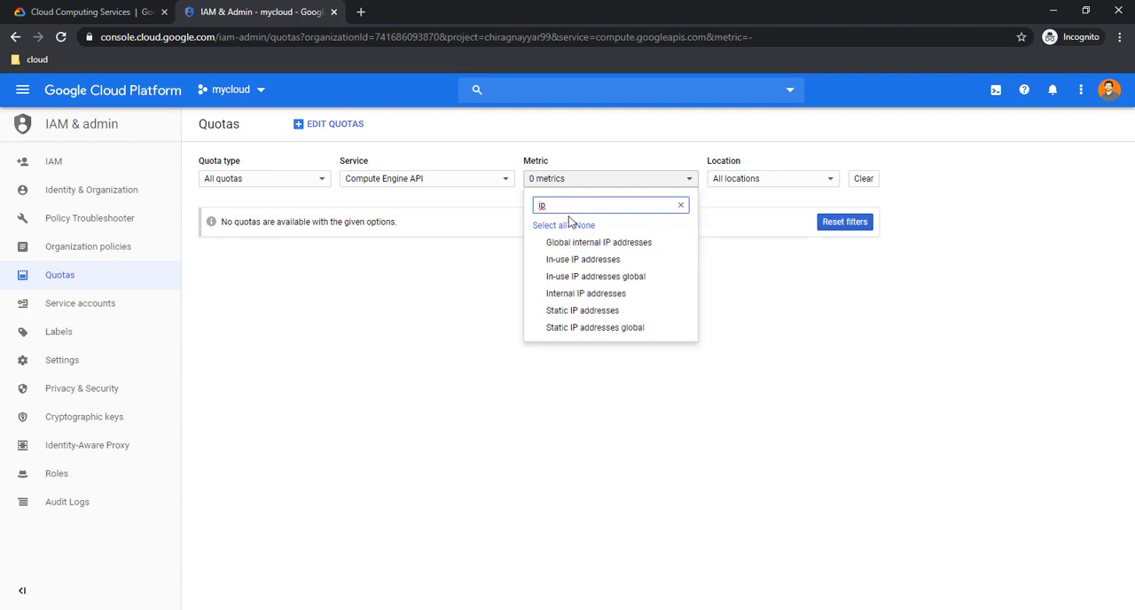
click(582, 259)
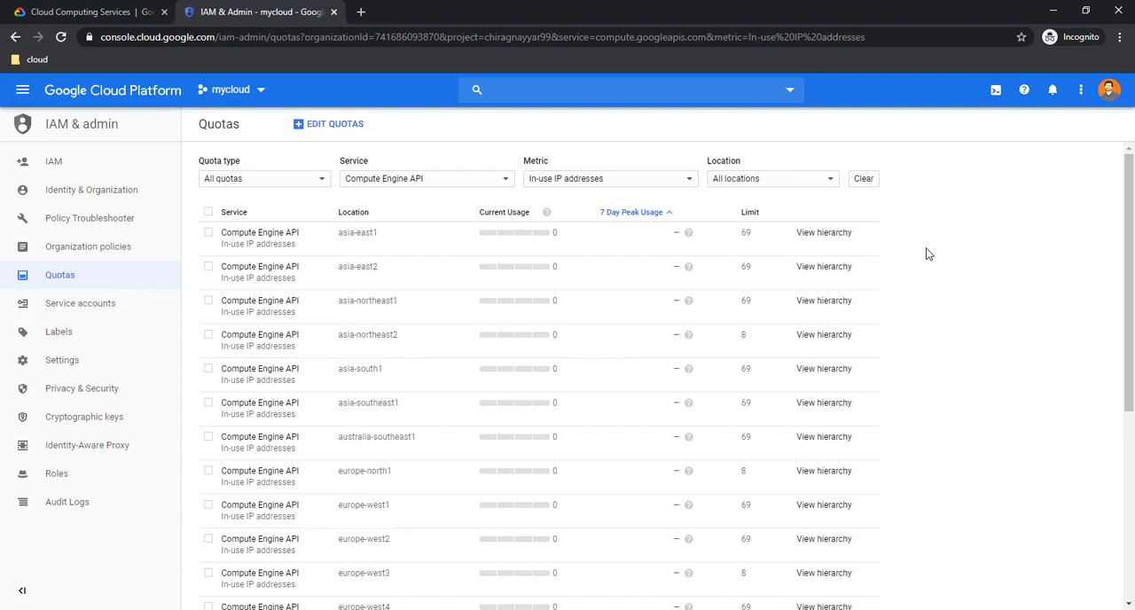
mouse_move(704, 313)
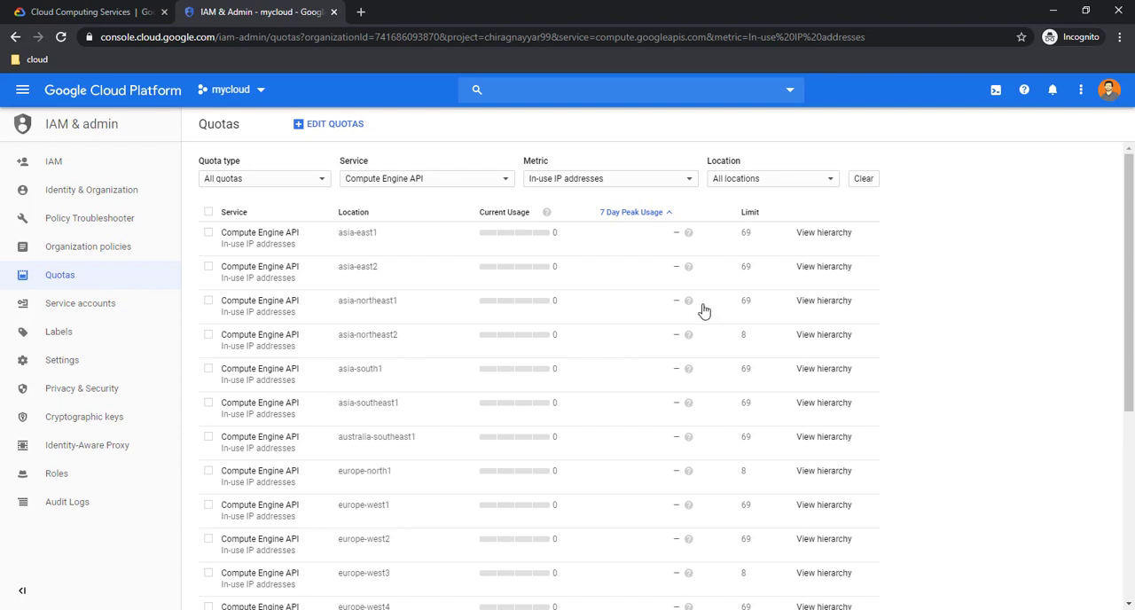
mouse_move(768, 242)
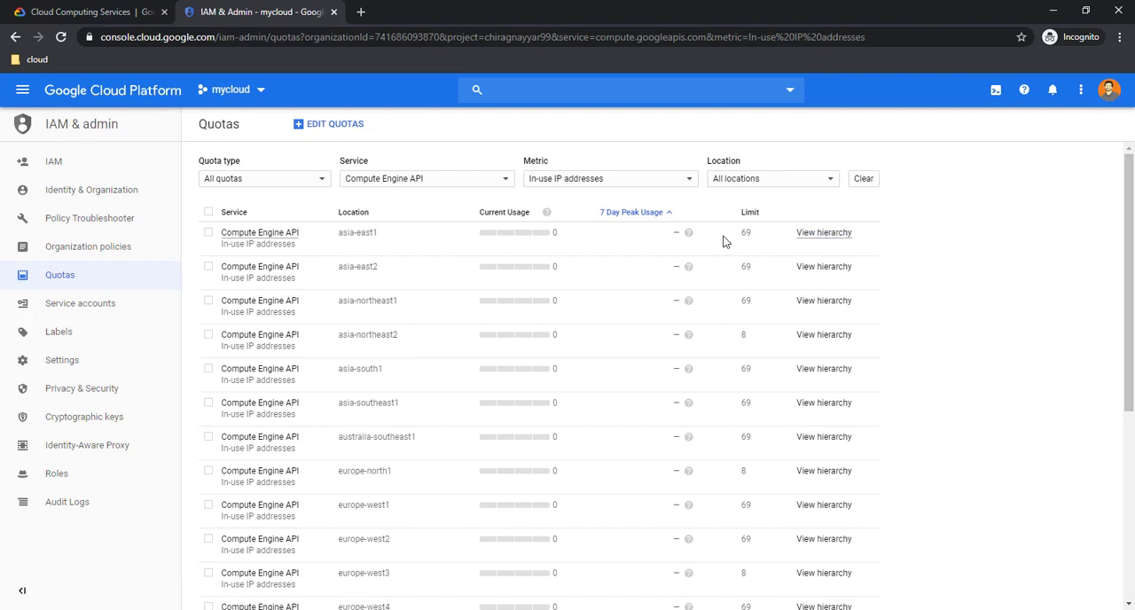
mouse_move(747, 241)
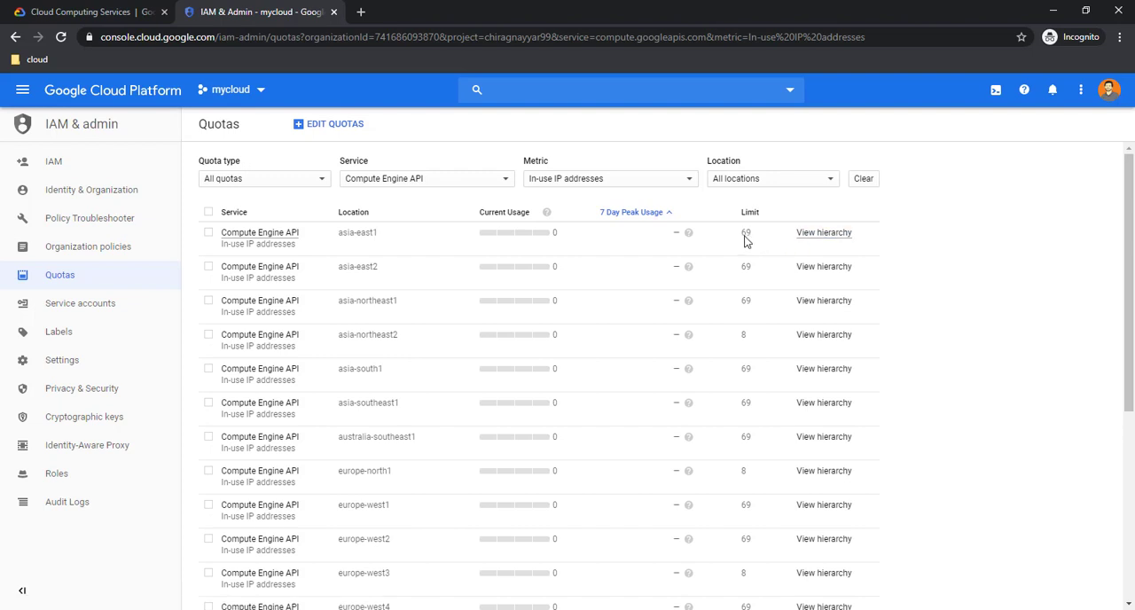
mouse_move(724, 241)
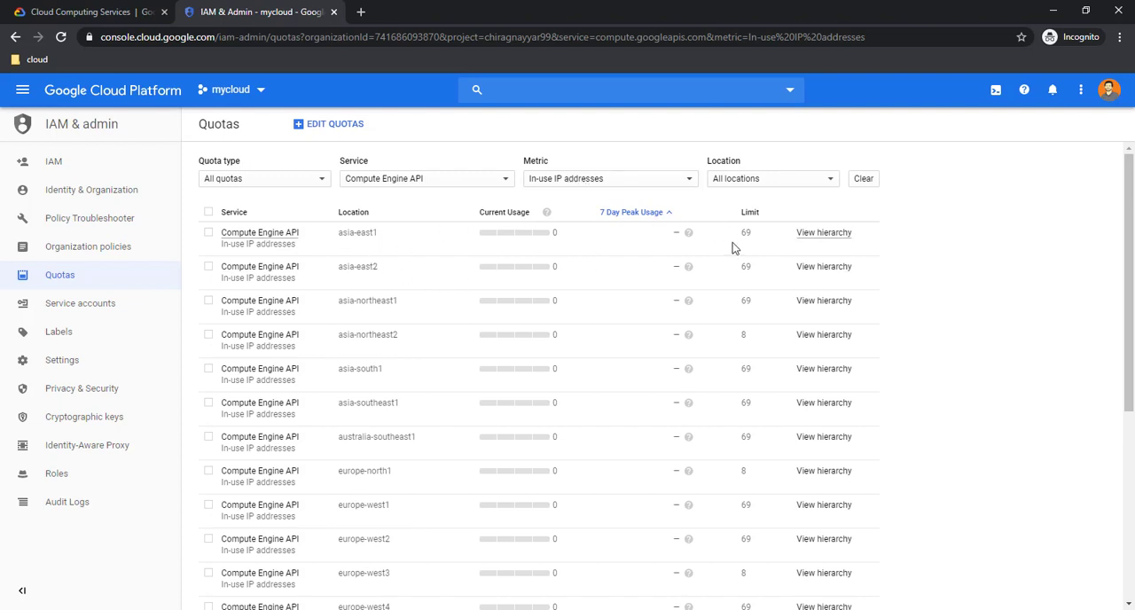
click(209, 231)
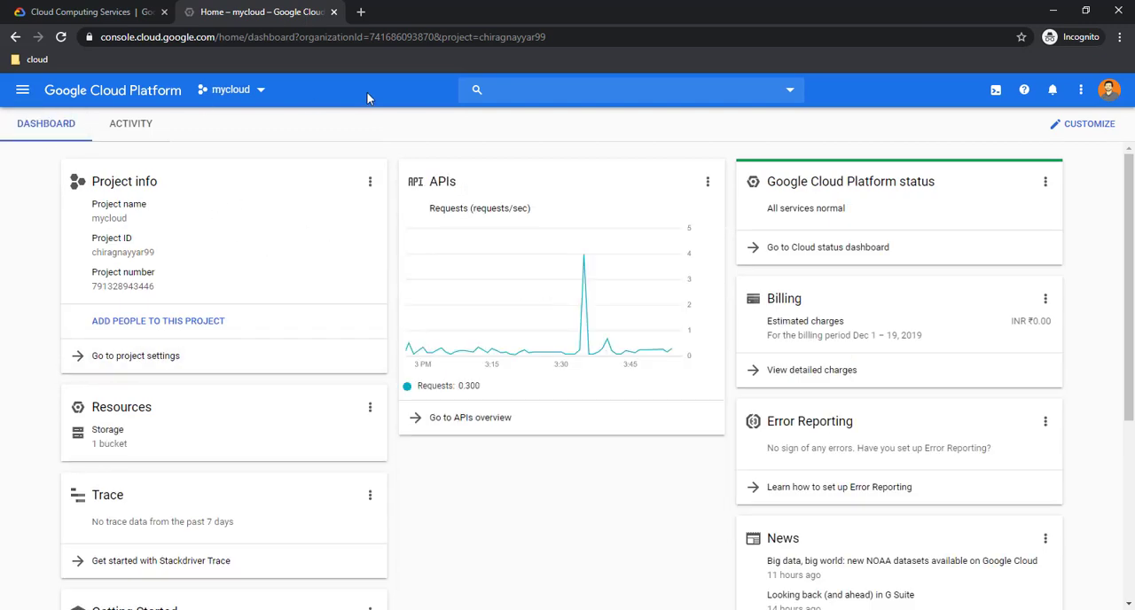
- Reach Compute Engine's VM instances page by searching 'compute' in the console
click(621, 89)
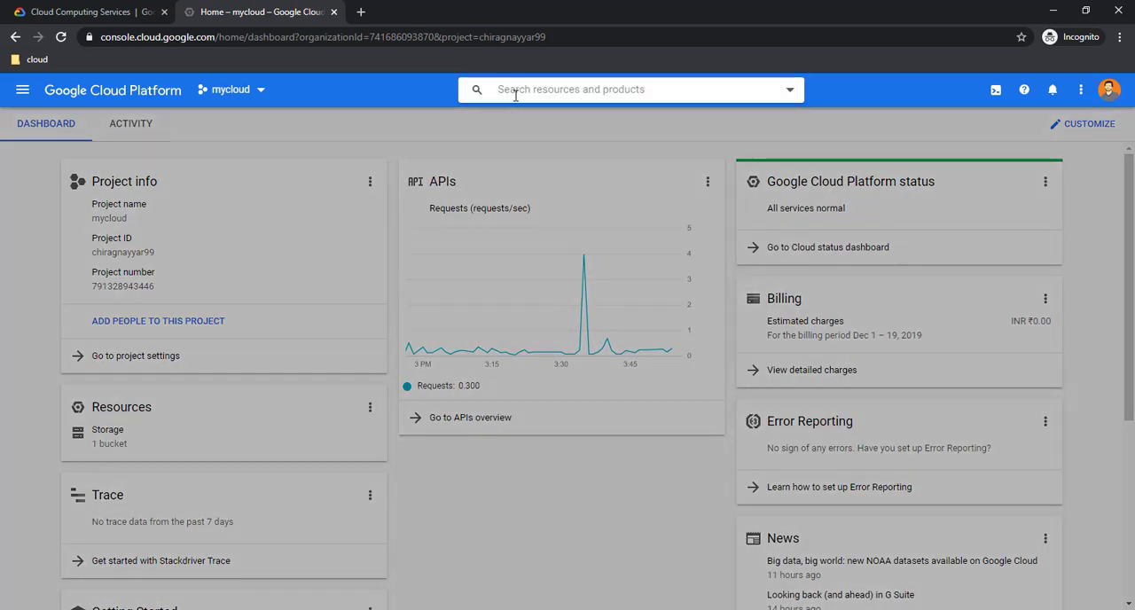
text(compute)
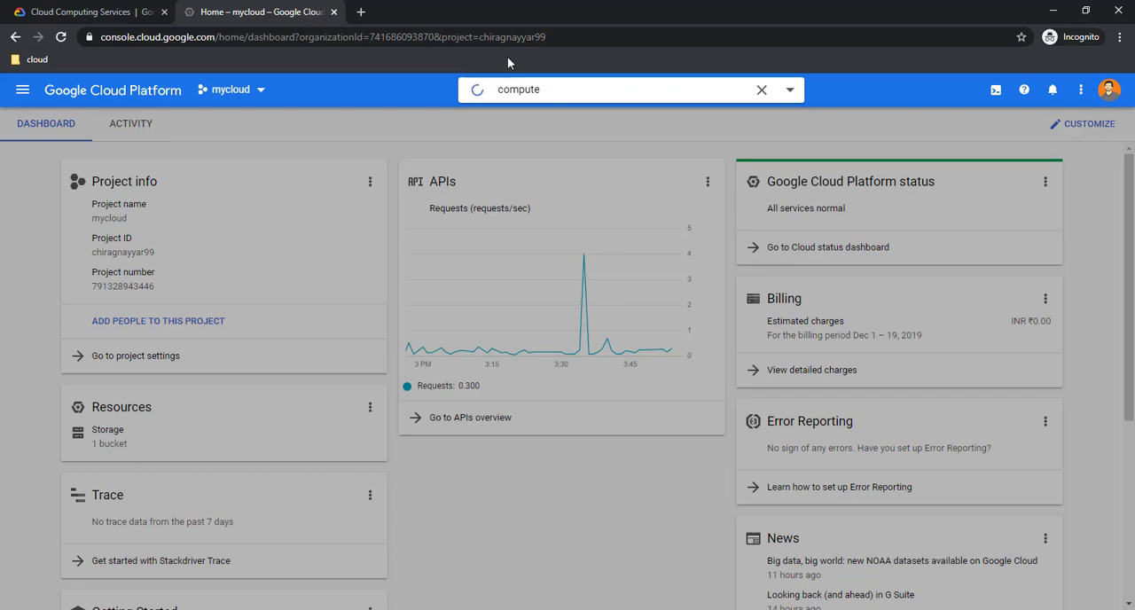
click(621, 89)
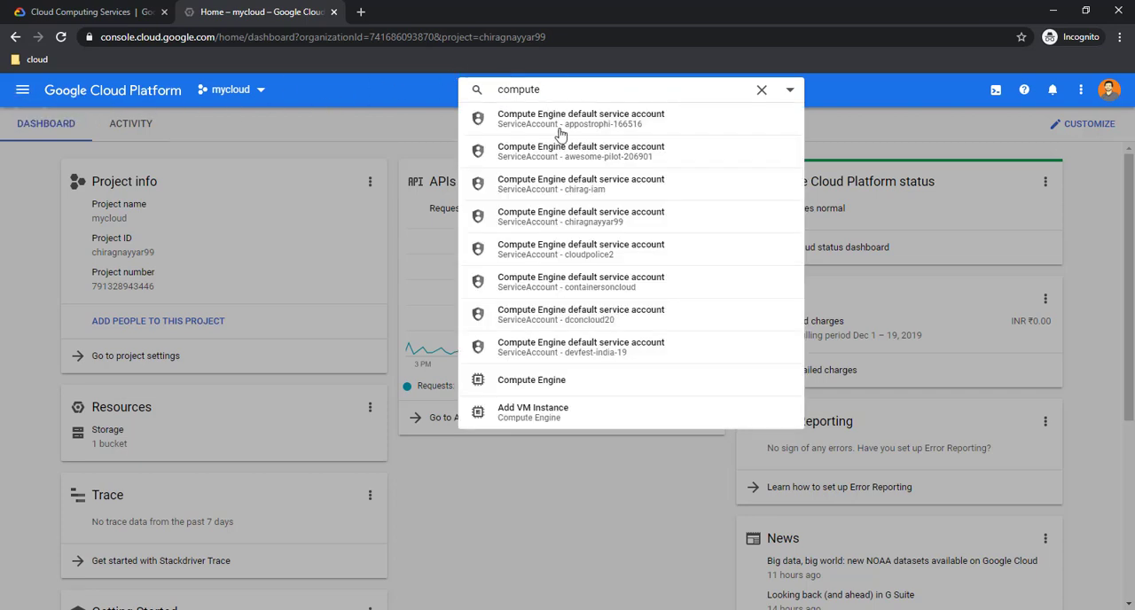
click(532, 380)
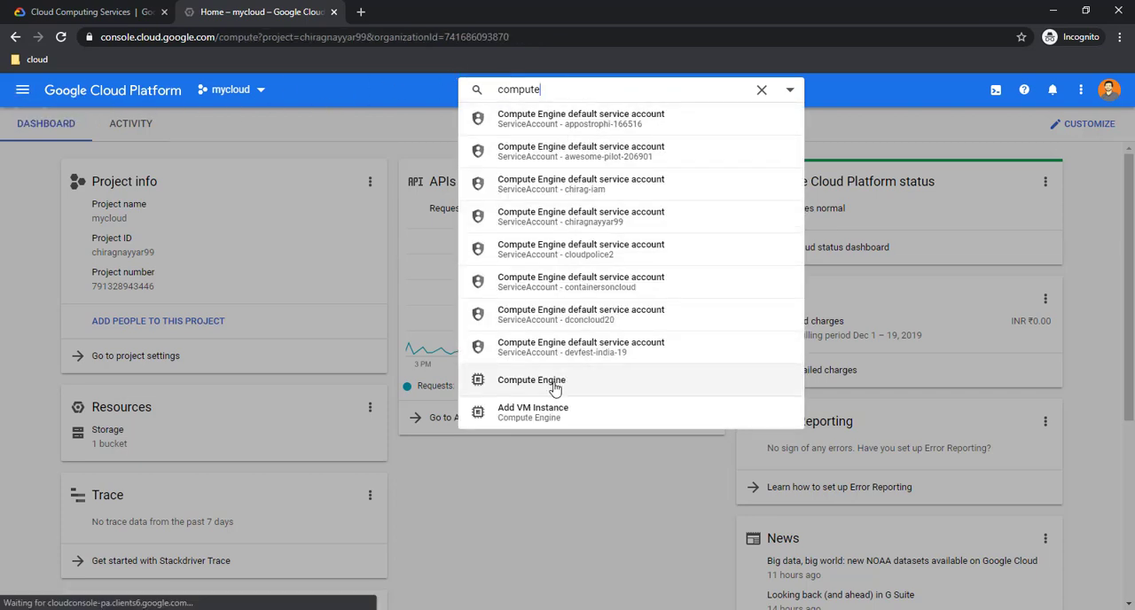
click(532, 380)
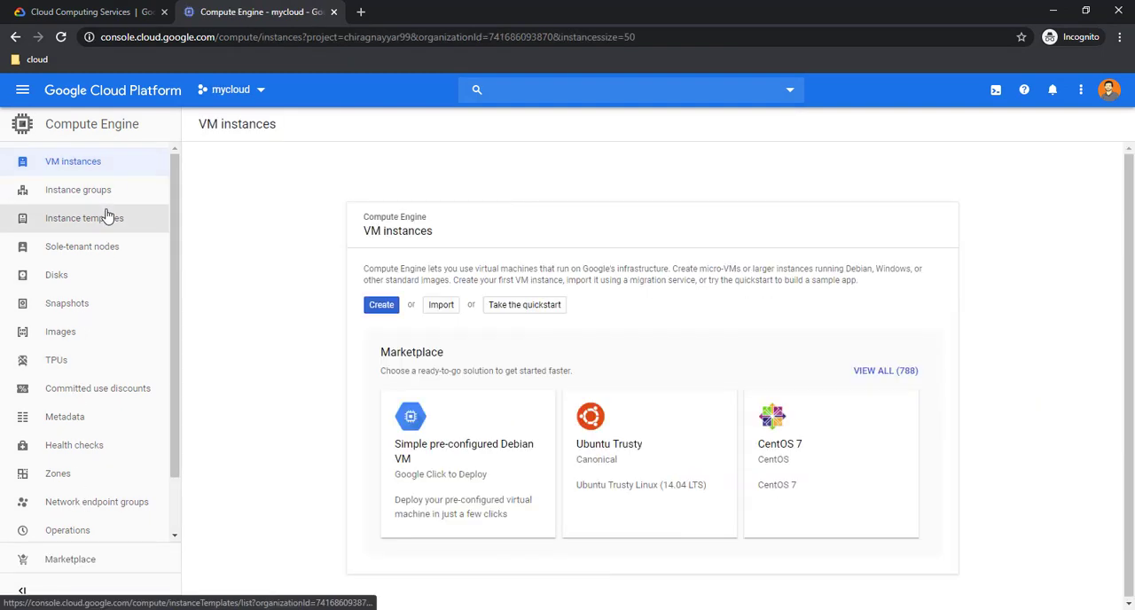
mouse_move(123, 278)
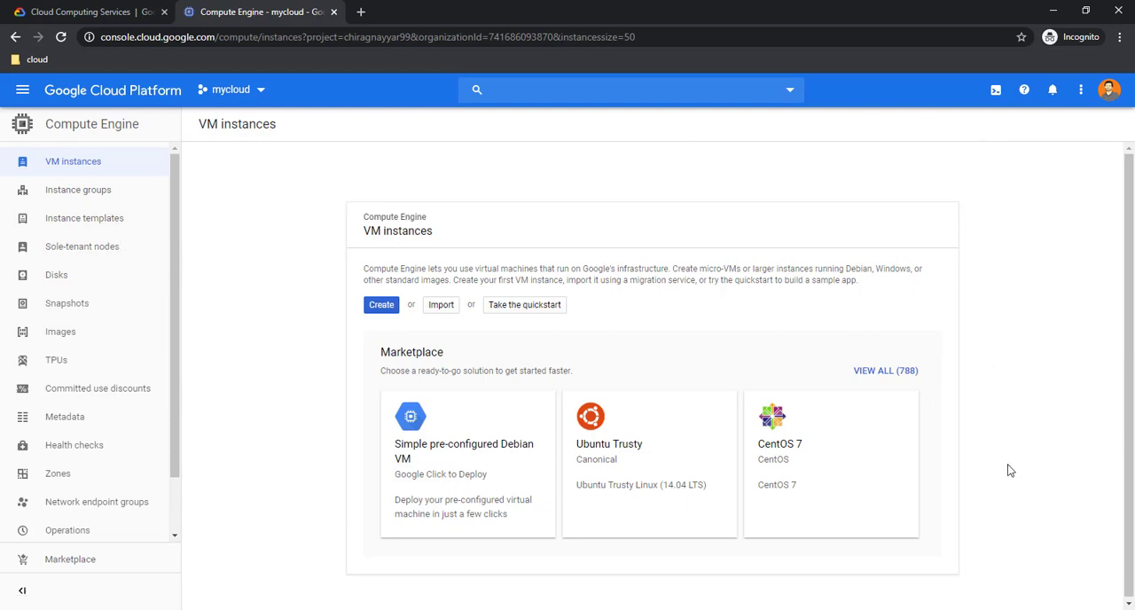
mouse_move(841, 220)
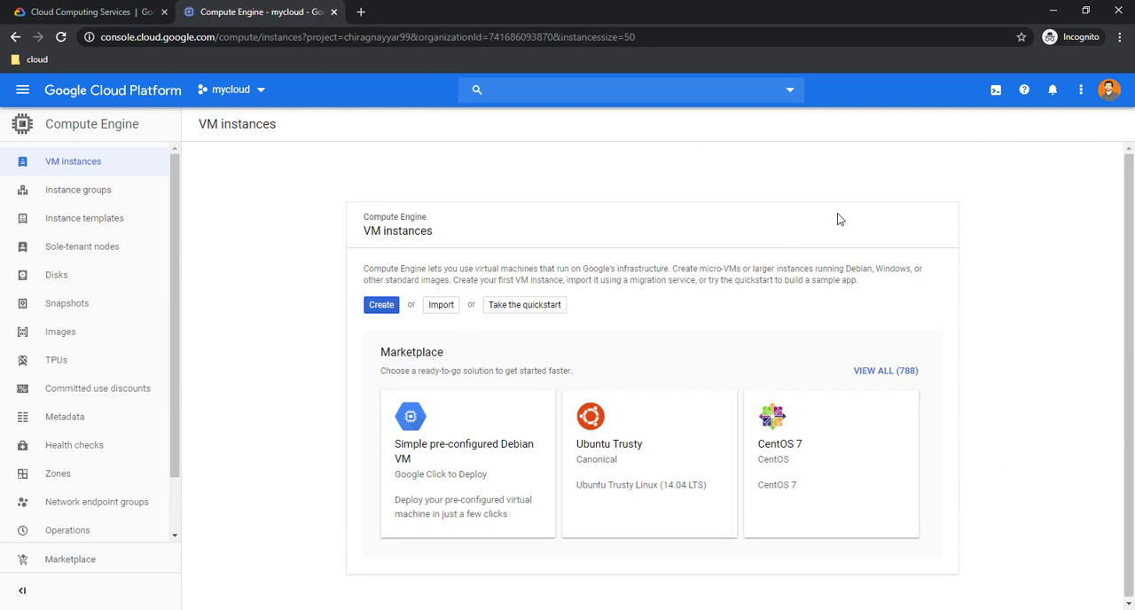
mouse_move(820, 169)
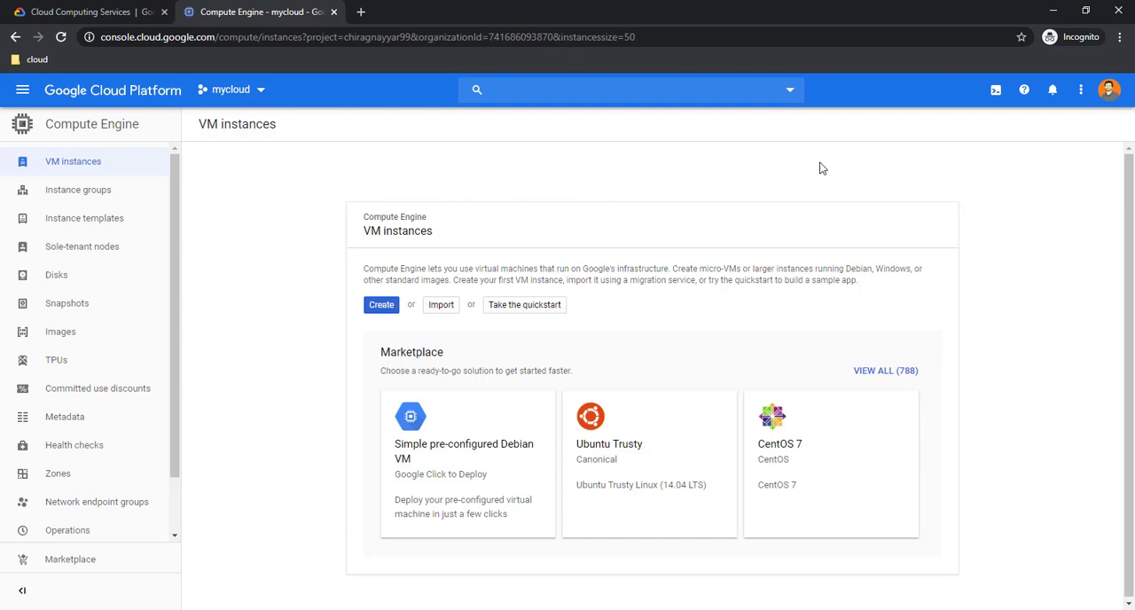
mouse_move(543, 305)
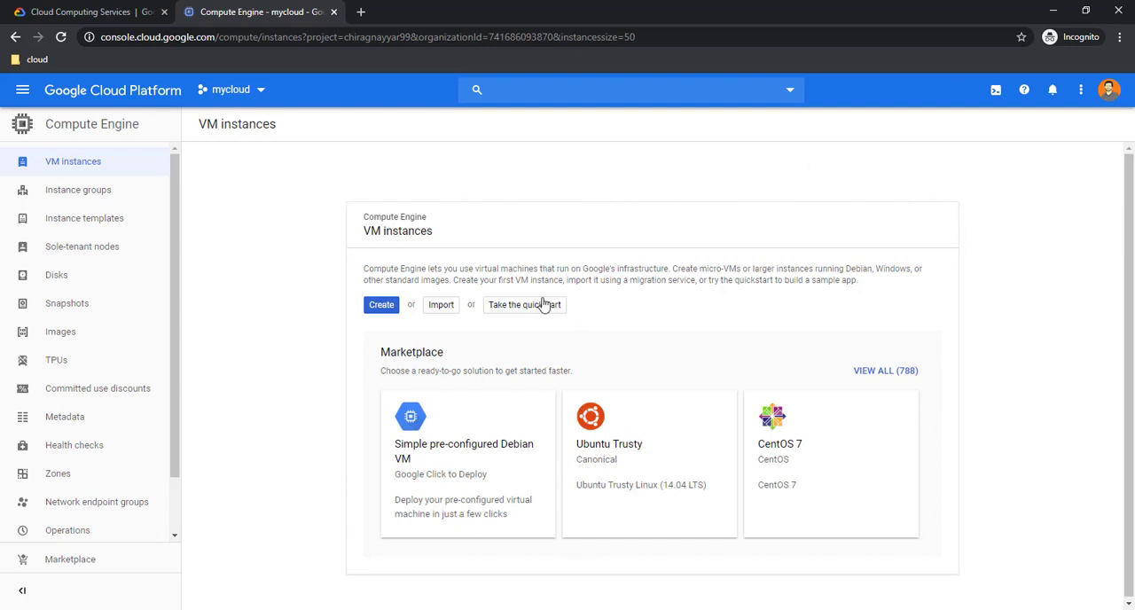
mouse_move(445, 274)
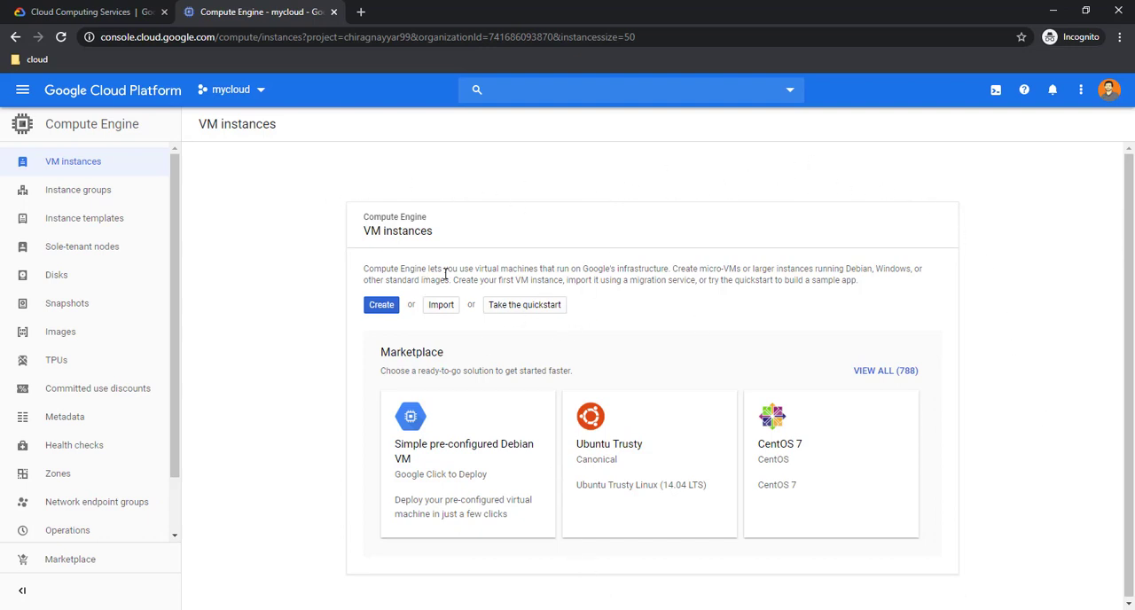
mouse_move(436, 348)
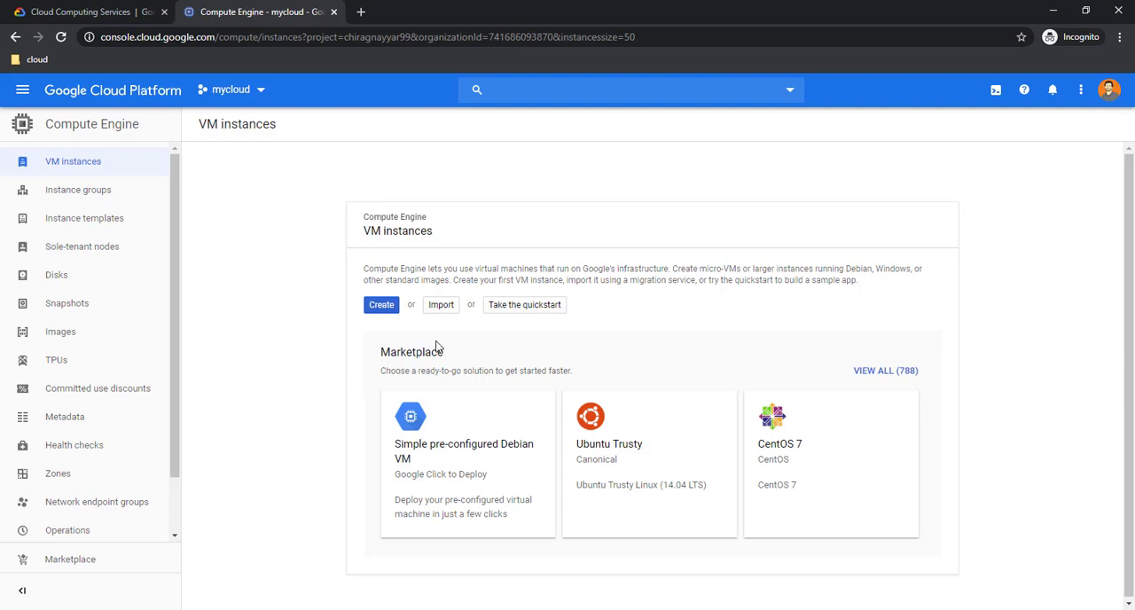
mouse_move(454, 348)
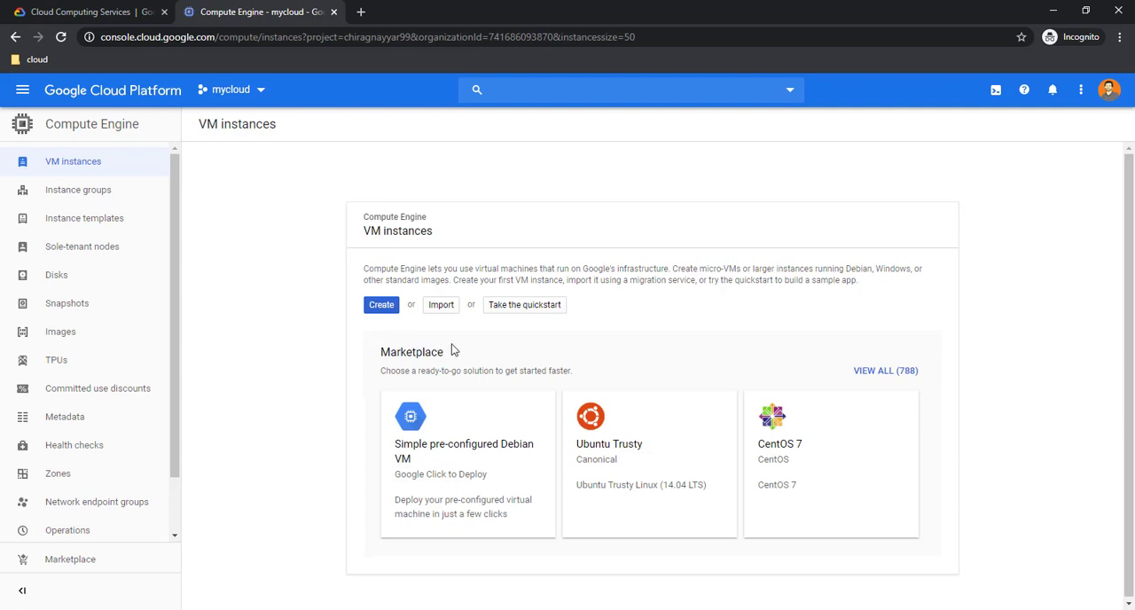
mouse_move(671, 423)
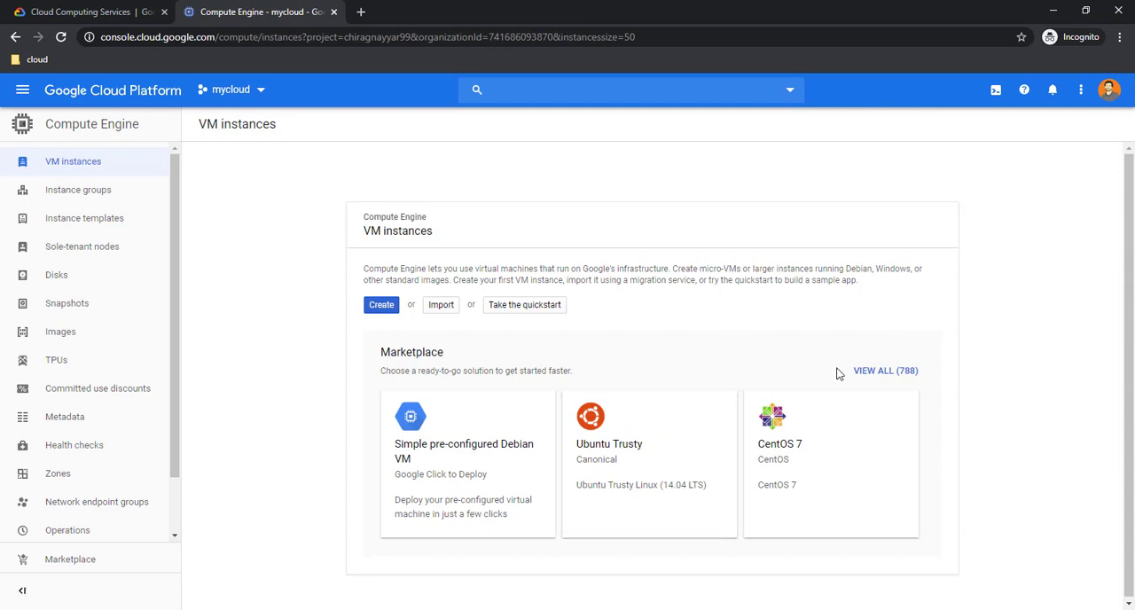
mouse_move(841, 372)
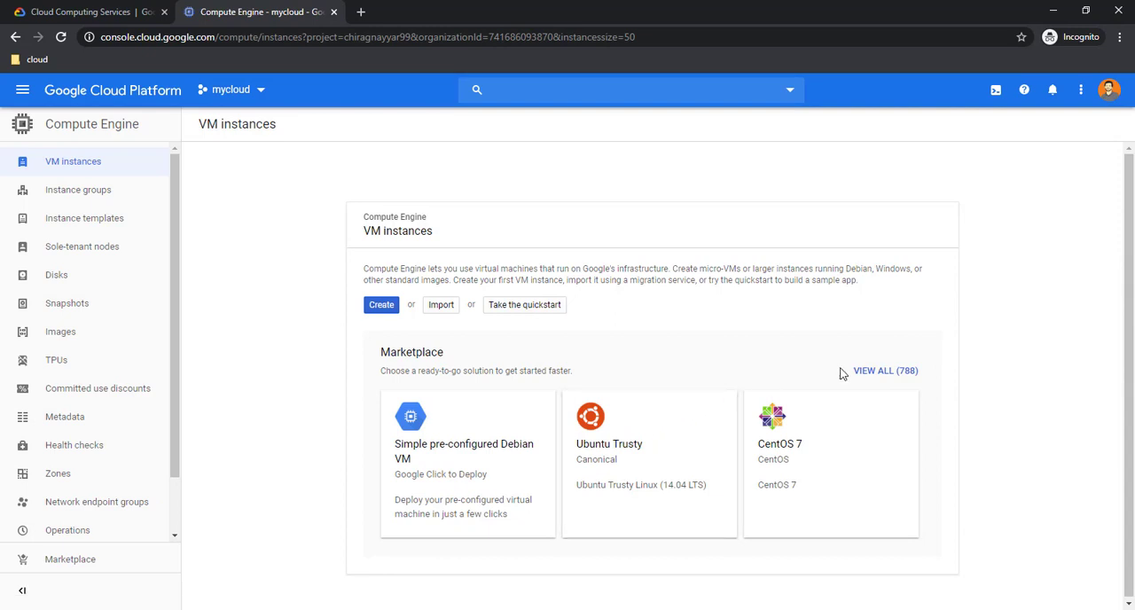
mouse_move(802, 346)
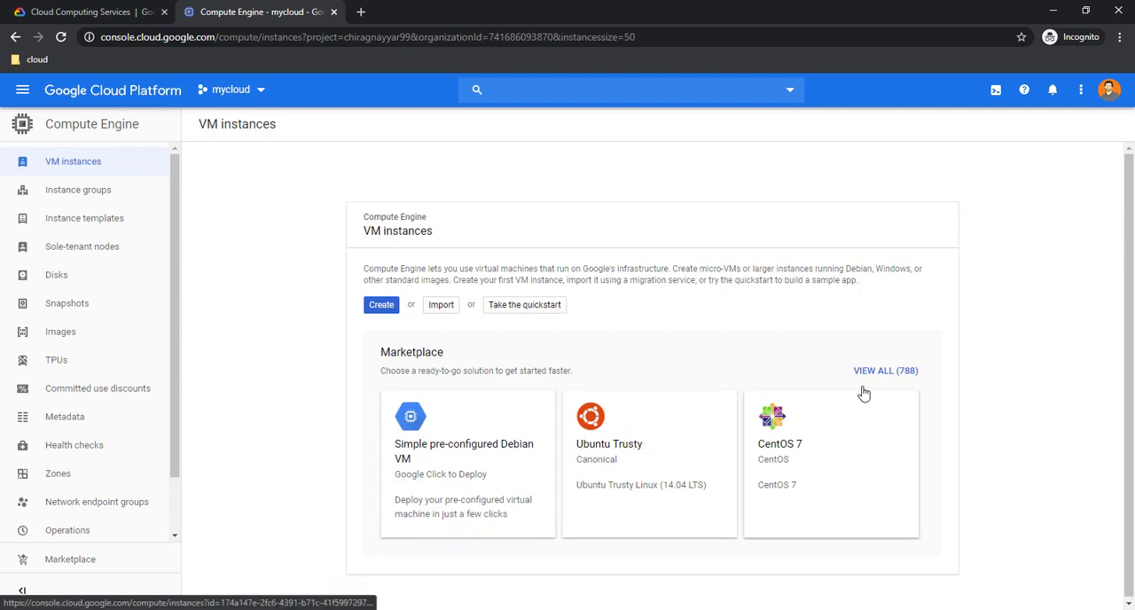
click(380, 306)
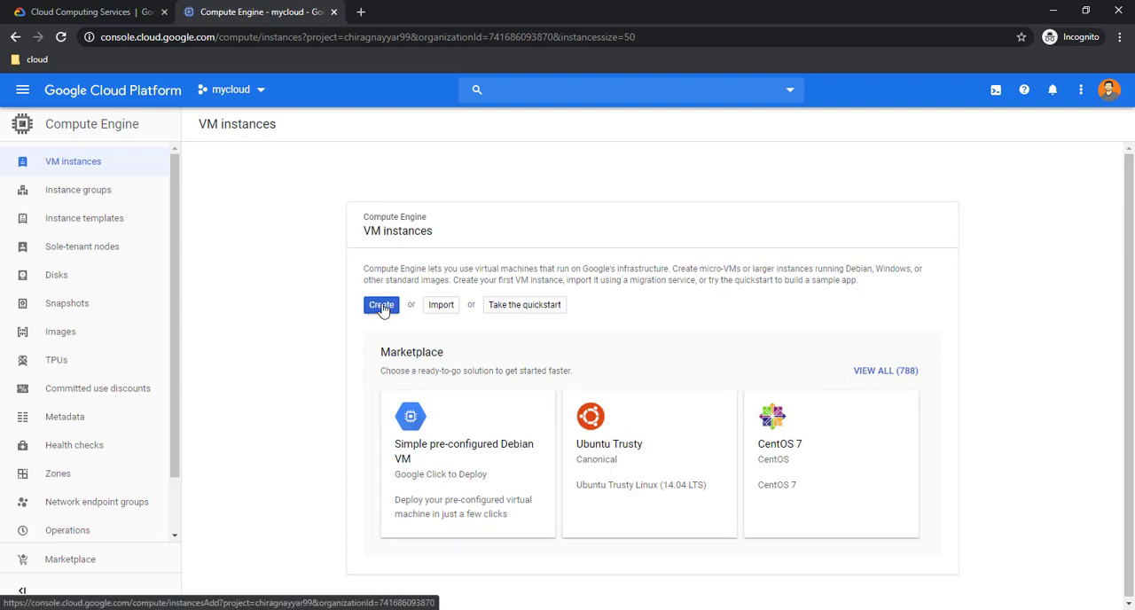
- Start a new VM instance and name it dconcloud-ubuntu
click(380, 305)
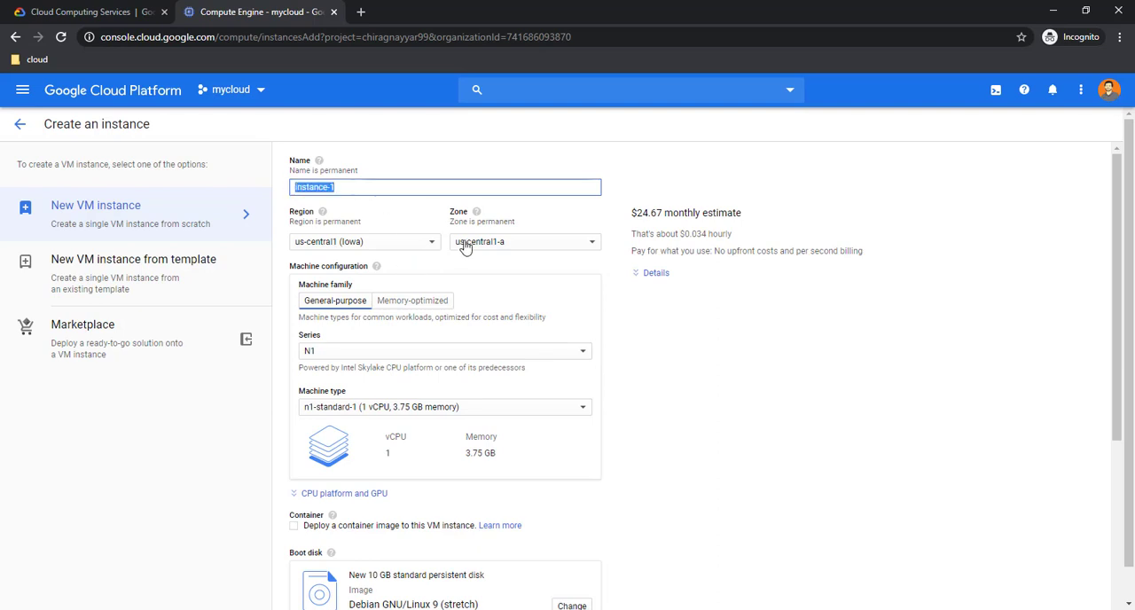
text(dconcloud)
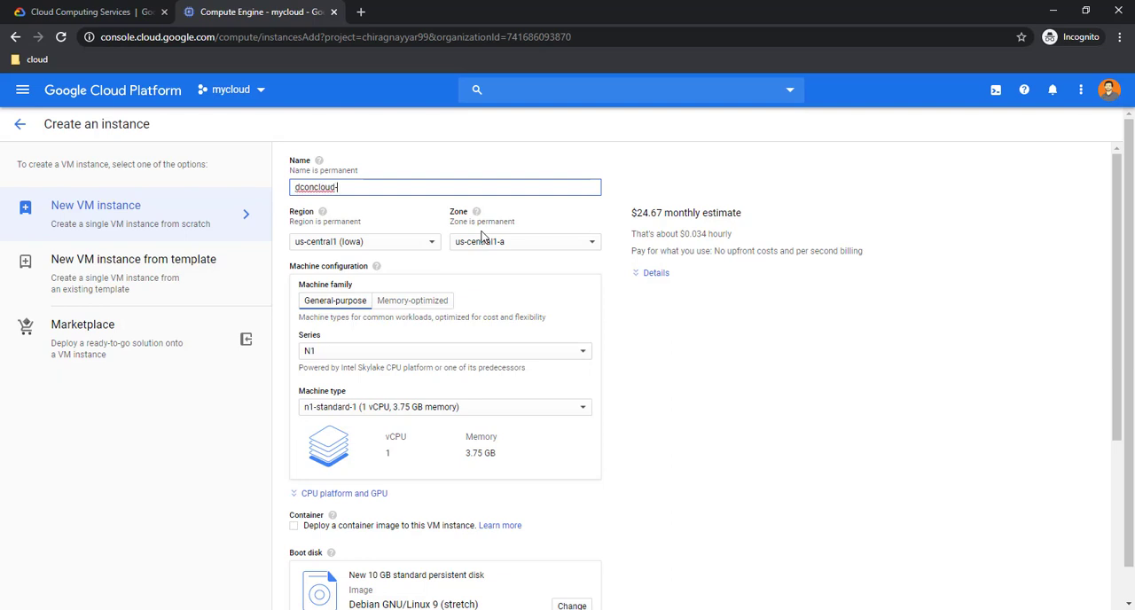
text(-ubuntu)
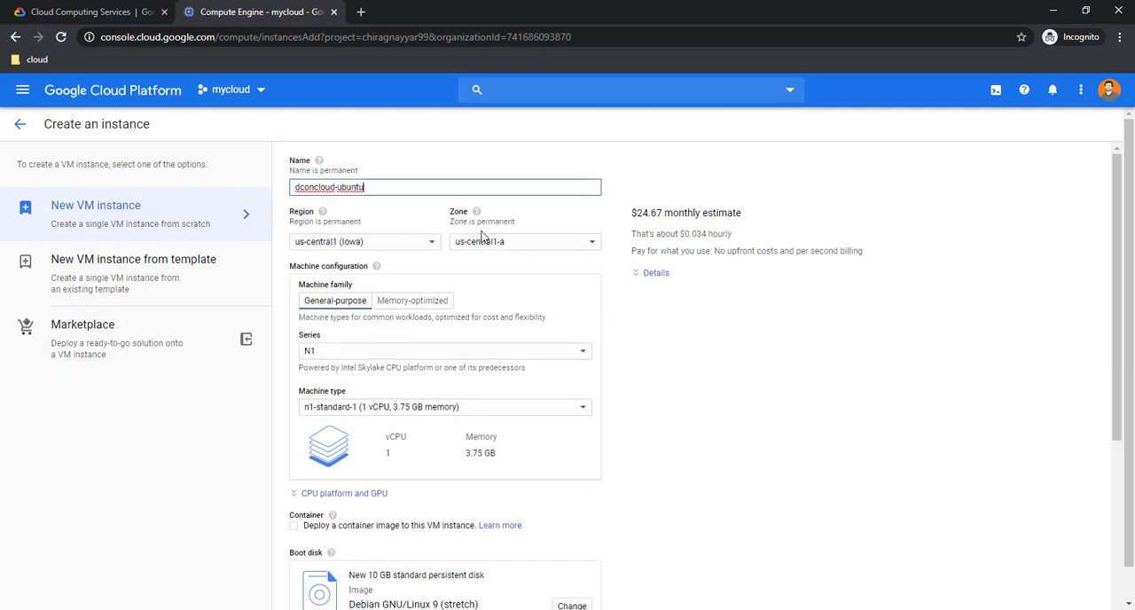
mouse_move(388, 248)
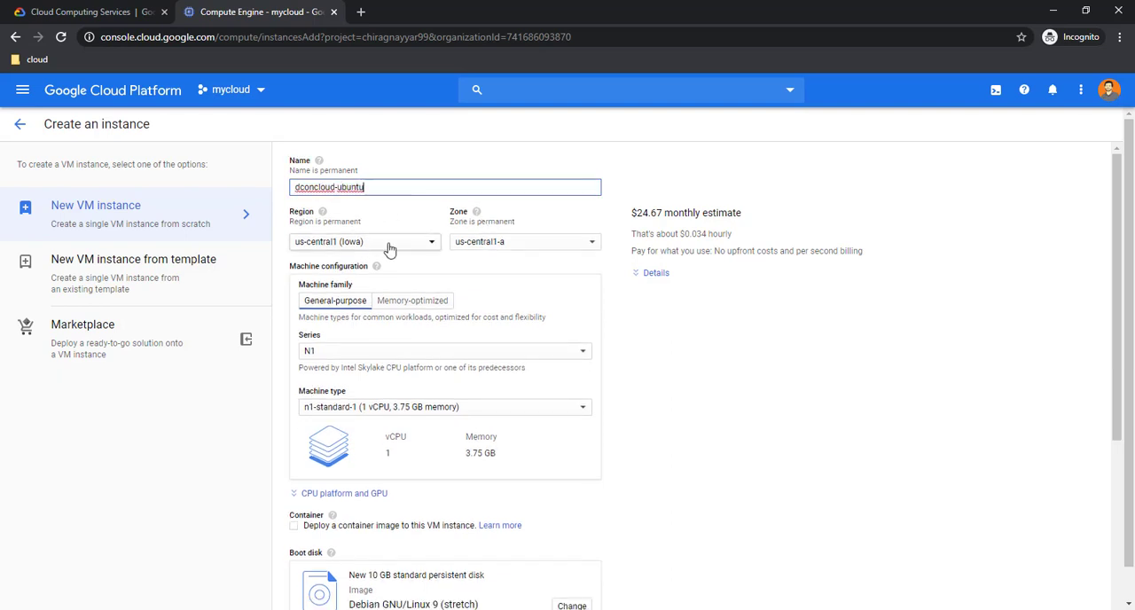
- Place the instance in region asia-southeast1 (Singapore), zone asia-southeast1-b
click(364, 241)
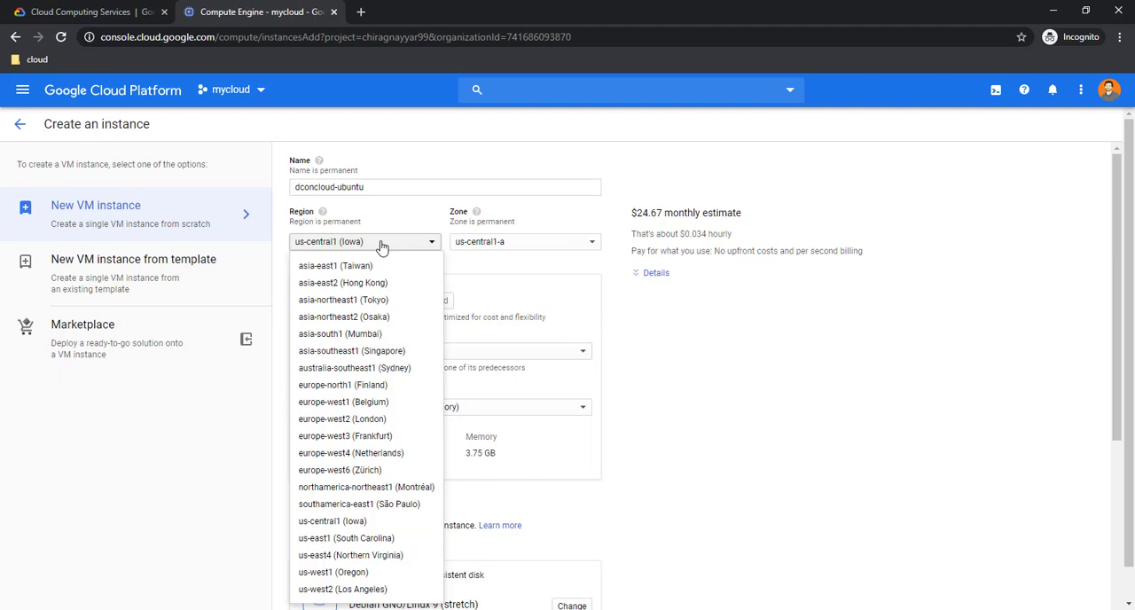
mouse_move(362, 227)
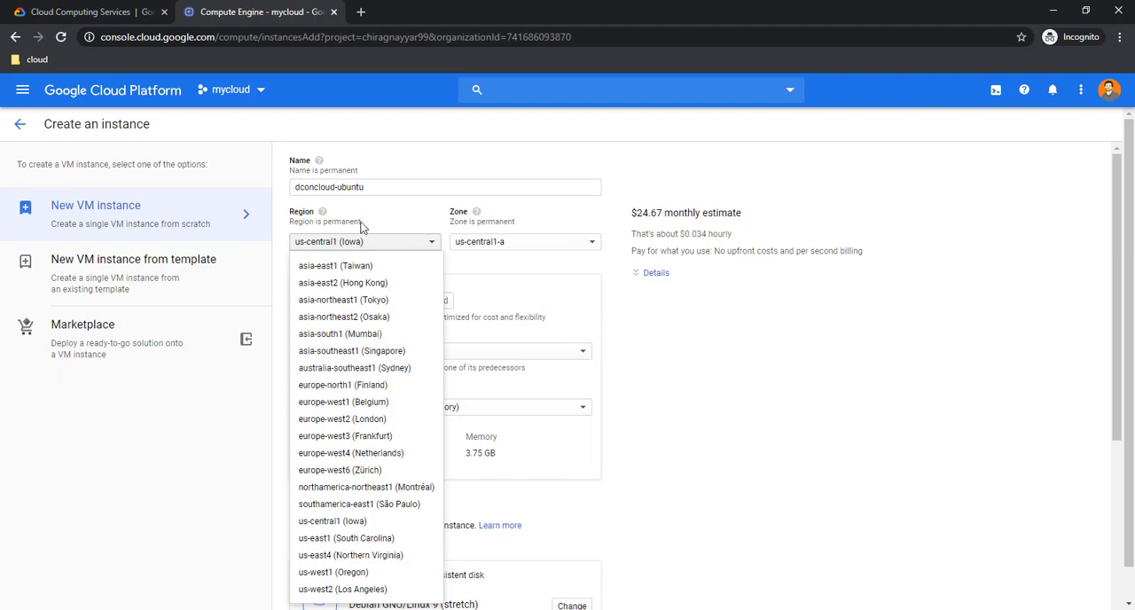
mouse_move(358, 351)
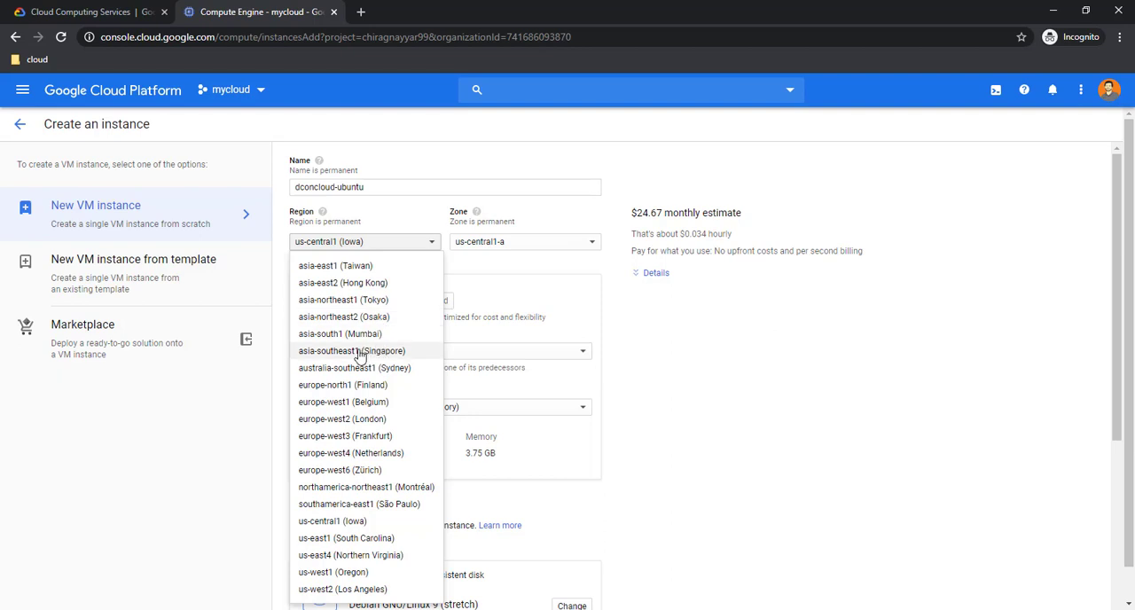
click(351, 351)
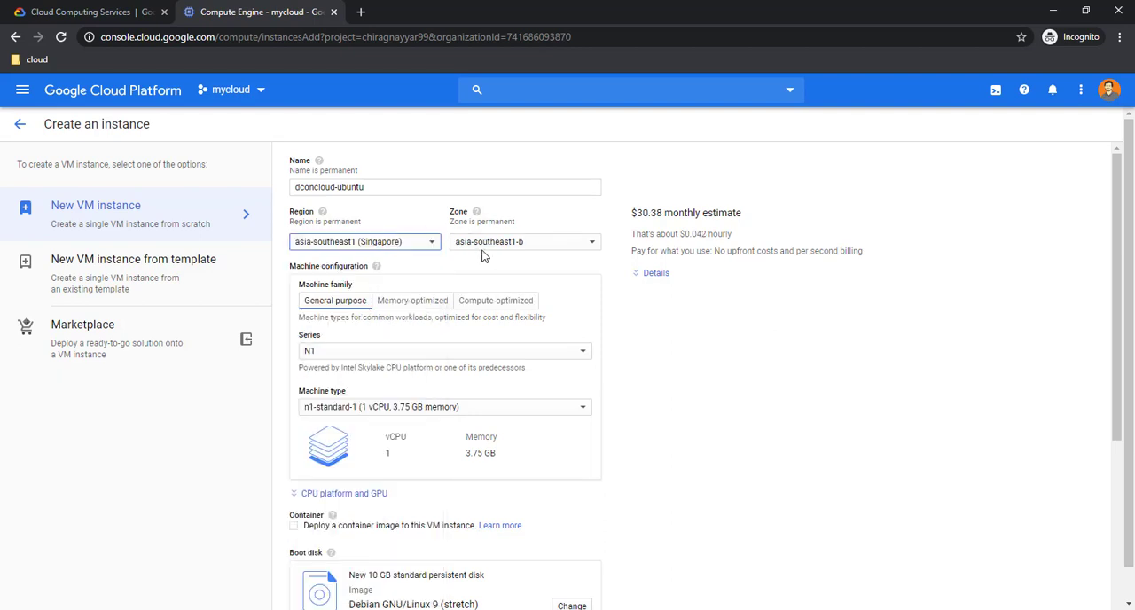
click(524, 241)
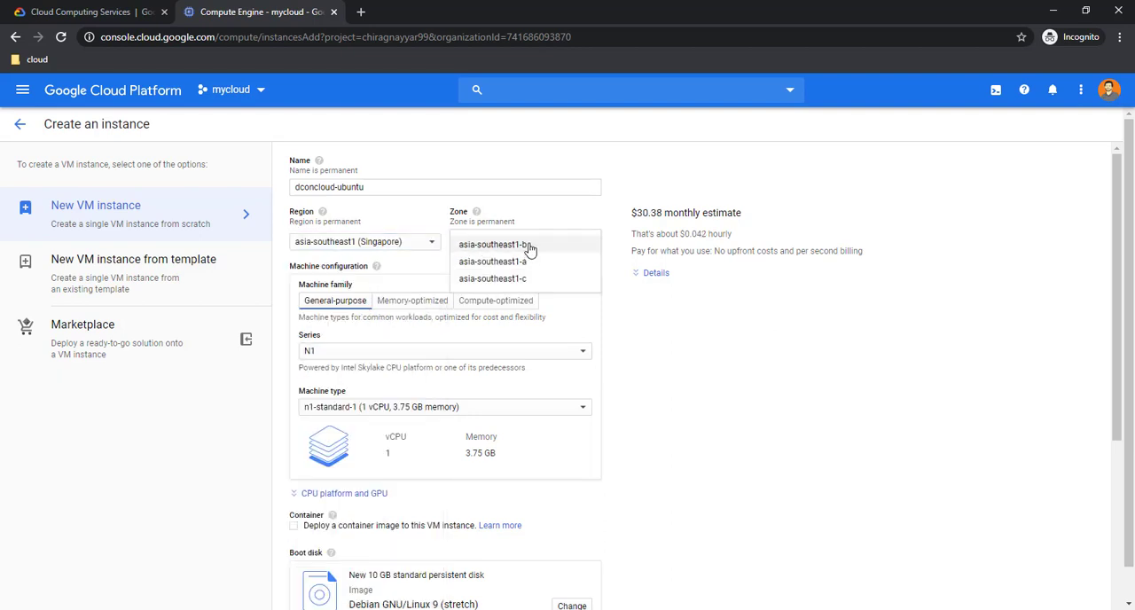
mouse_move(536, 261)
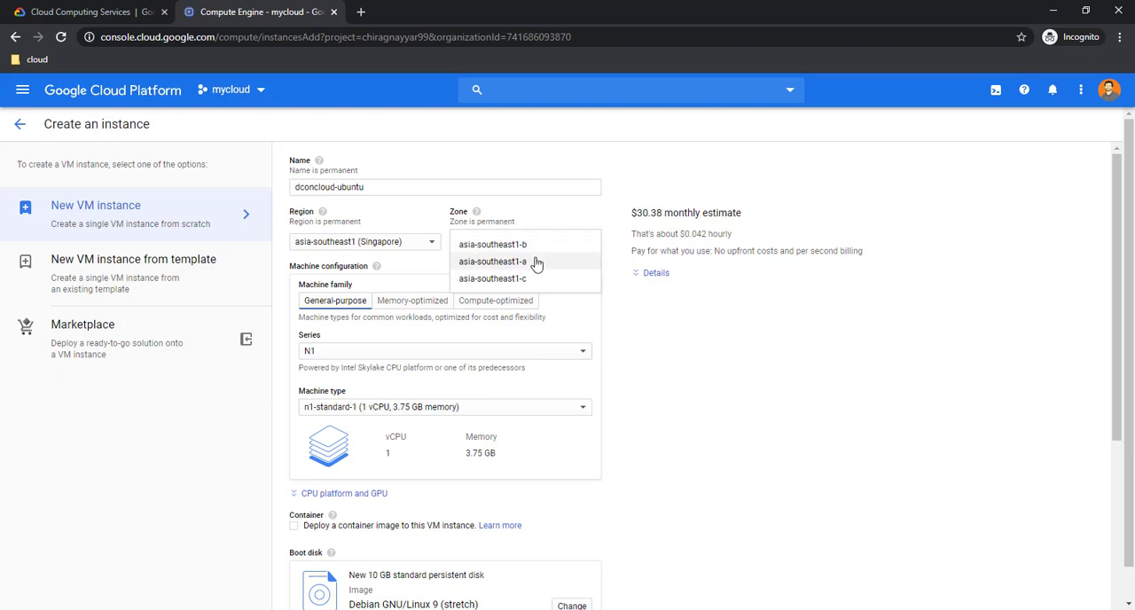
click(492, 245)
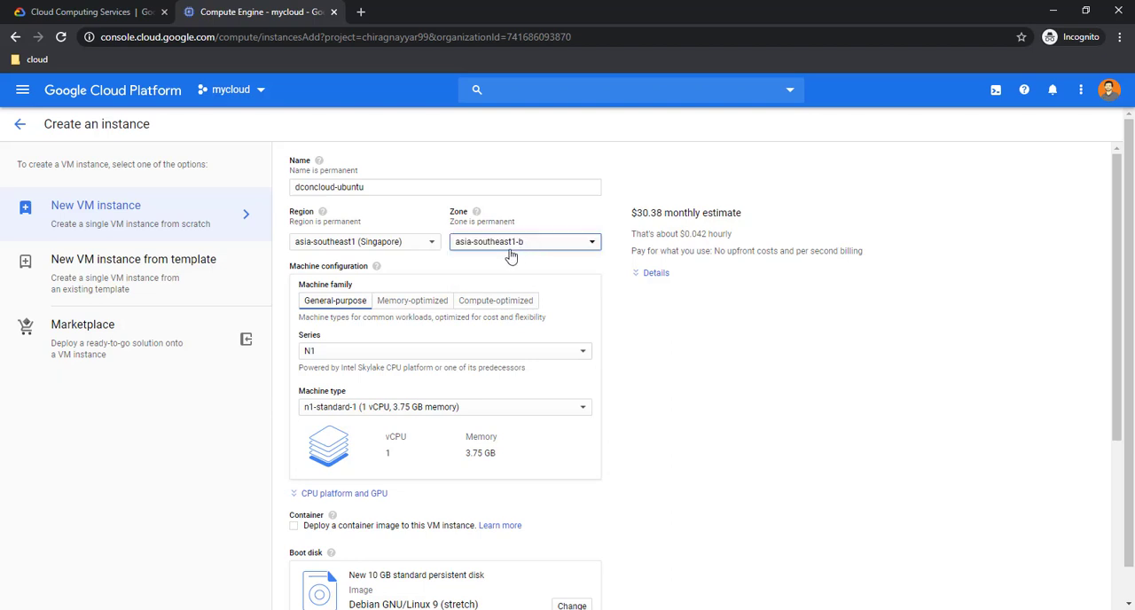
mouse_move(429, 311)
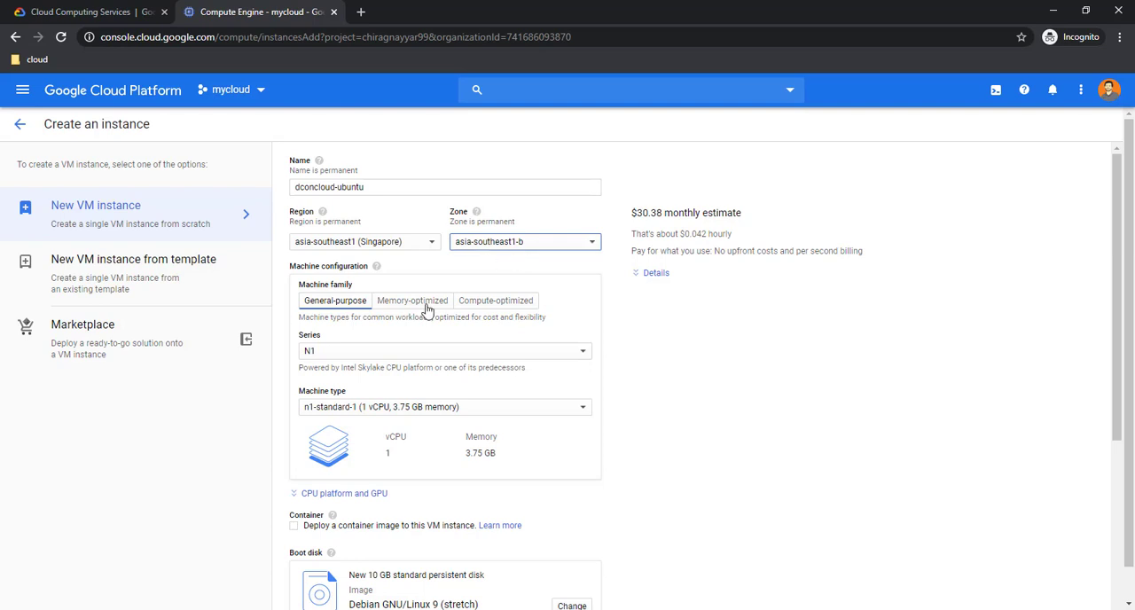
scroll(down, 3)
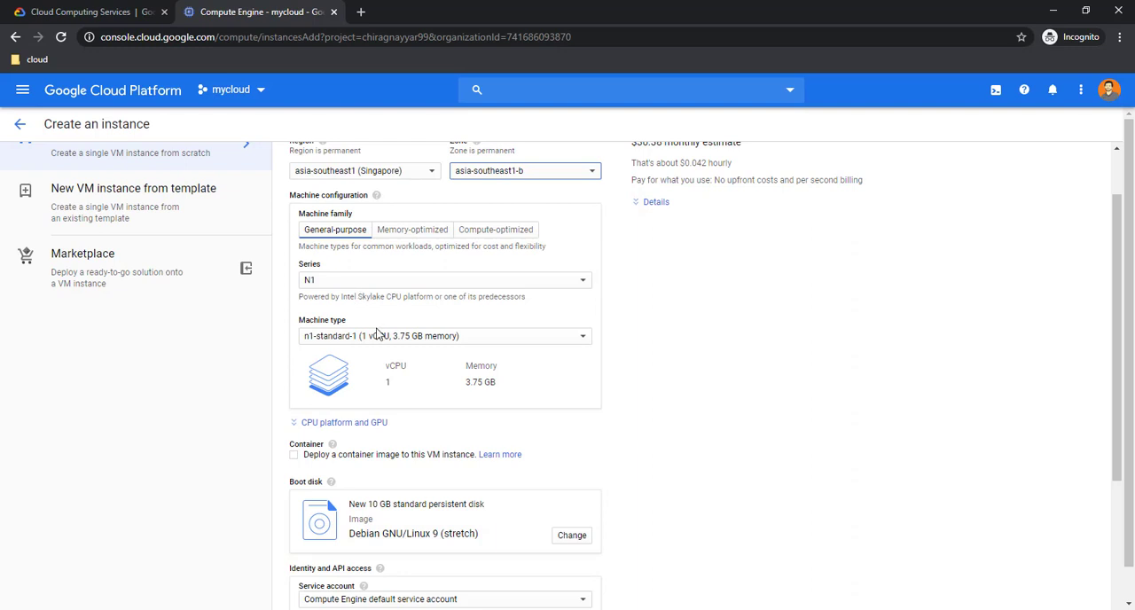
click(443, 336)
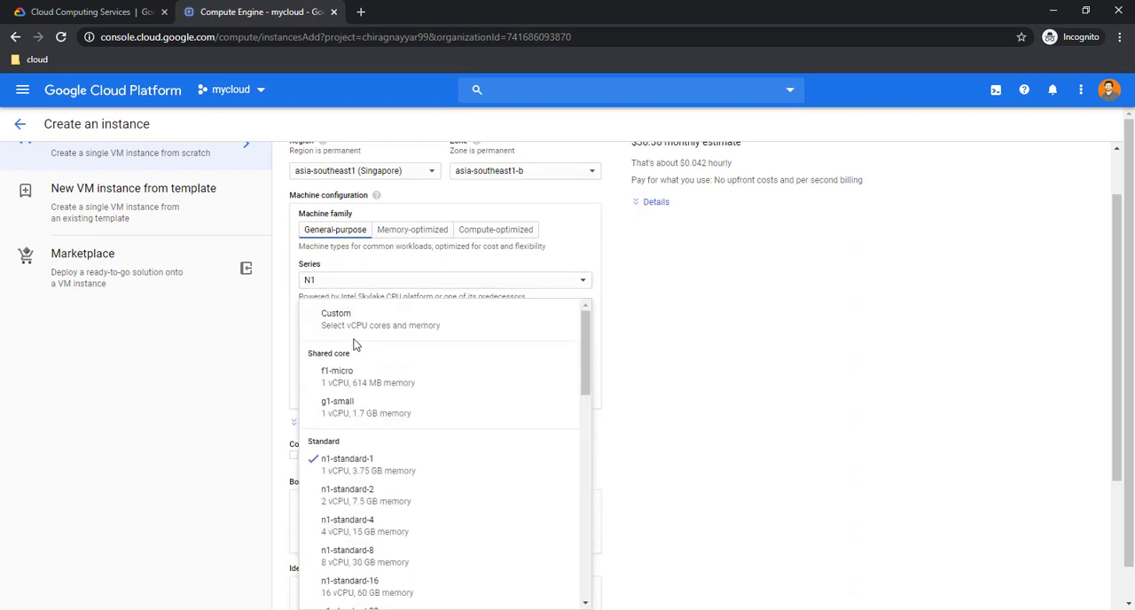
mouse_move(341, 383)
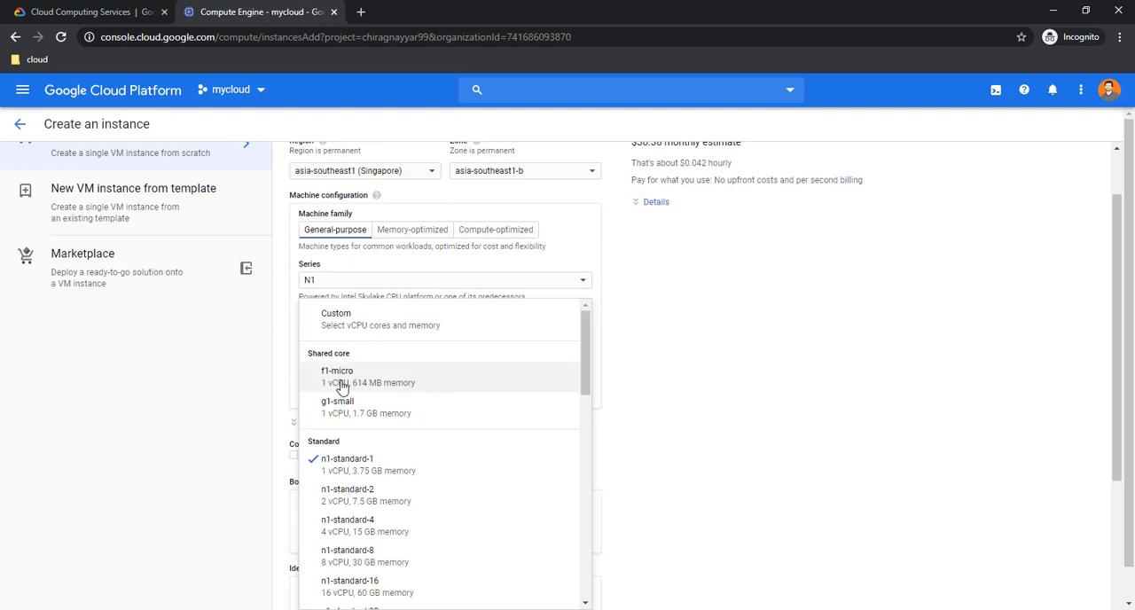
mouse_move(338, 387)
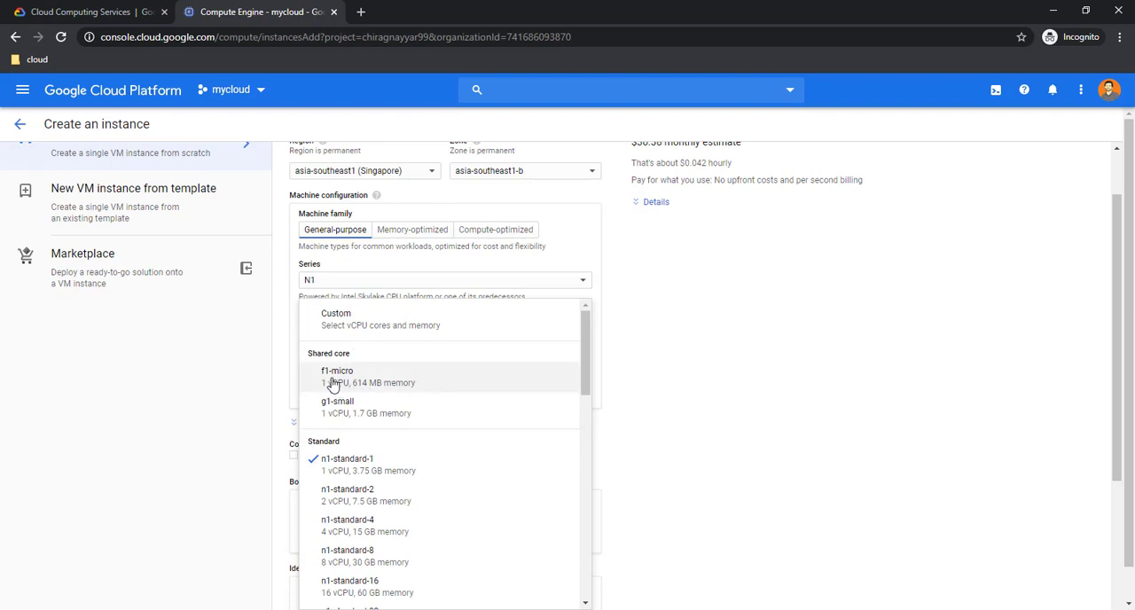
mouse_move(333, 382)
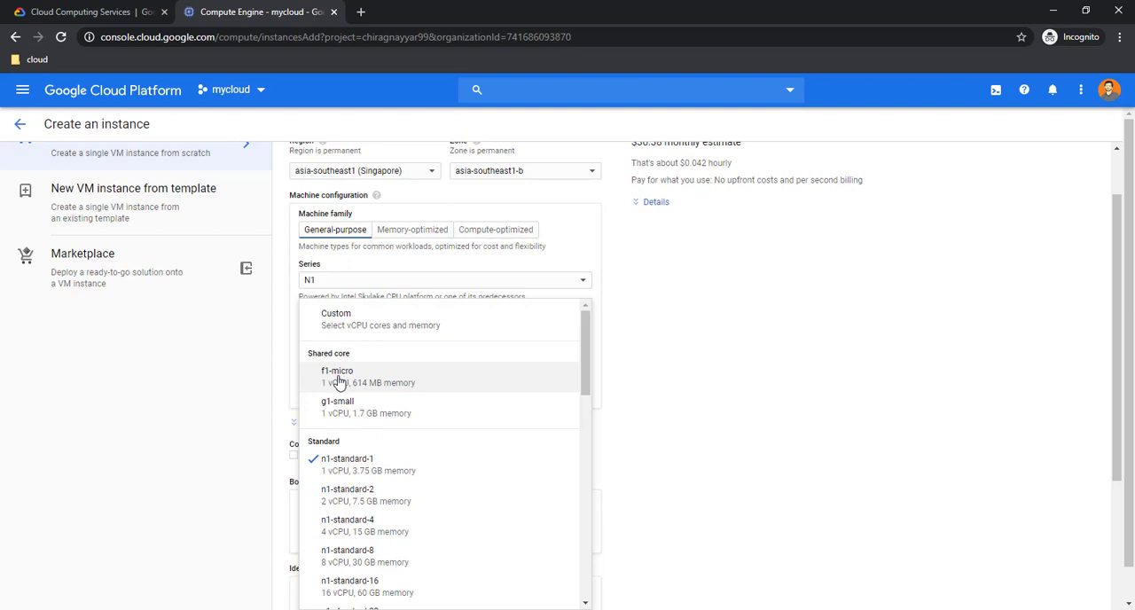
mouse_move(369, 376)
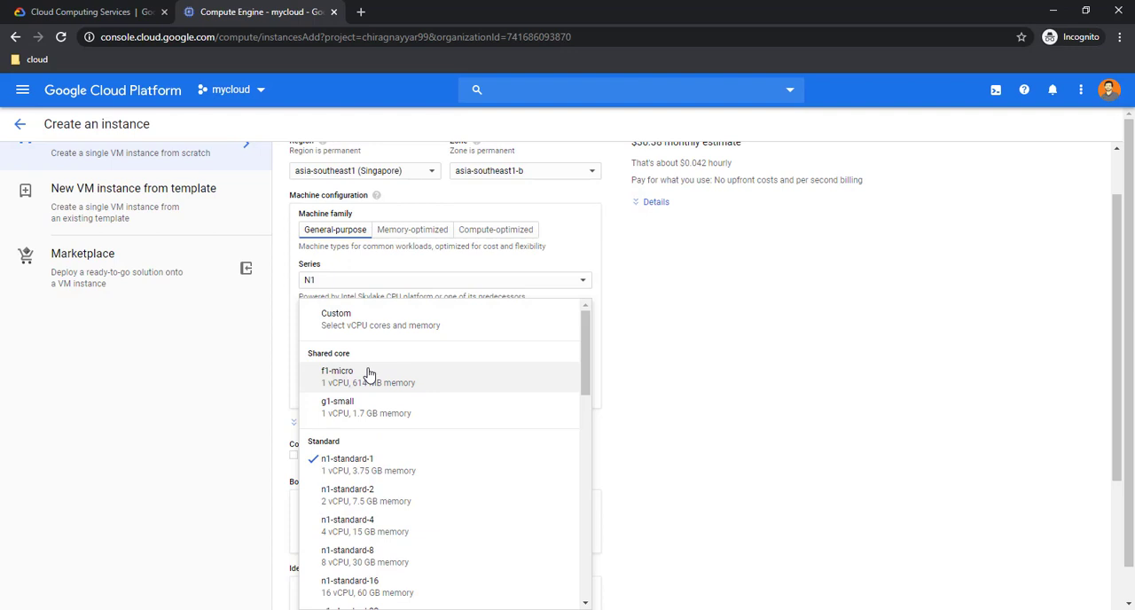
mouse_move(376, 379)
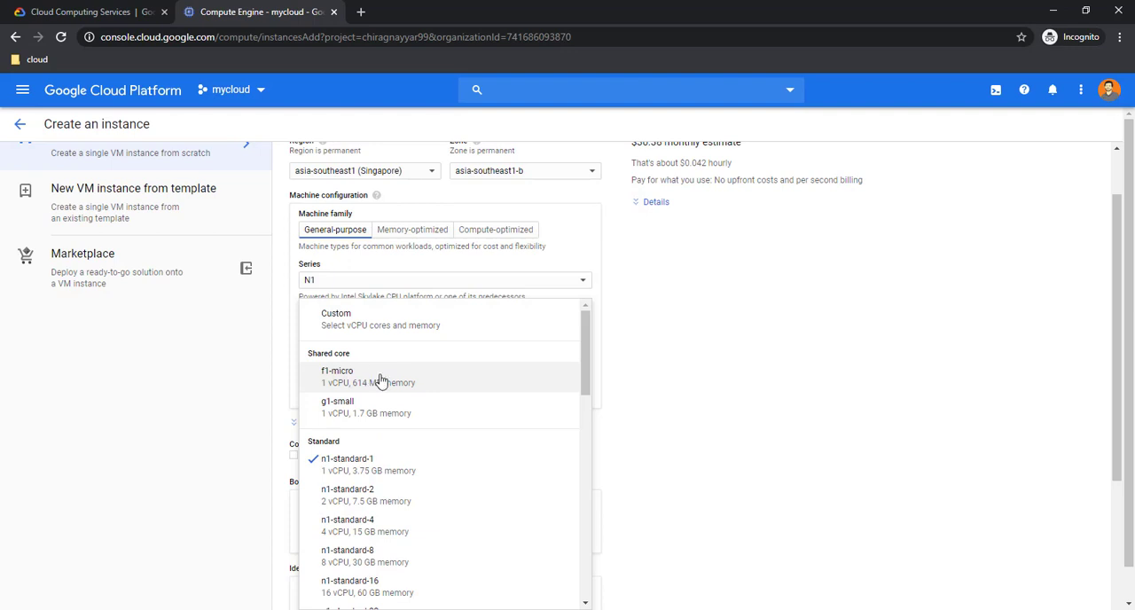
mouse_move(358, 470)
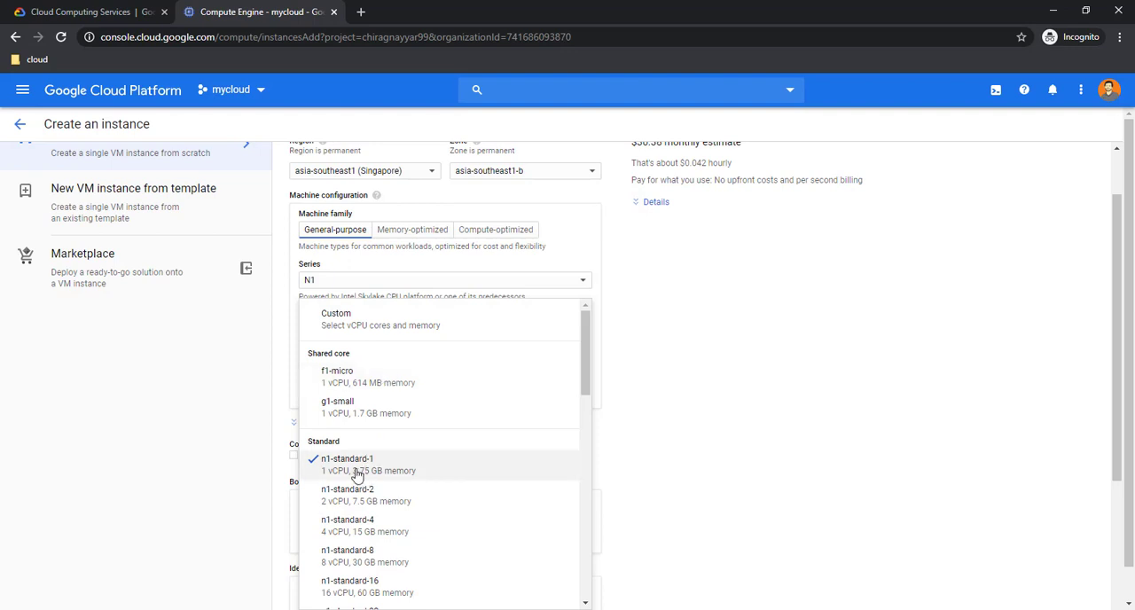
mouse_move(374, 468)
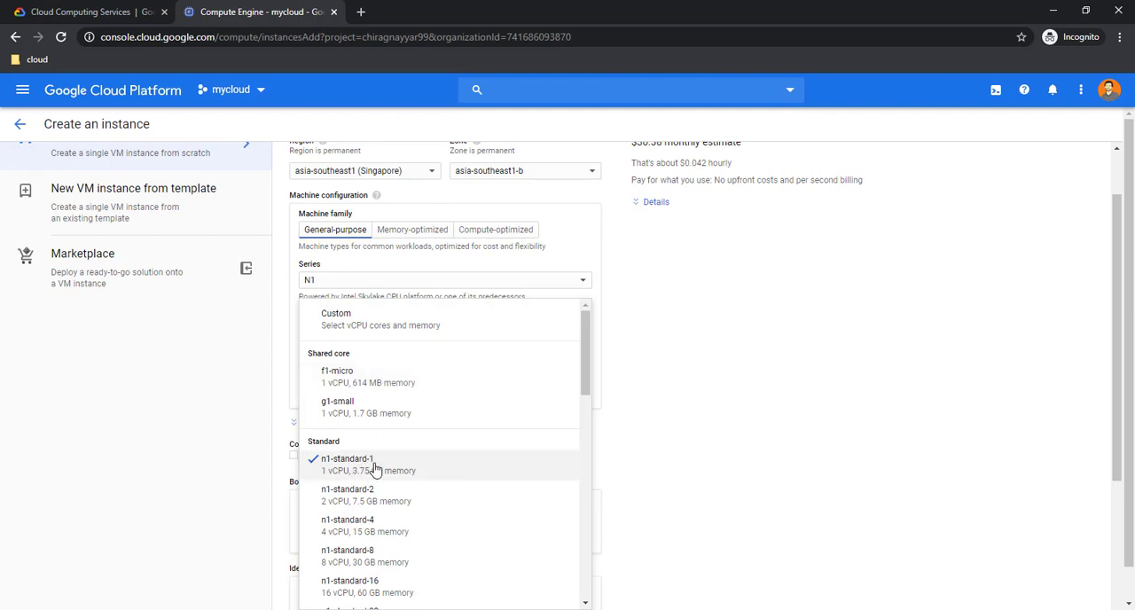
click(348, 457)
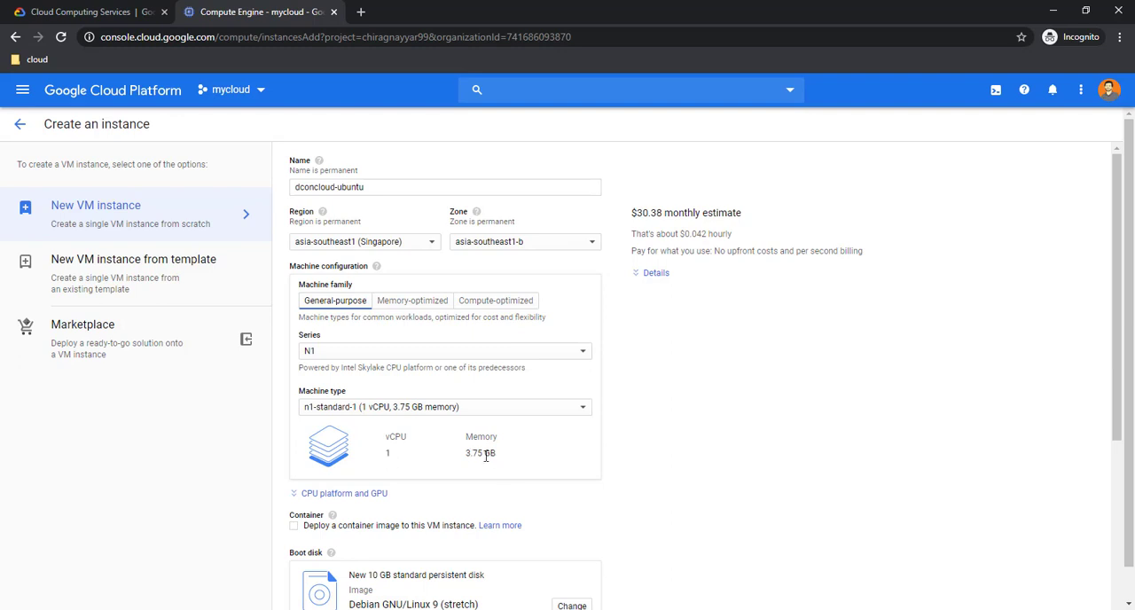
- Review the CPU platform and GPU options, keeping CPU platform Automatic with no GPU
scroll(down, 3)
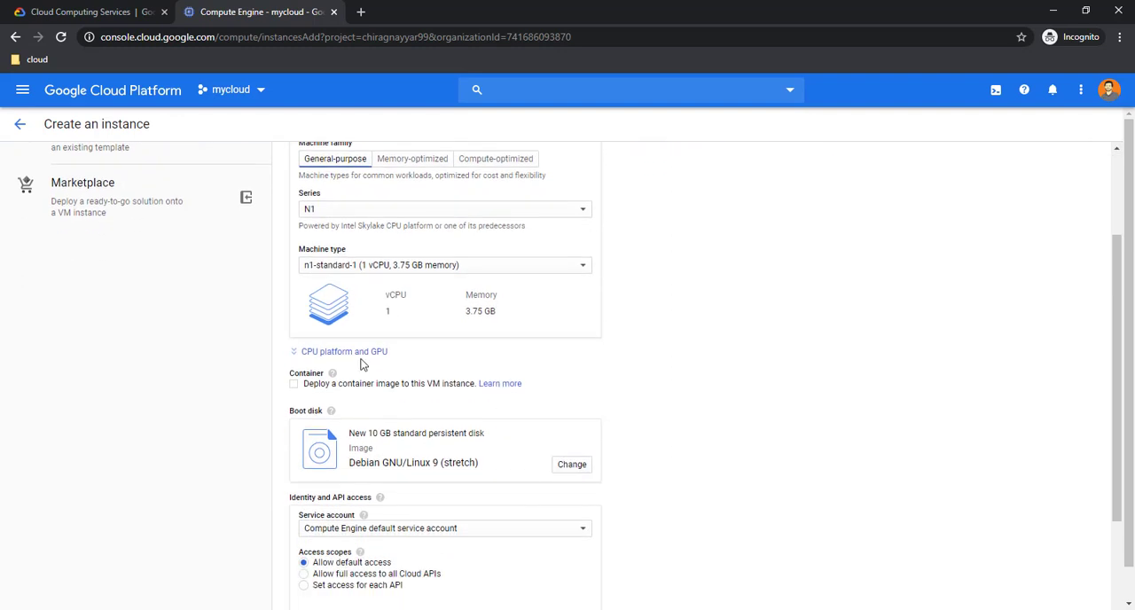
click(344, 351)
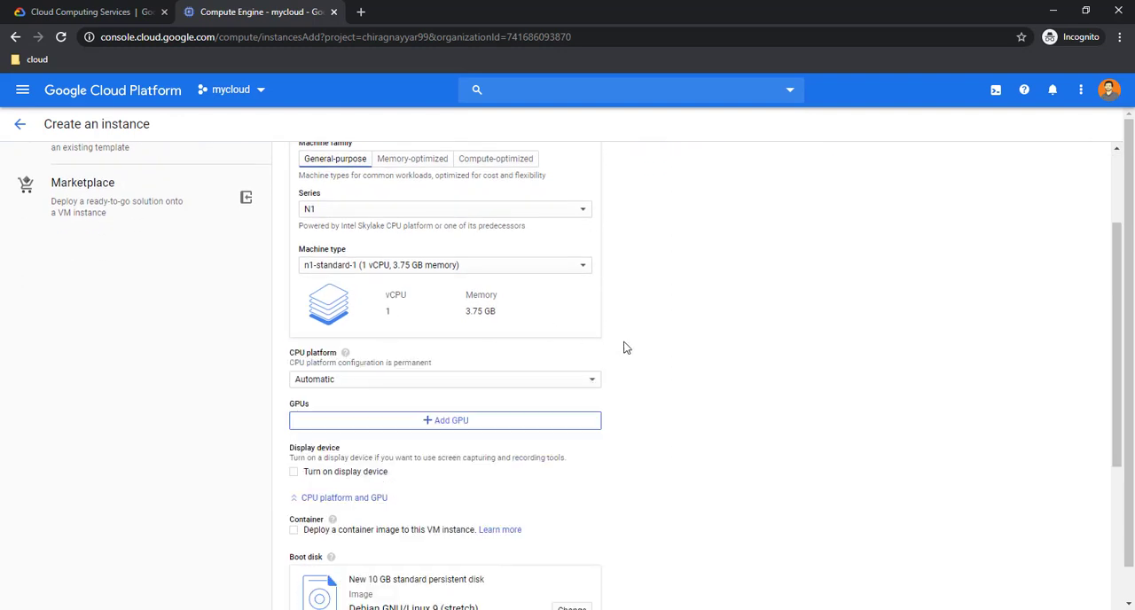
click(444, 380)
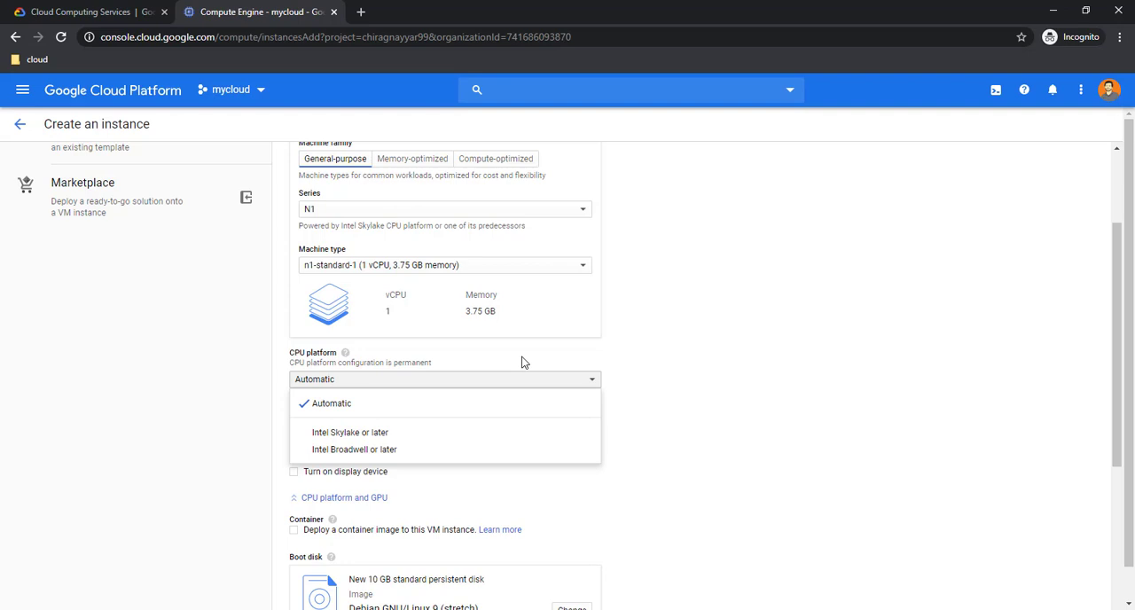
click(332, 403)
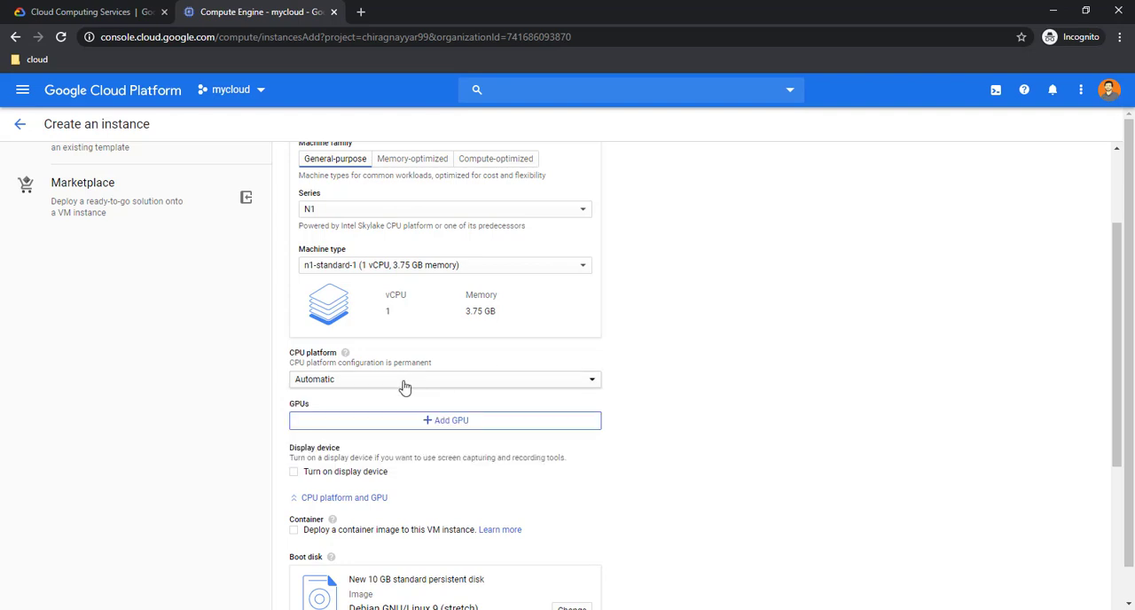
mouse_move(607, 408)
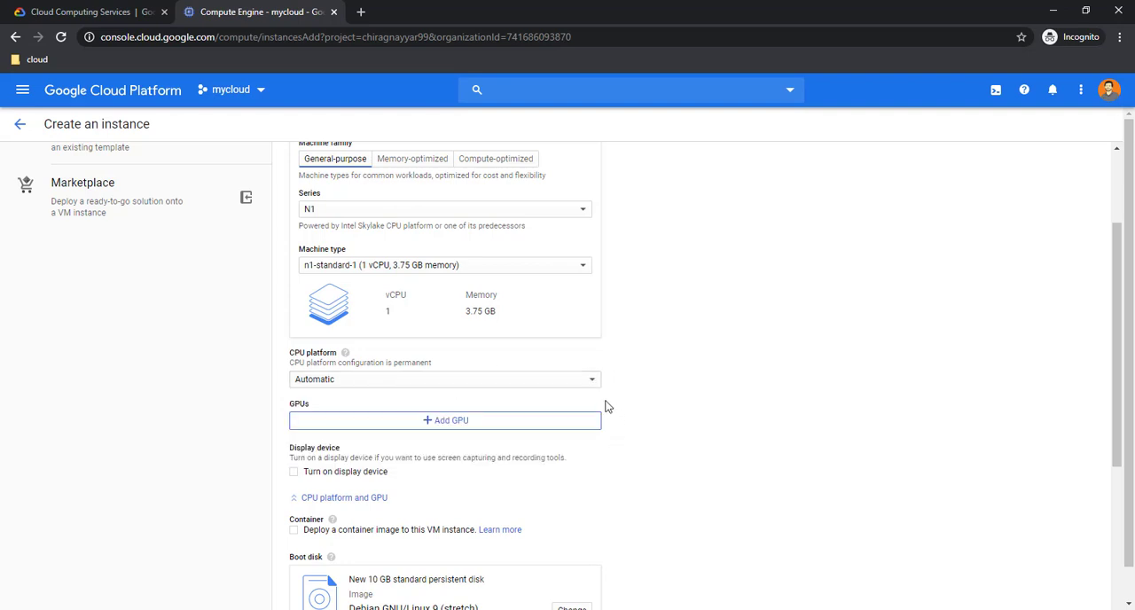
mouse_move(412, 420)
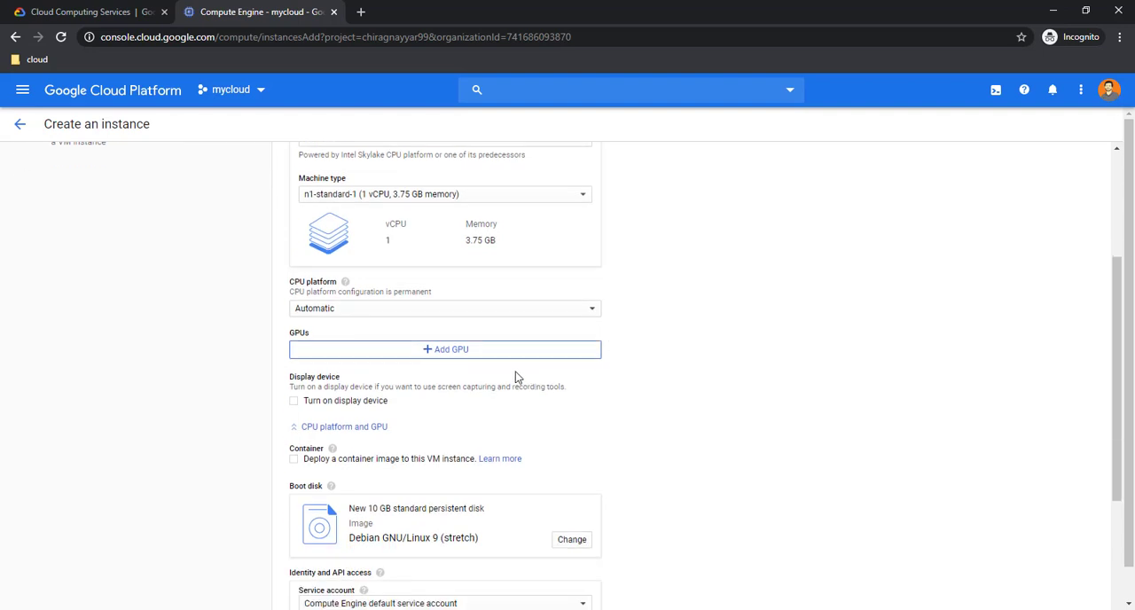
scroll(down, 3)
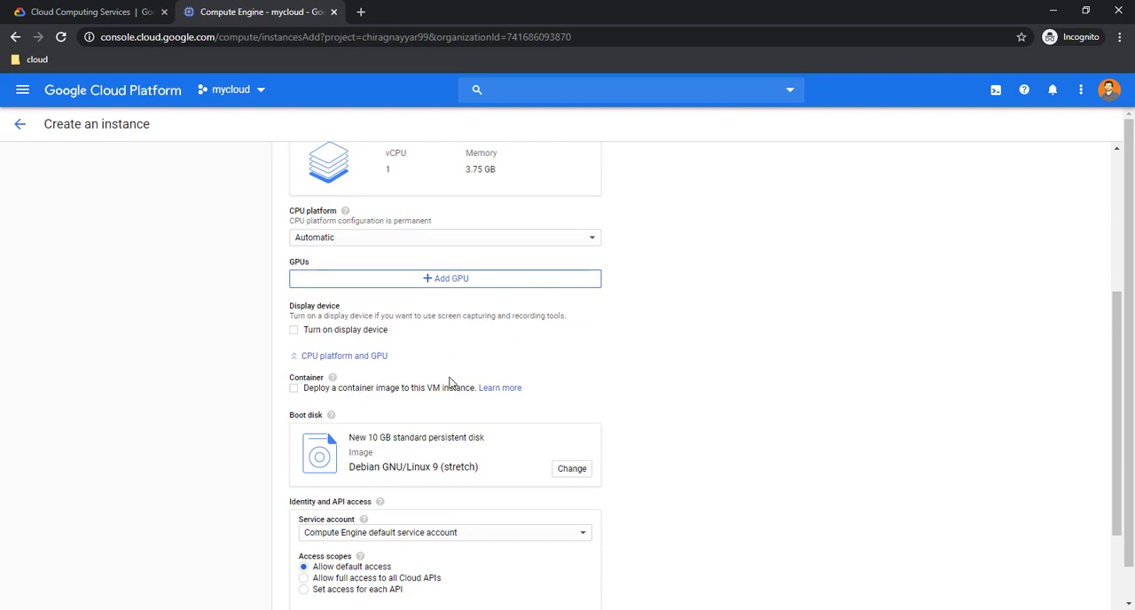
scroll(down, 3)
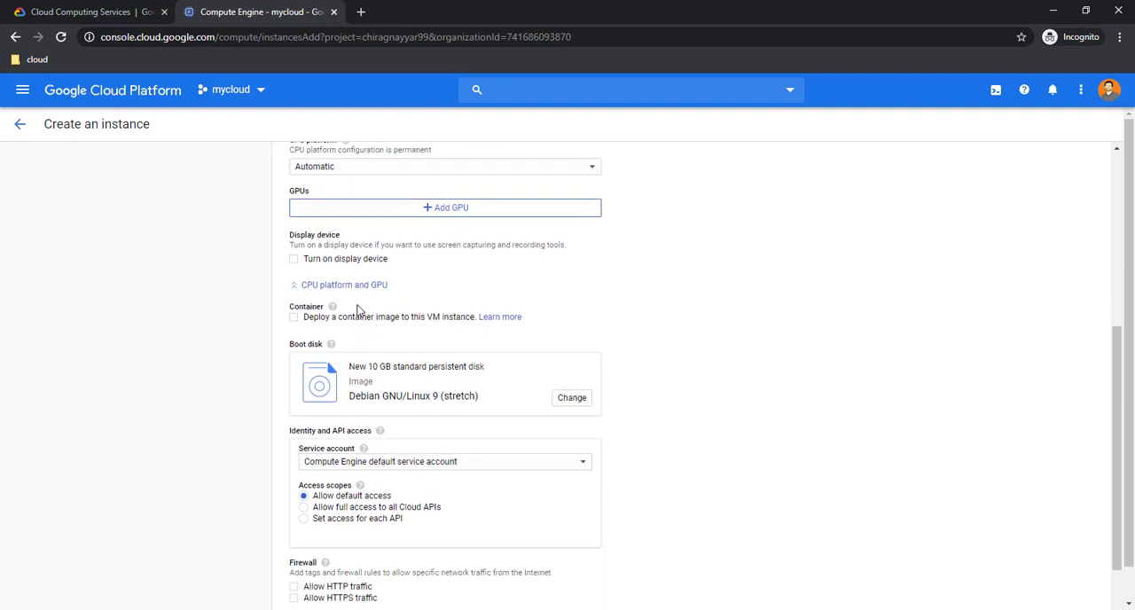
scroll(down, 3)
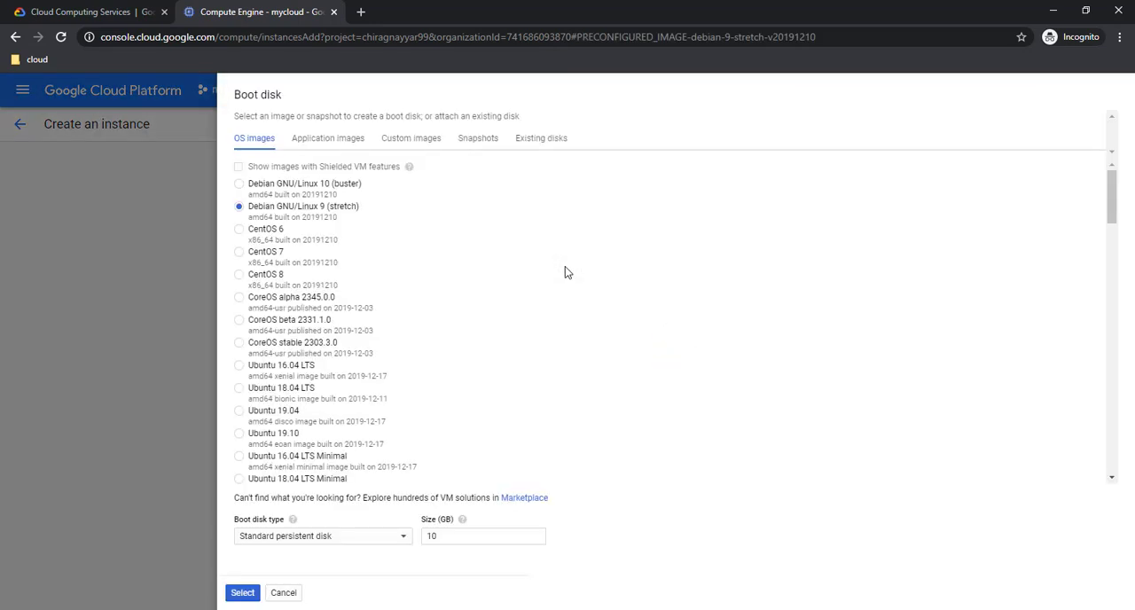
mouse_move(560, 273)
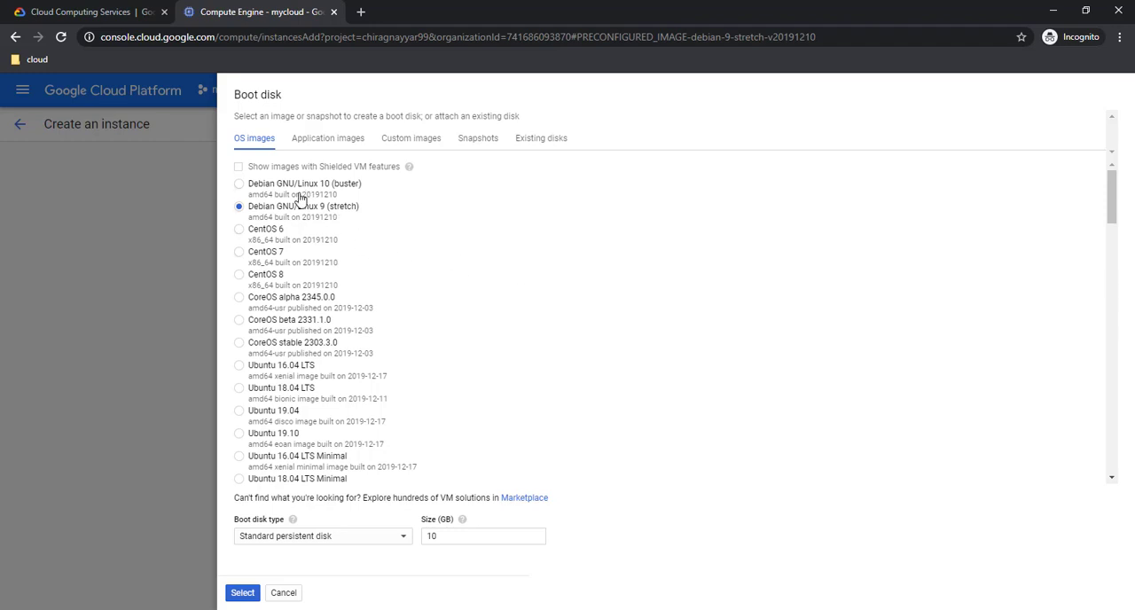
mouse_move(330, 194)
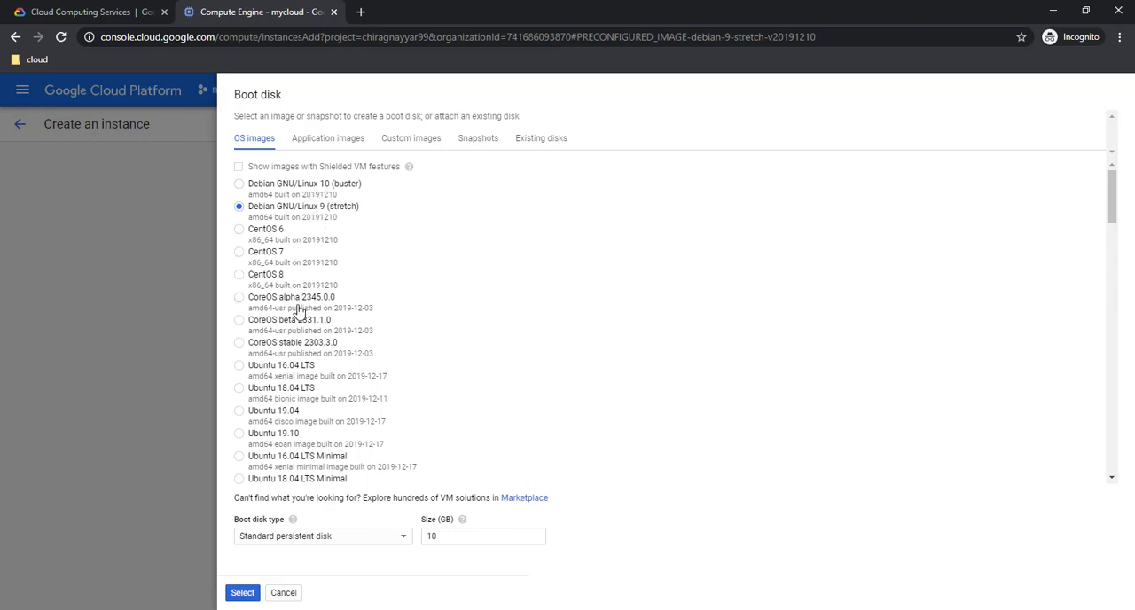
mouse_move(333, 383)
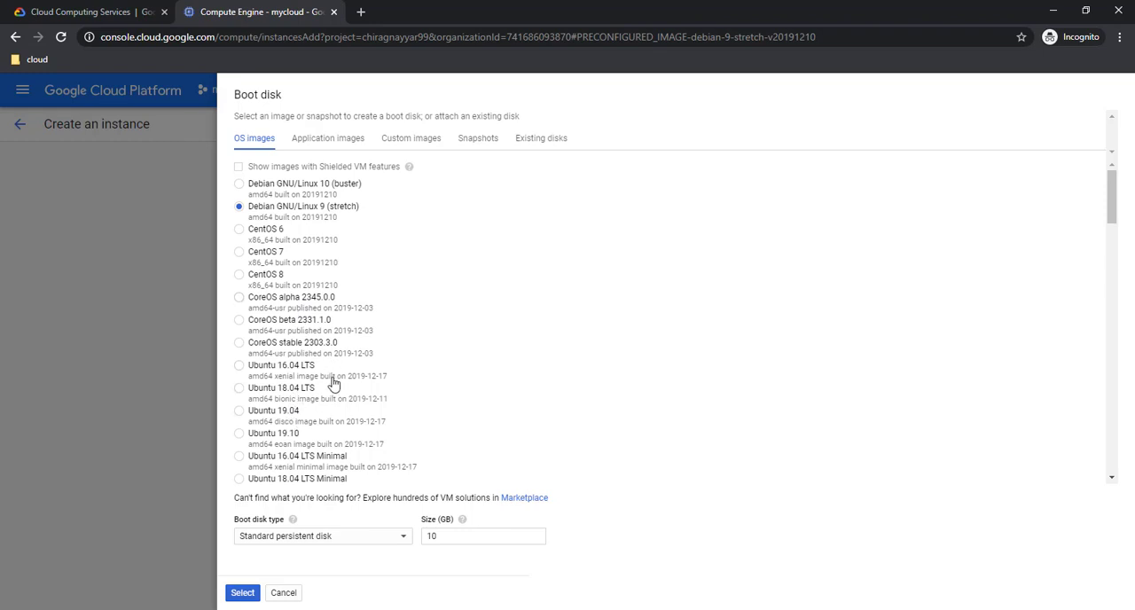
mouse_move(274, 379)
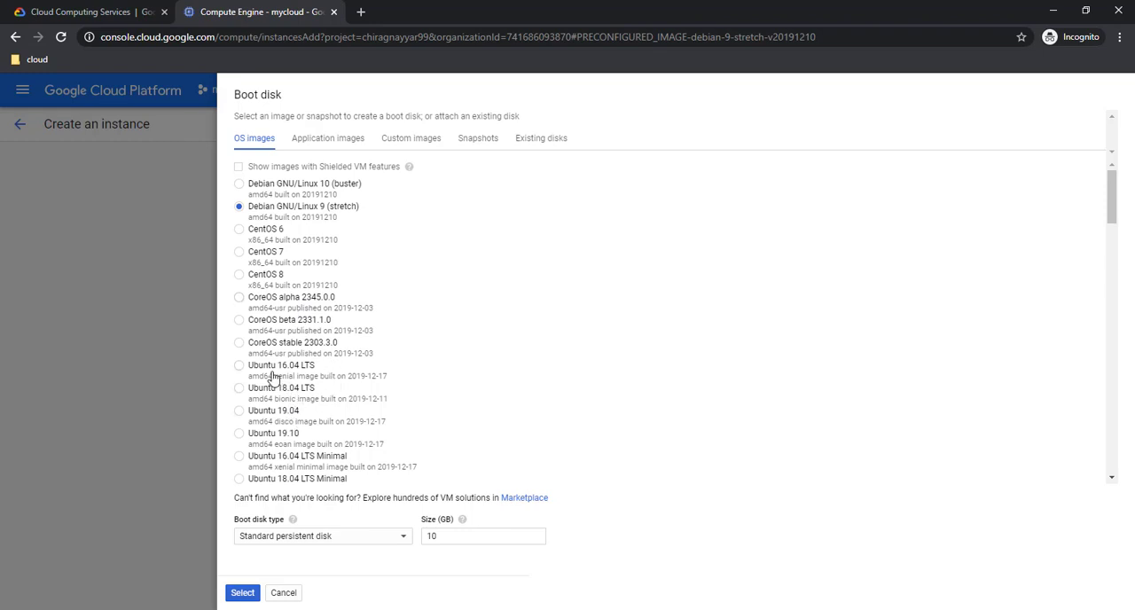
- Browse the boot disk OS image list past the Ubuntu and Container-Optimized OS entries
scroll(down, 3)
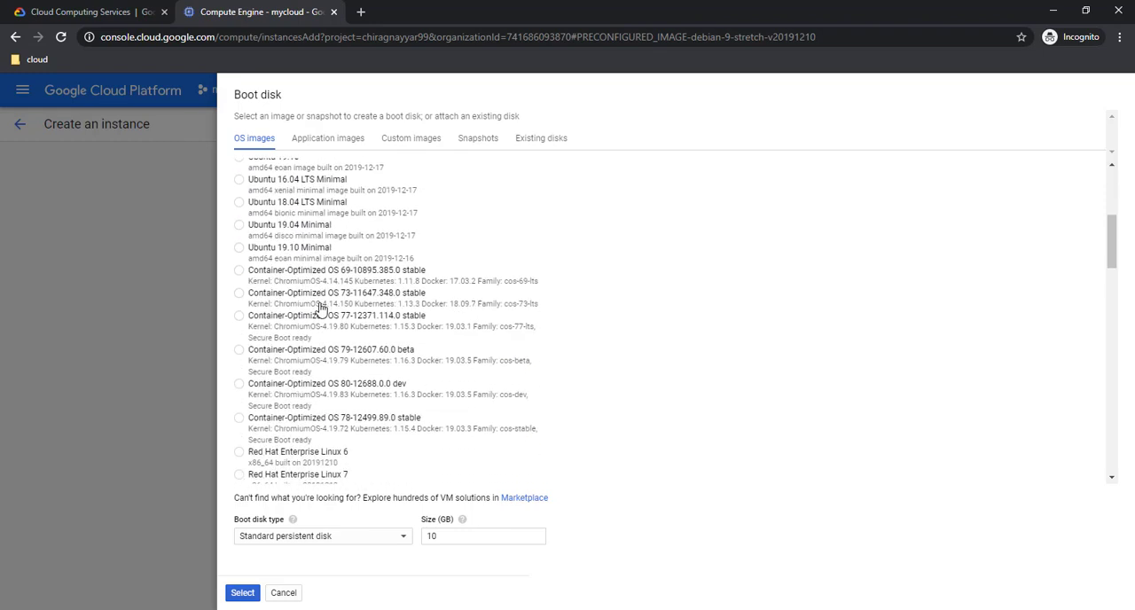
scroll(down, 3)
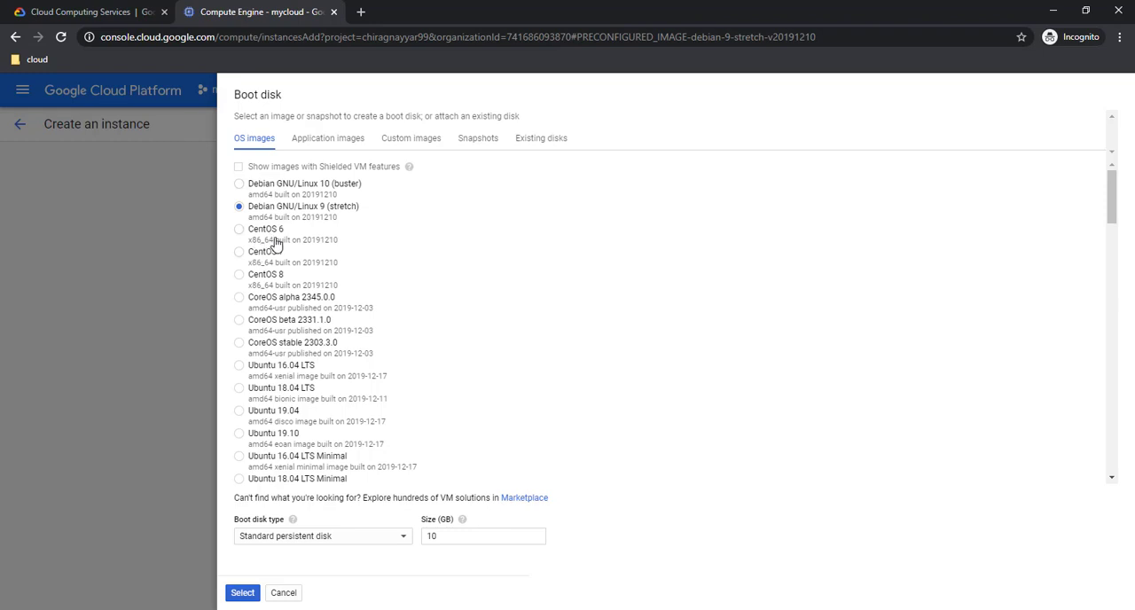
mouse_move(404, 361)
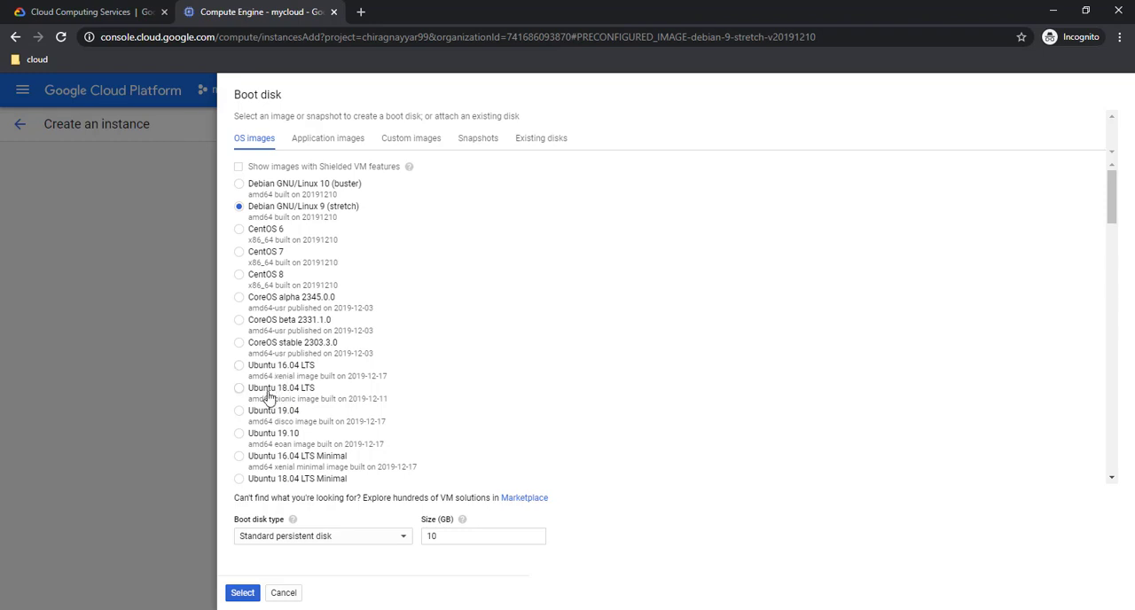
- Choose Ubuntu 16.04 LTS as boot image on a 10 GB standard persistent disk
click(238, 364)
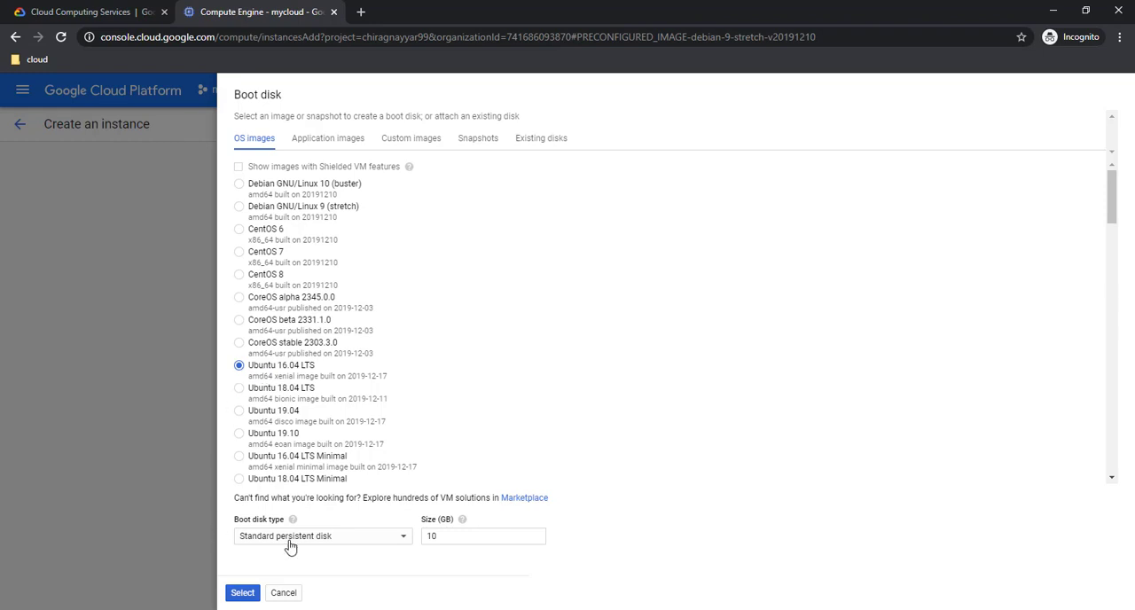
mouse_move(295, 376)
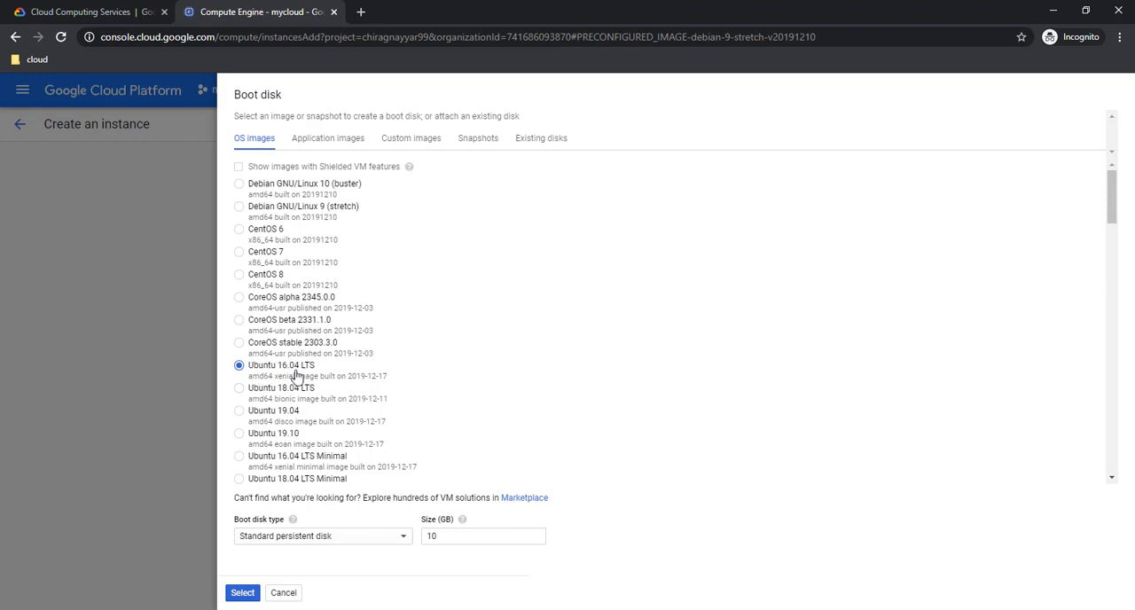
scroll(down, 3)
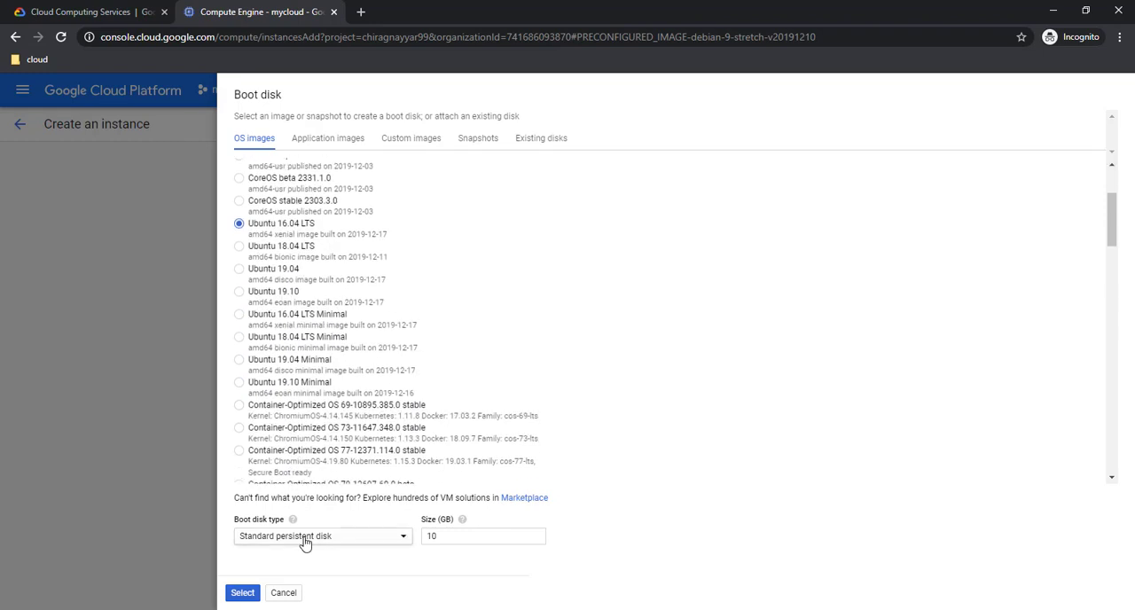
click(323, 536)
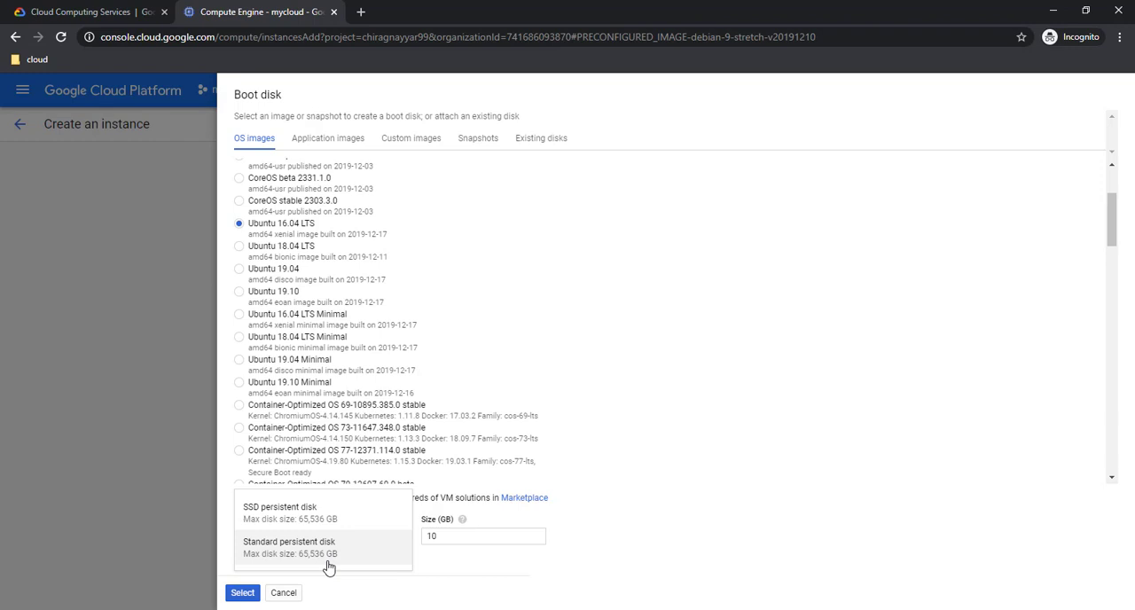
mouse_move(311, 559)
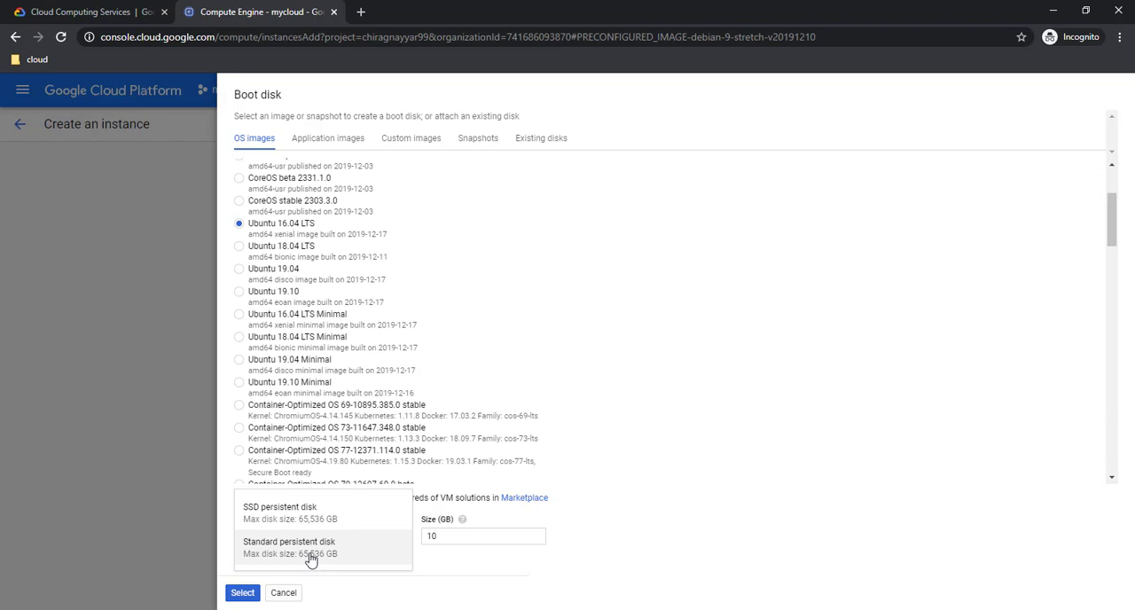
click(289, 546)
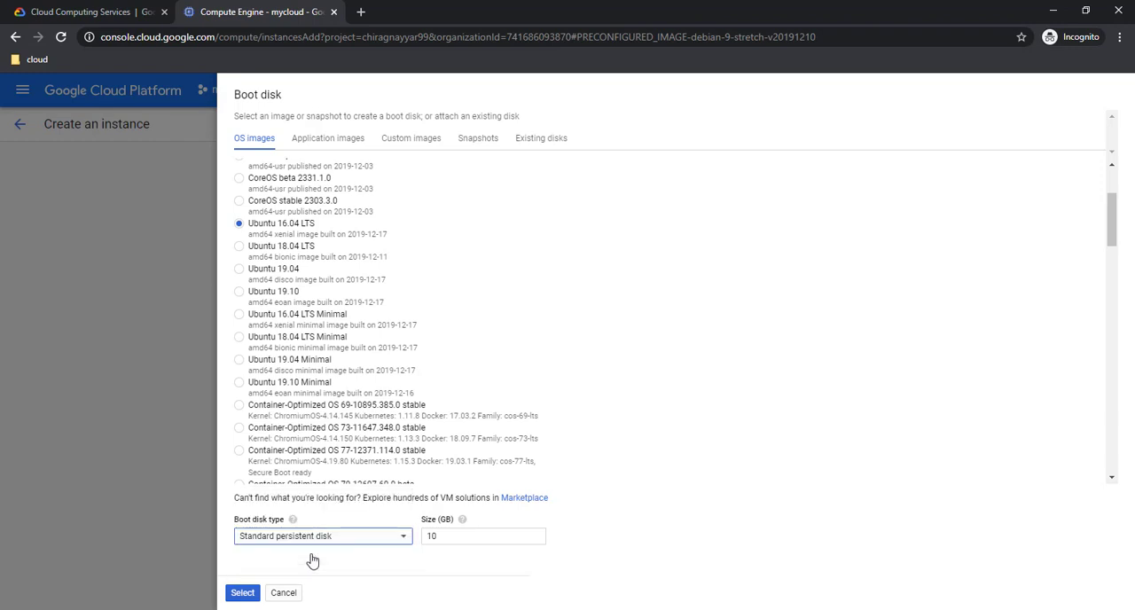
click(484, 536)
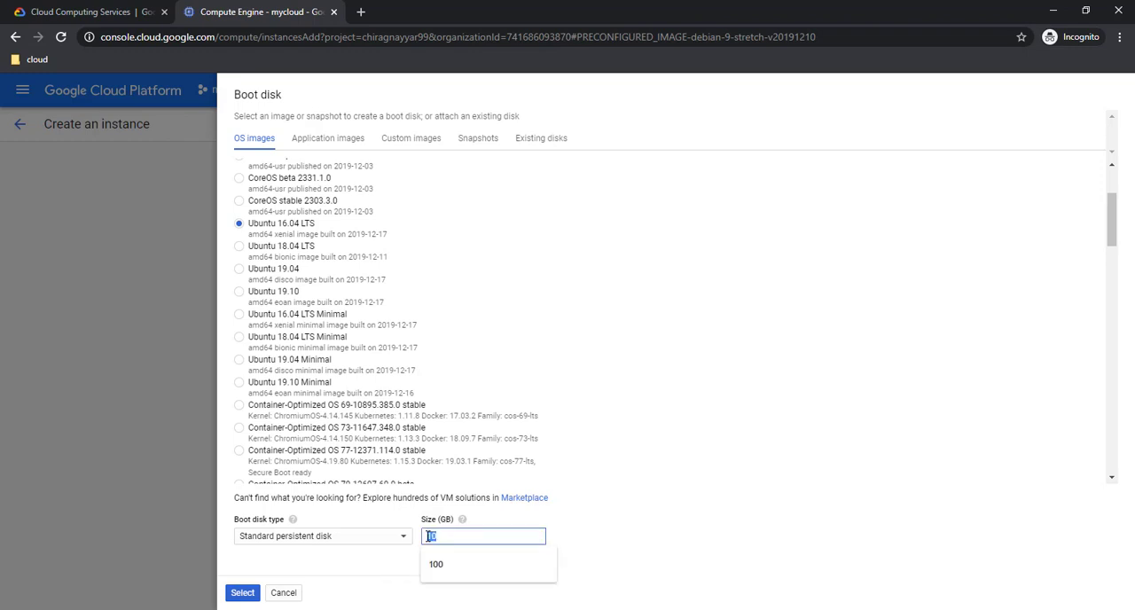
text(8)
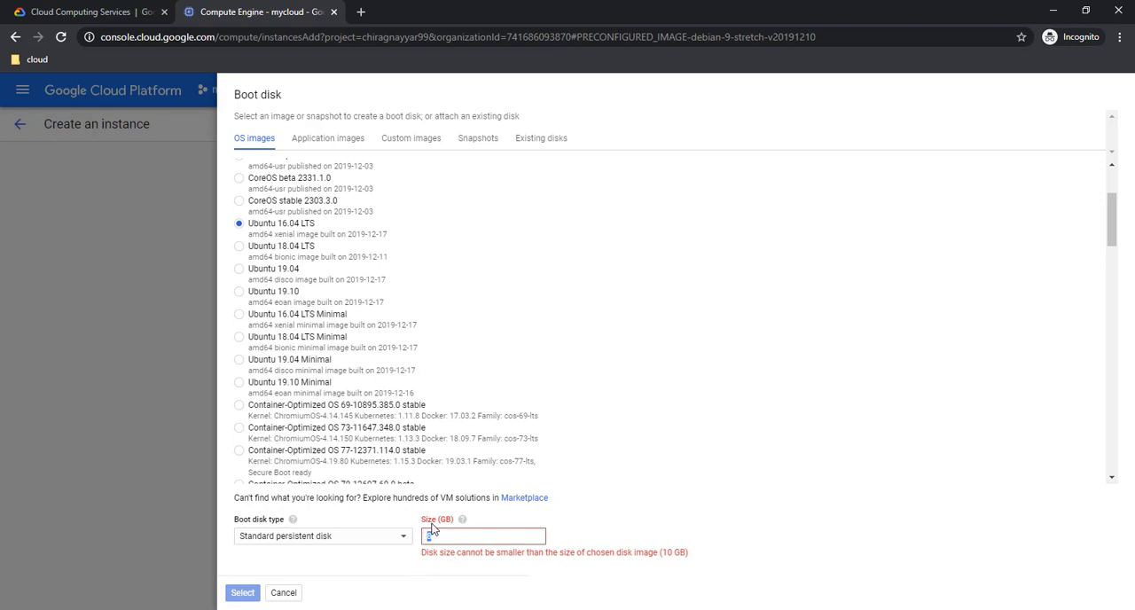
text(10)
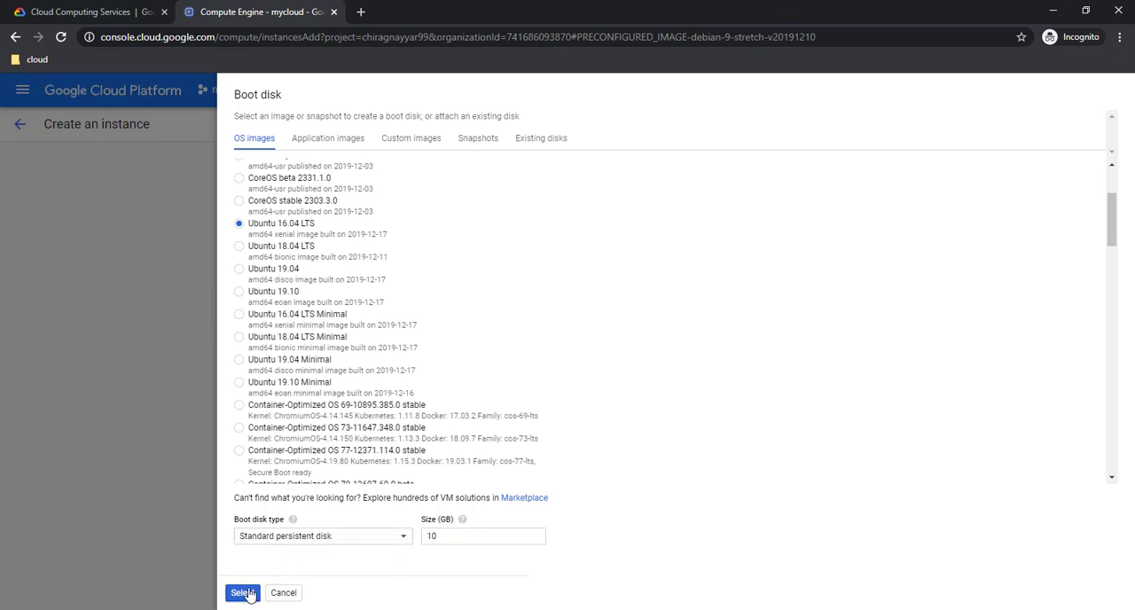
scroll(down, 3)
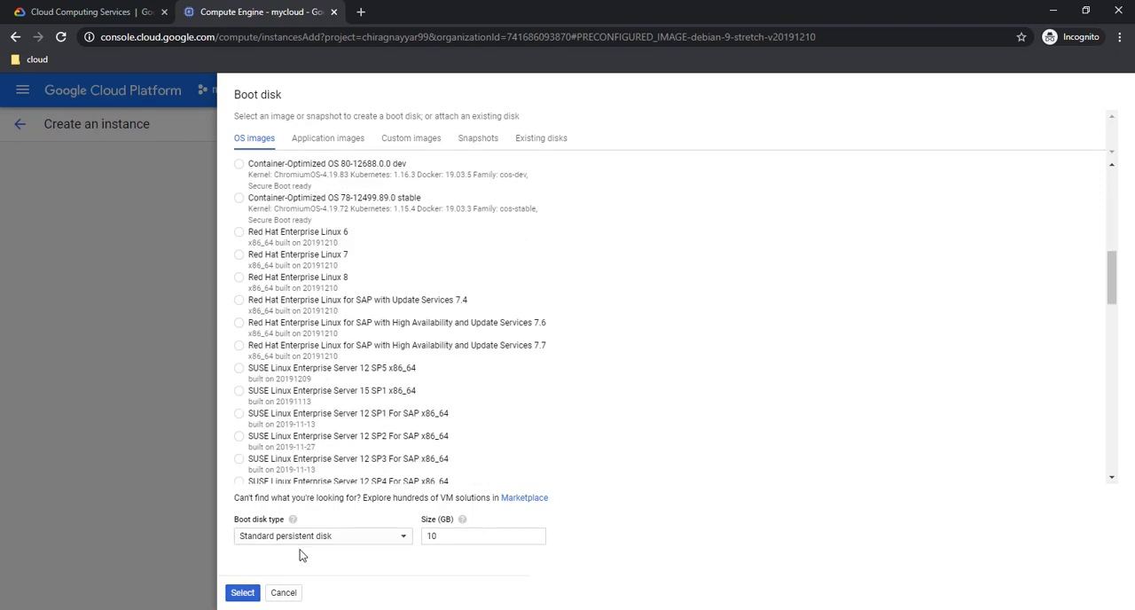
- Confirm the 10 GB standard persistent Ubuntu 16.04 LTS boot disk and review the startup script field
click(241, 592)
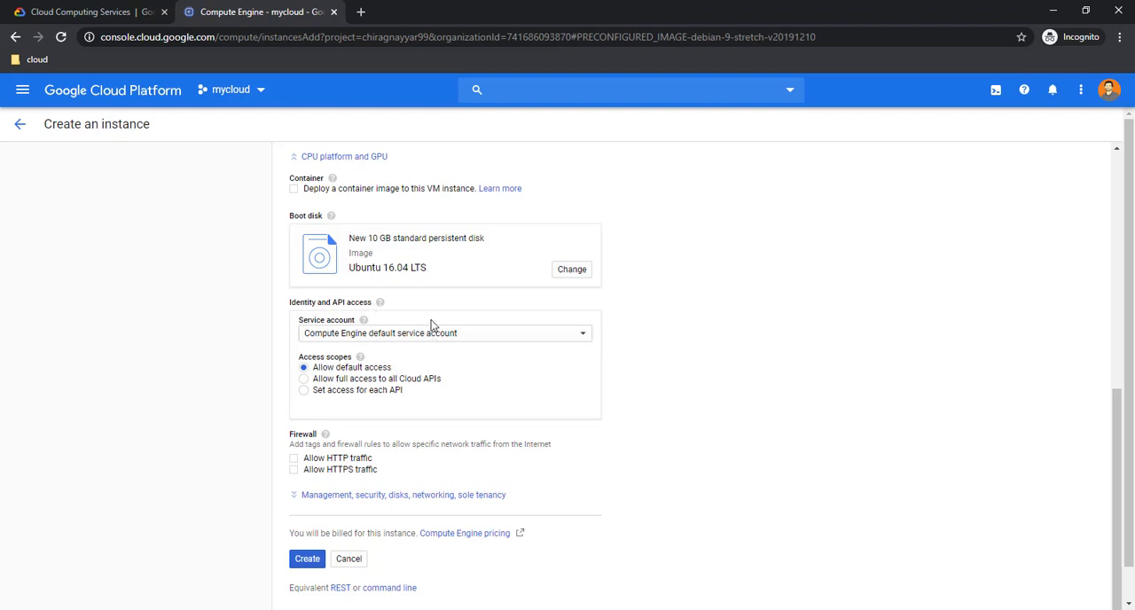
mouse_move(334, 390)
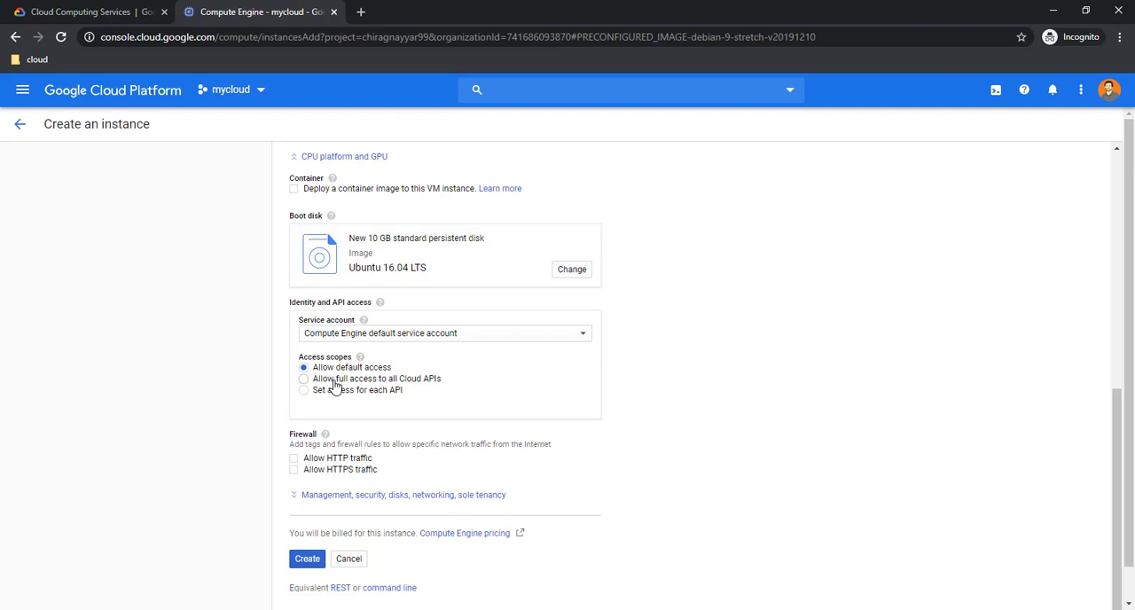
mouse_move(404, 369)
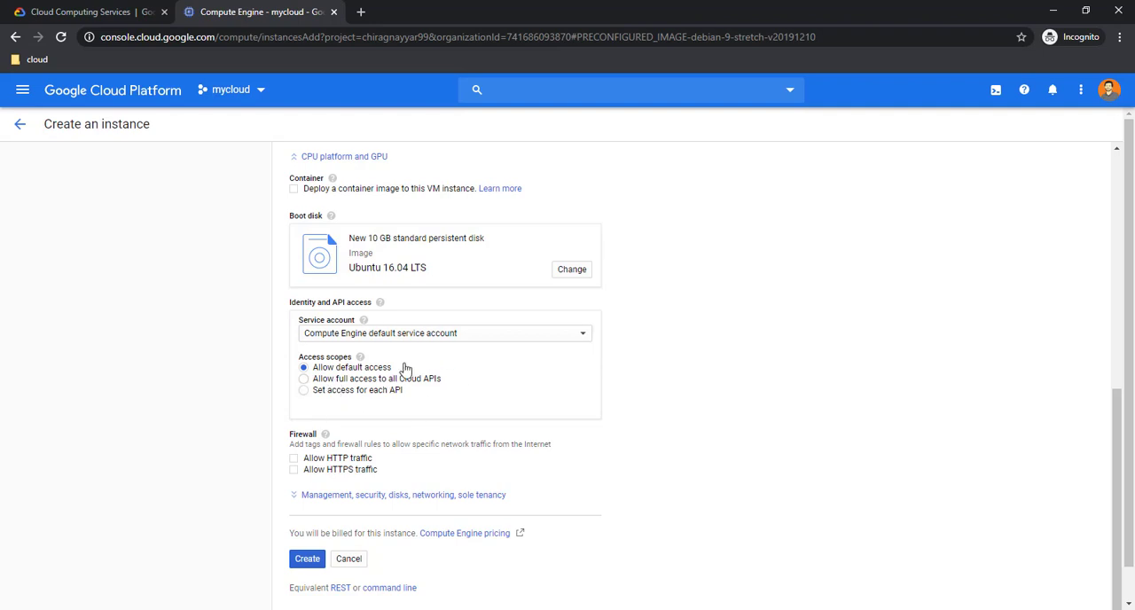
mouse_move(618, 344)
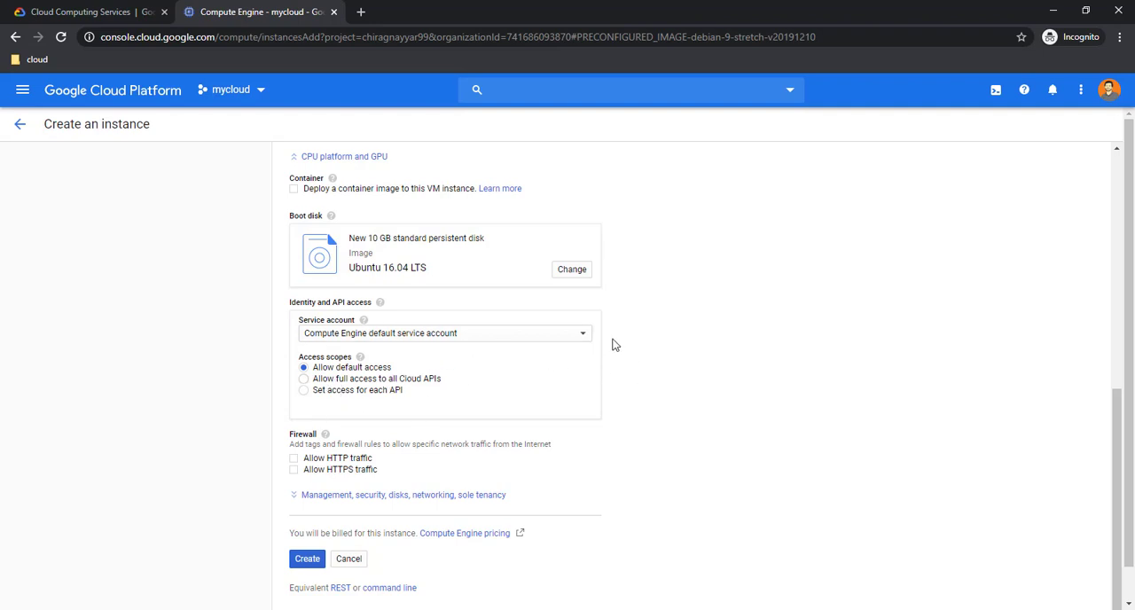
mouse_move(628, 380)
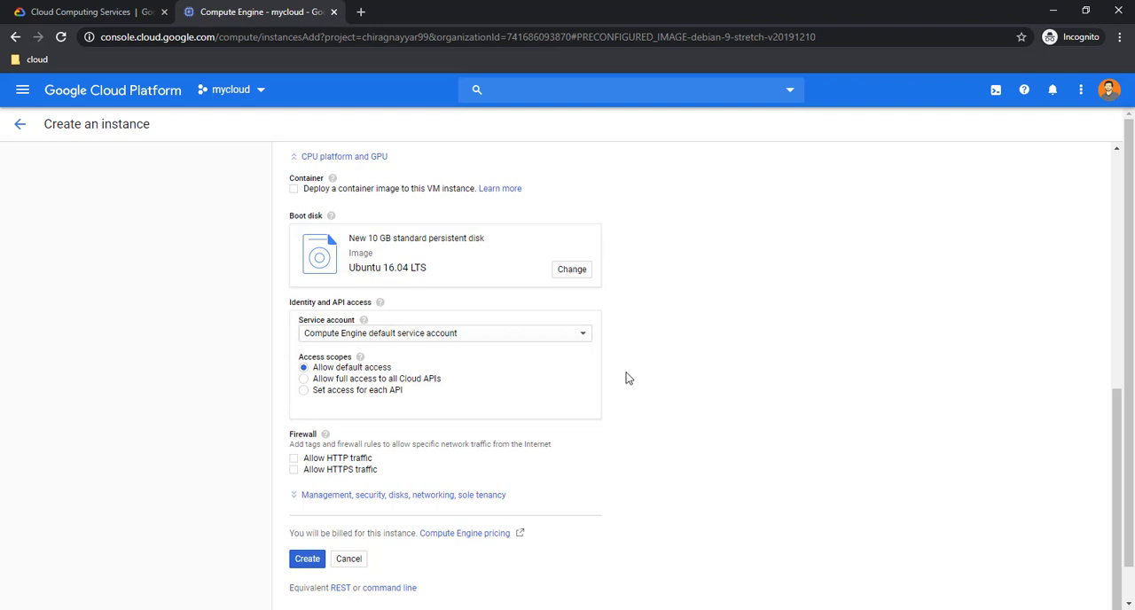
scroll(down, 3)
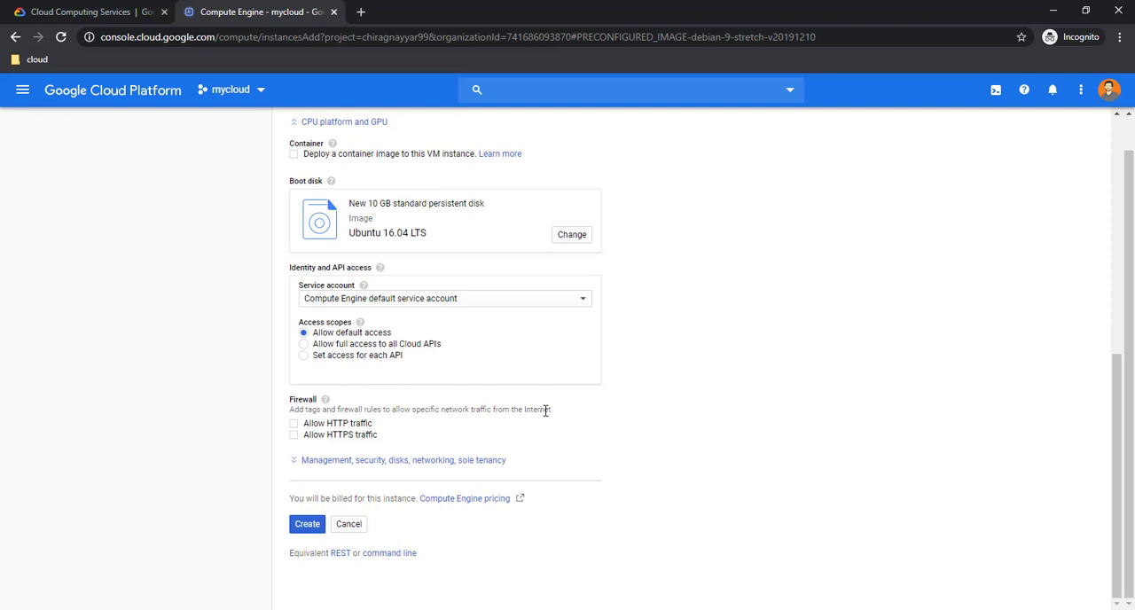
mouse_move(291, 451)
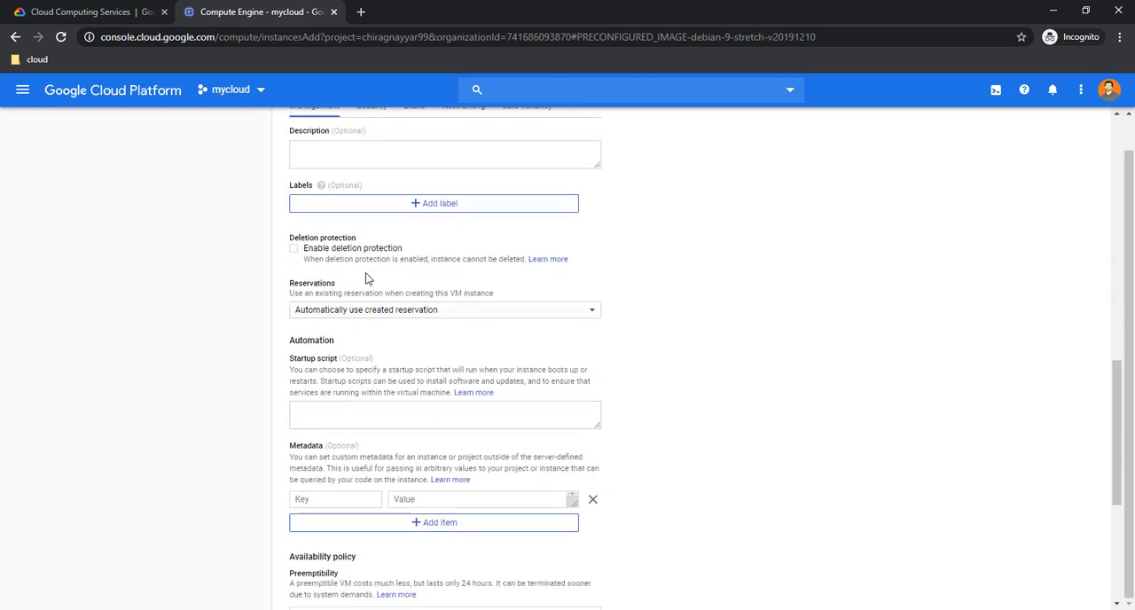
click(444, 416)
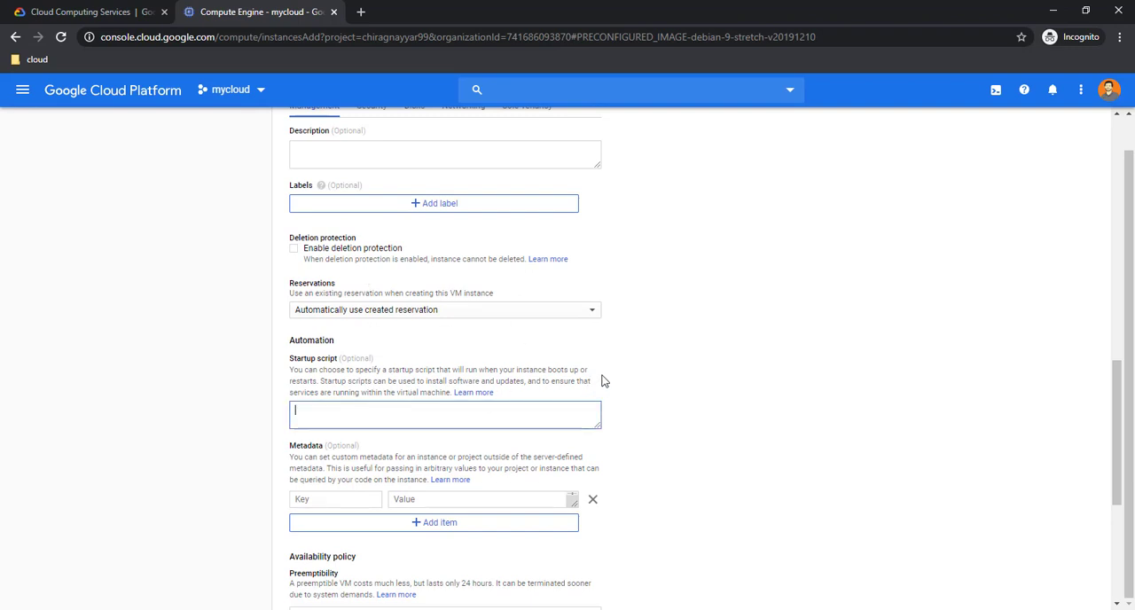
mouse_move(586, 389)
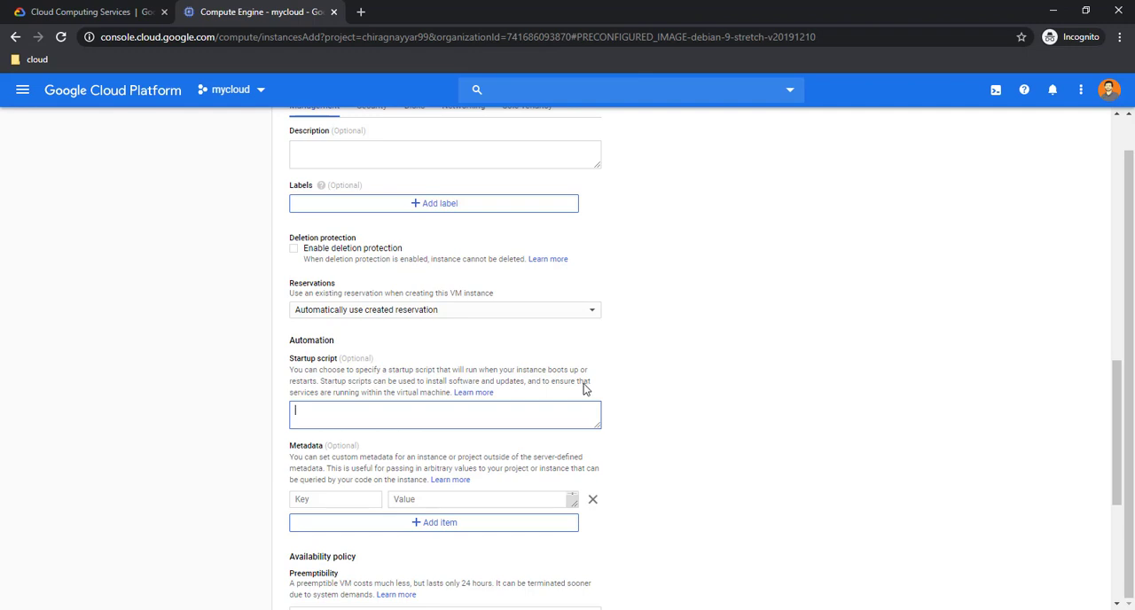
- Review Identity, Firewall and Management settings and submit creation of the dconcloud-ubuntu instance
scroll(down, 3)
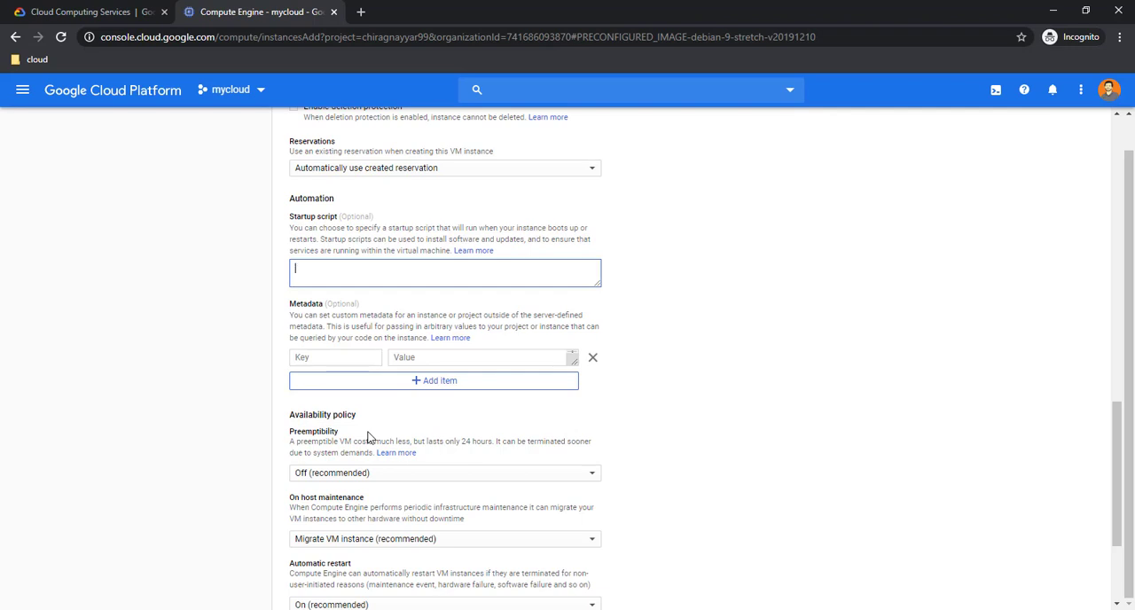
scroll(down, 3)
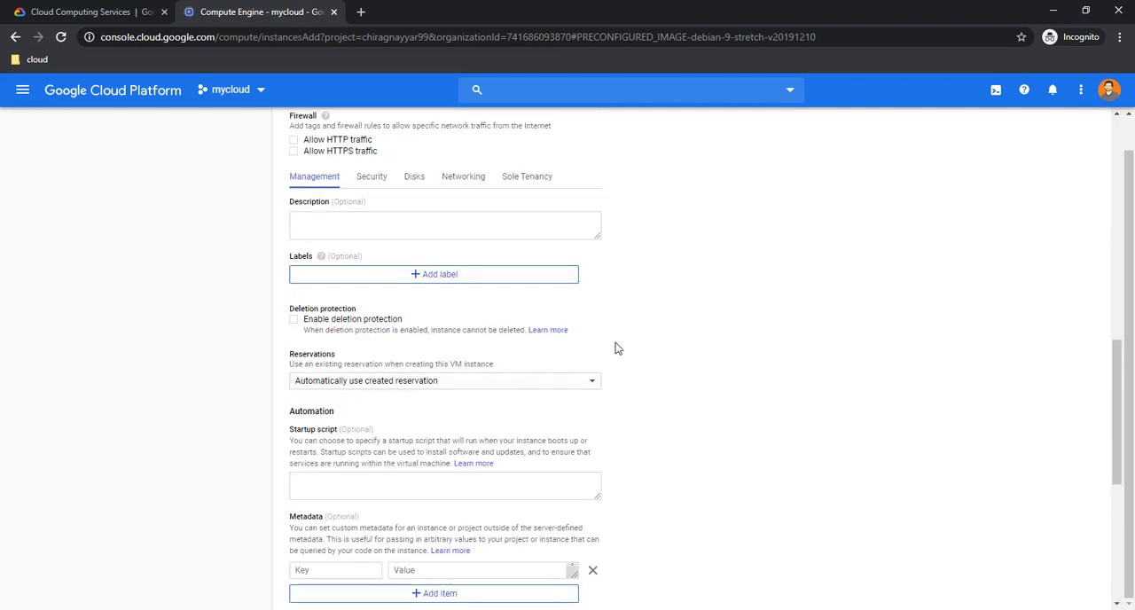
scroll(down, 3)
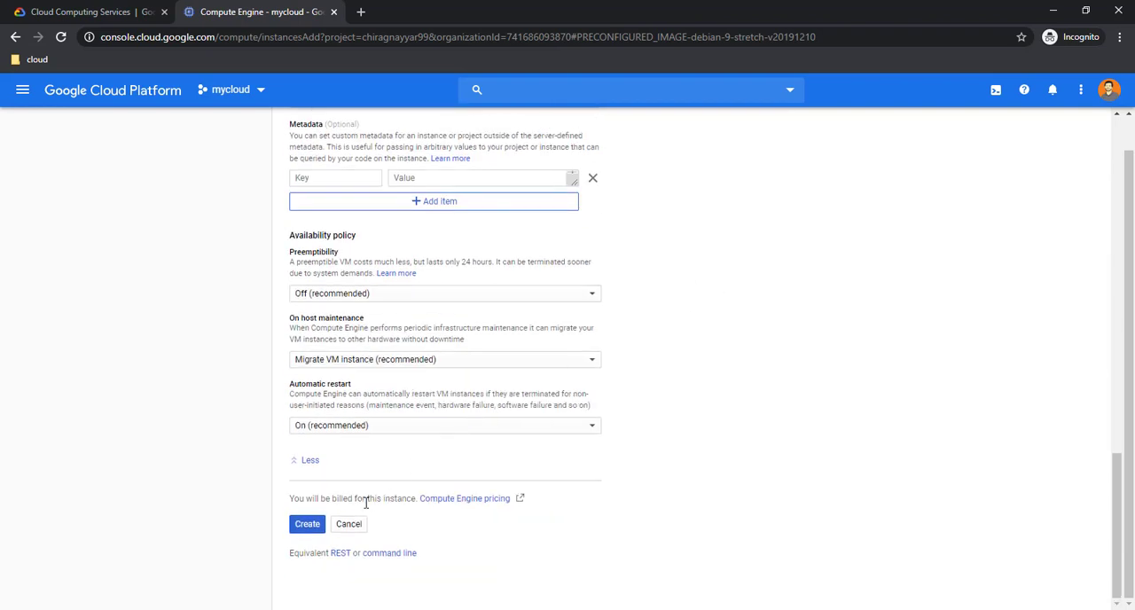
click(307, 524)
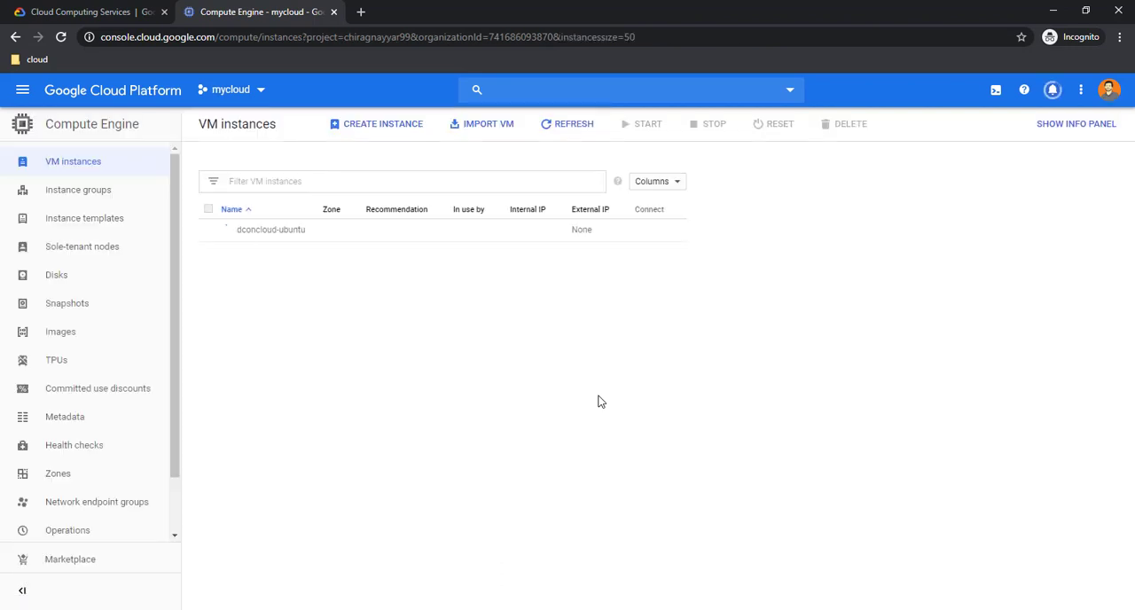
- Wait until dconcloud-ubuntu shows running in asia-southeast1-b with IPs 10.148.0.4 and 35.187.224.122
click(568, 124)
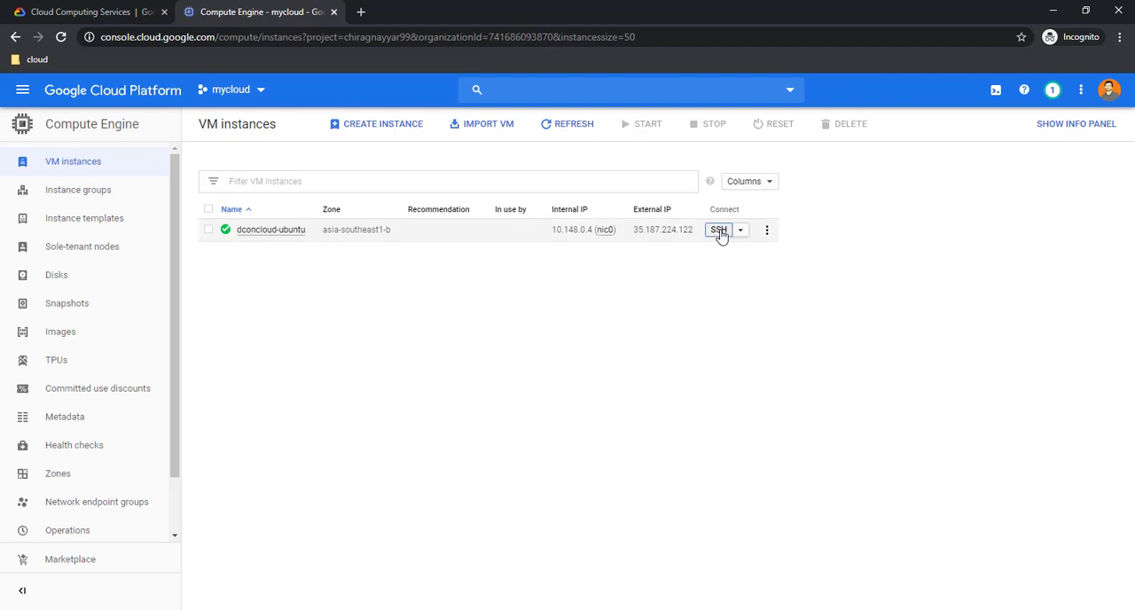
- Run sudo apt-get update on dconcloud-ubuntu in an enlarged browser SSH terminal
click(719, 230)
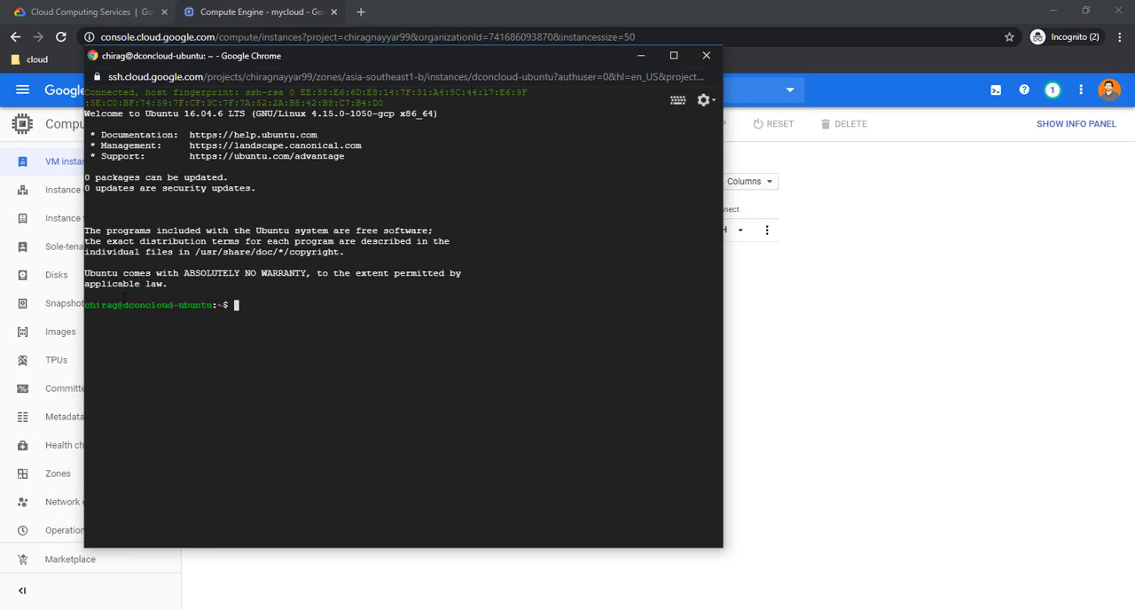
double_click(149, 305)
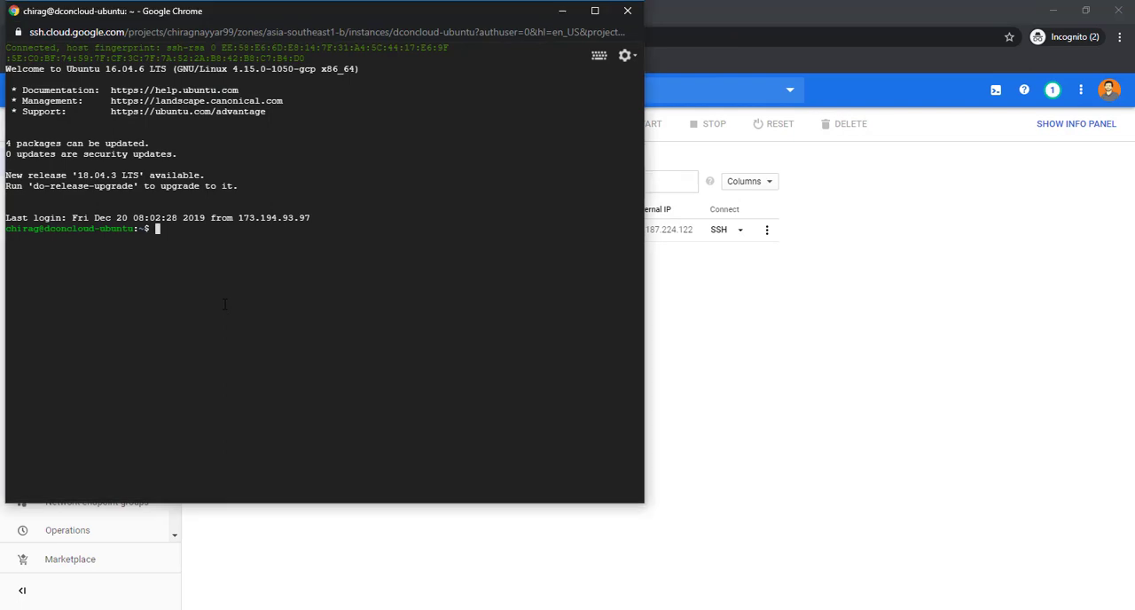
text(suod a)
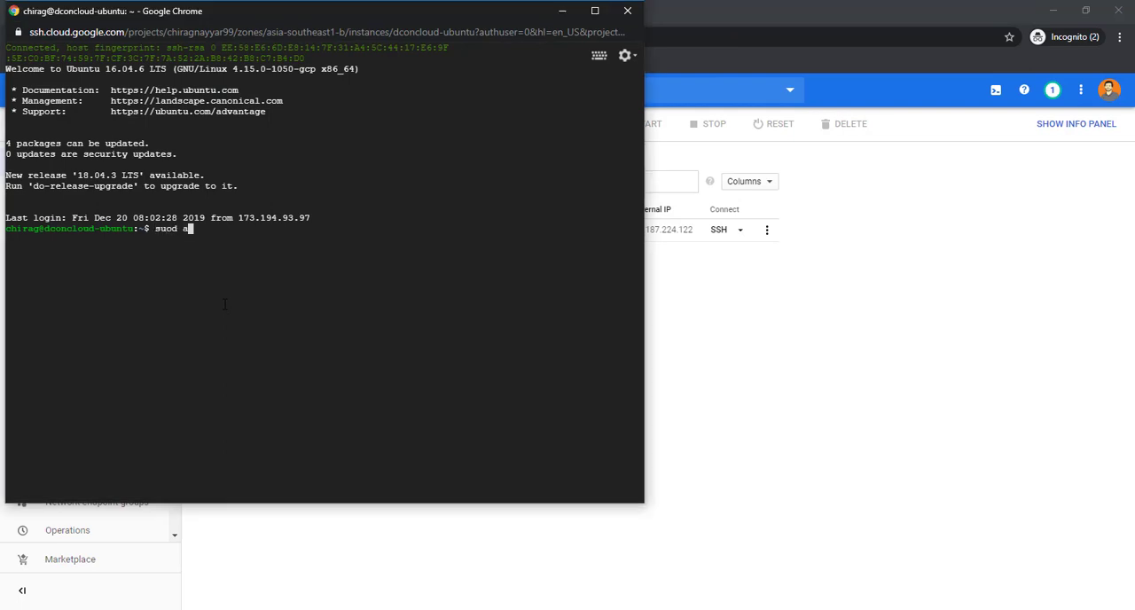
key(BackSpace)
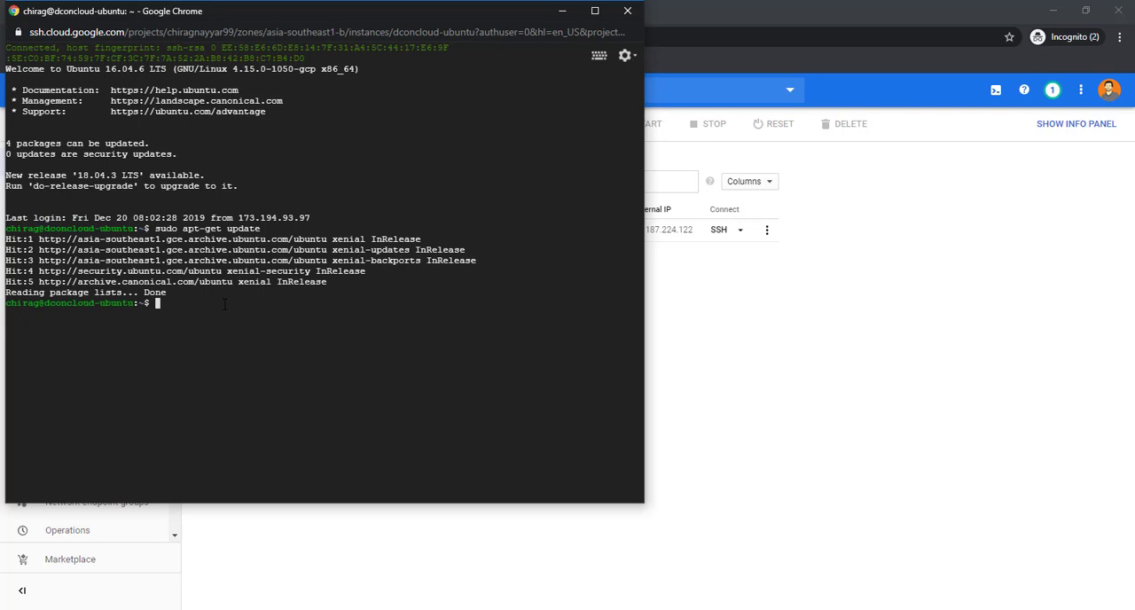
mouse_move(651, 7)
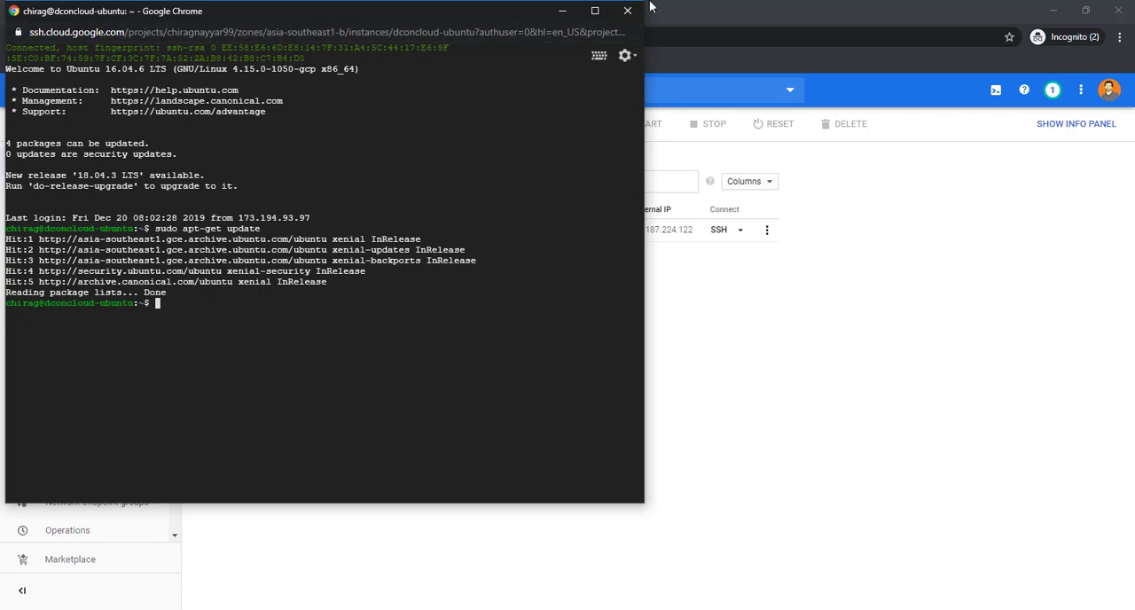
- Leave the SSH session and start deleting the selected dconcloud-ubuntu instance
click(628, 10)
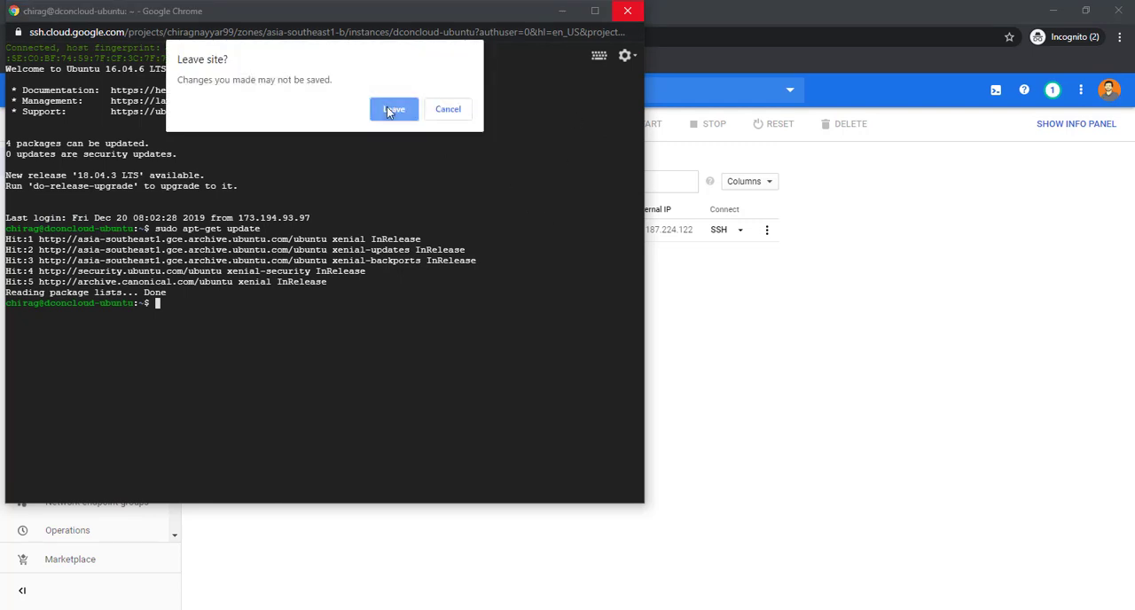
click(394, 108)
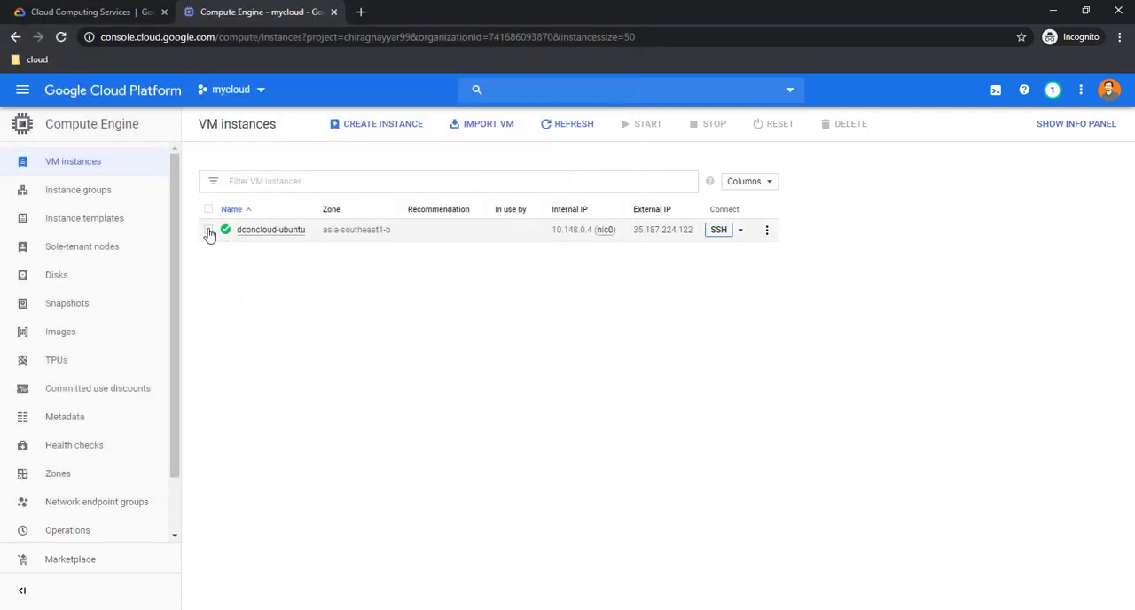
click(209, 231)
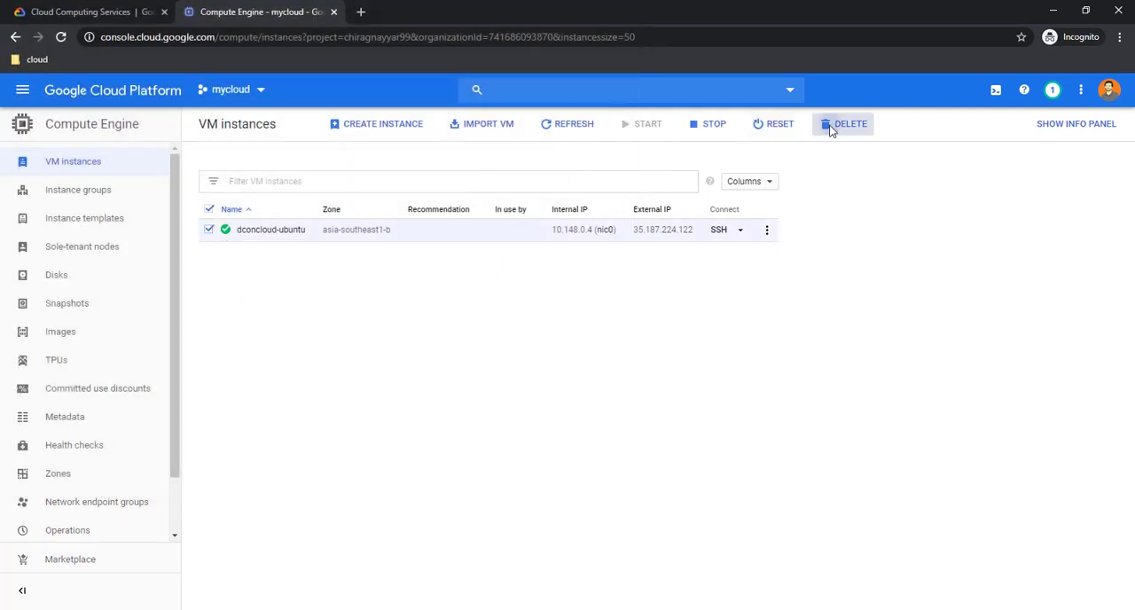
click(845, 125)
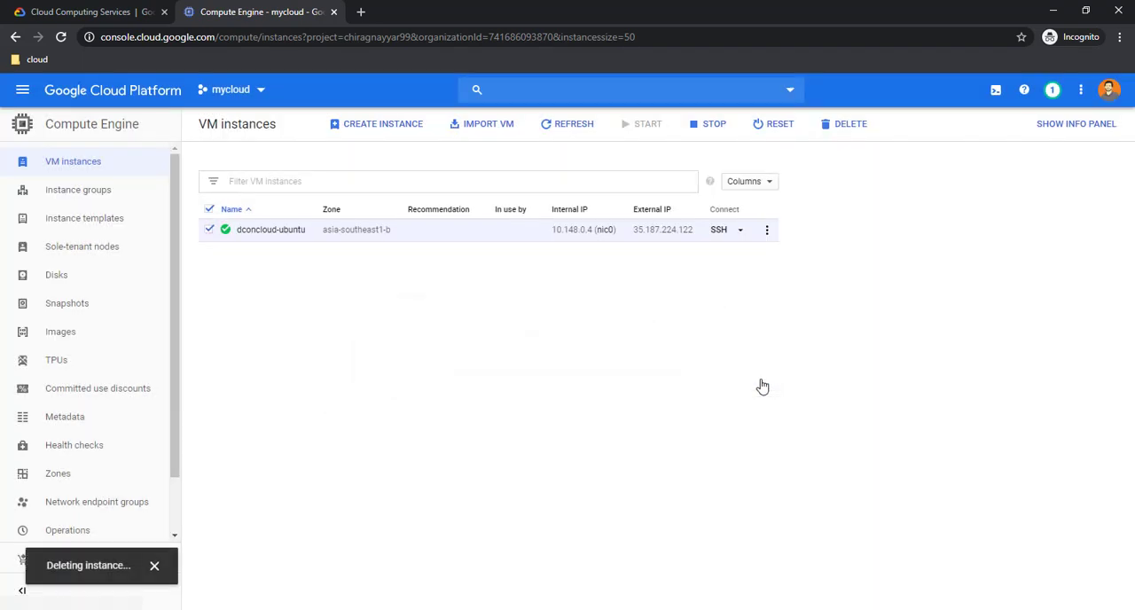